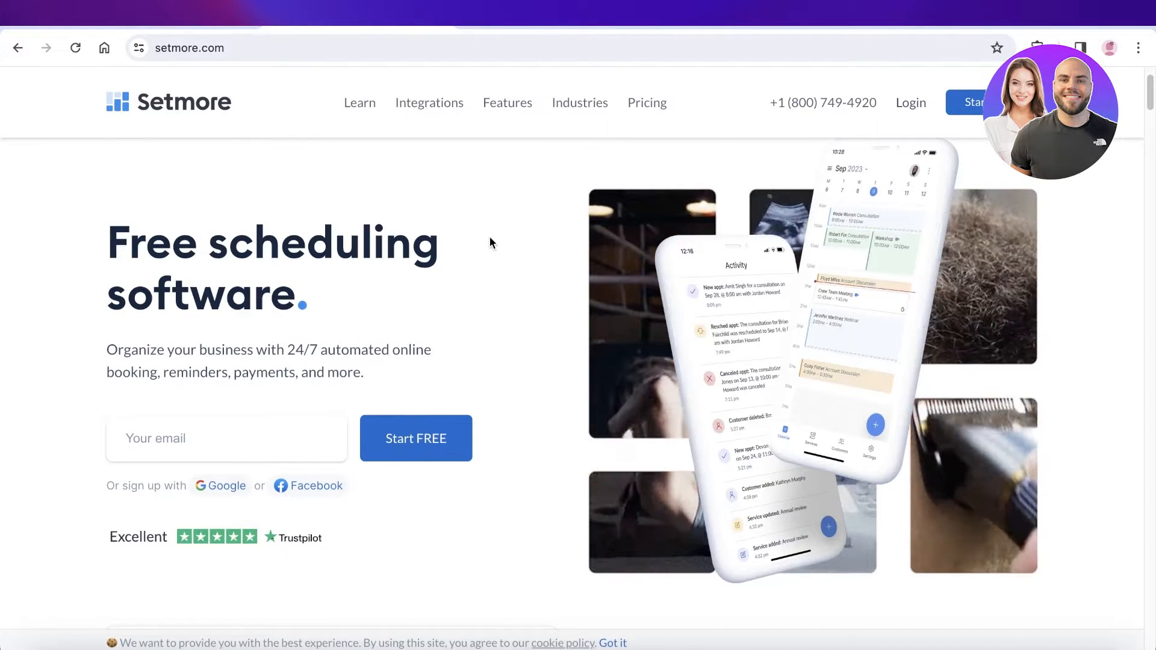
# Scroll through the Setmore landing page and start a free account
pyautogui.scroll(-3)
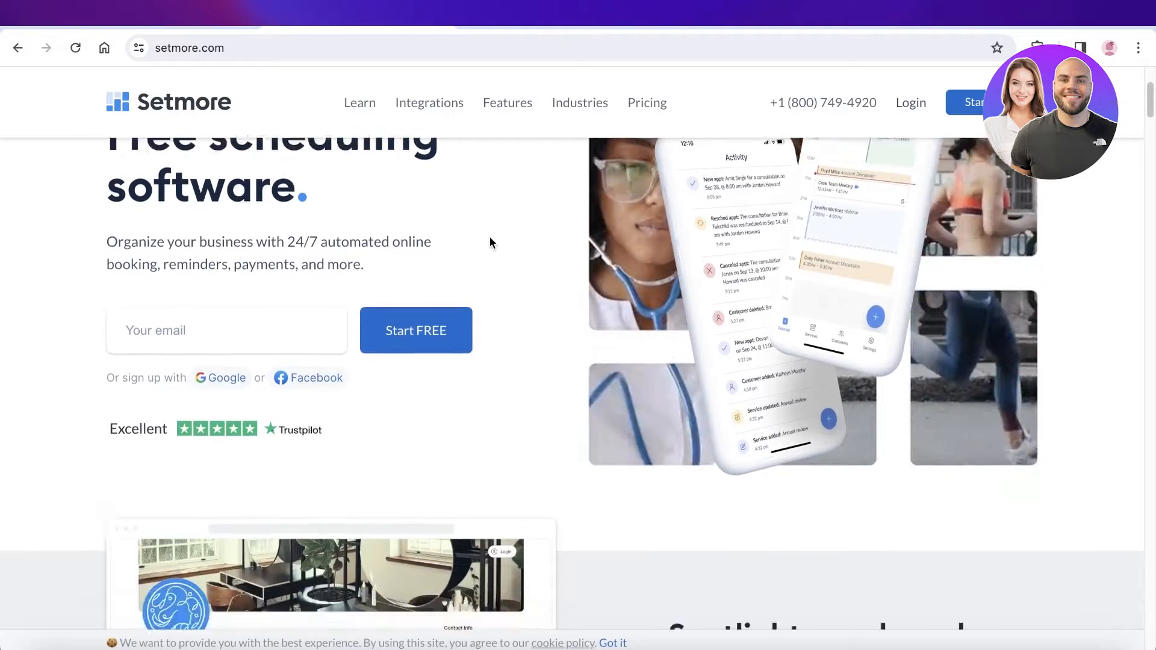
pyautogui.scroll(-3)
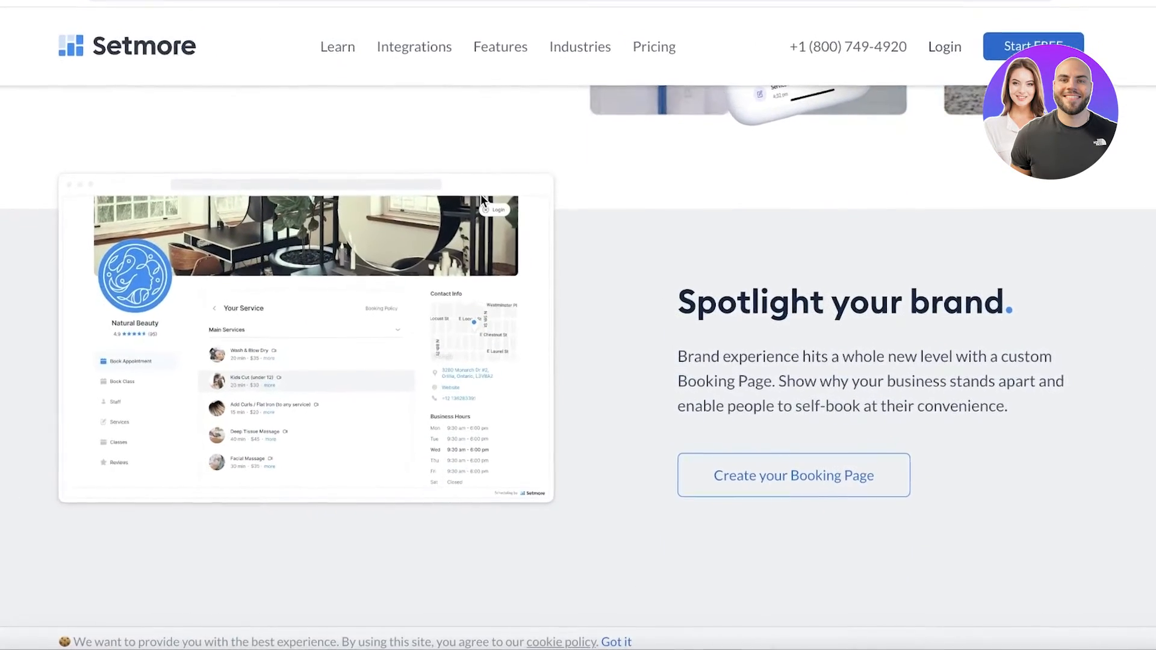
pyautogui.scroll(-3)
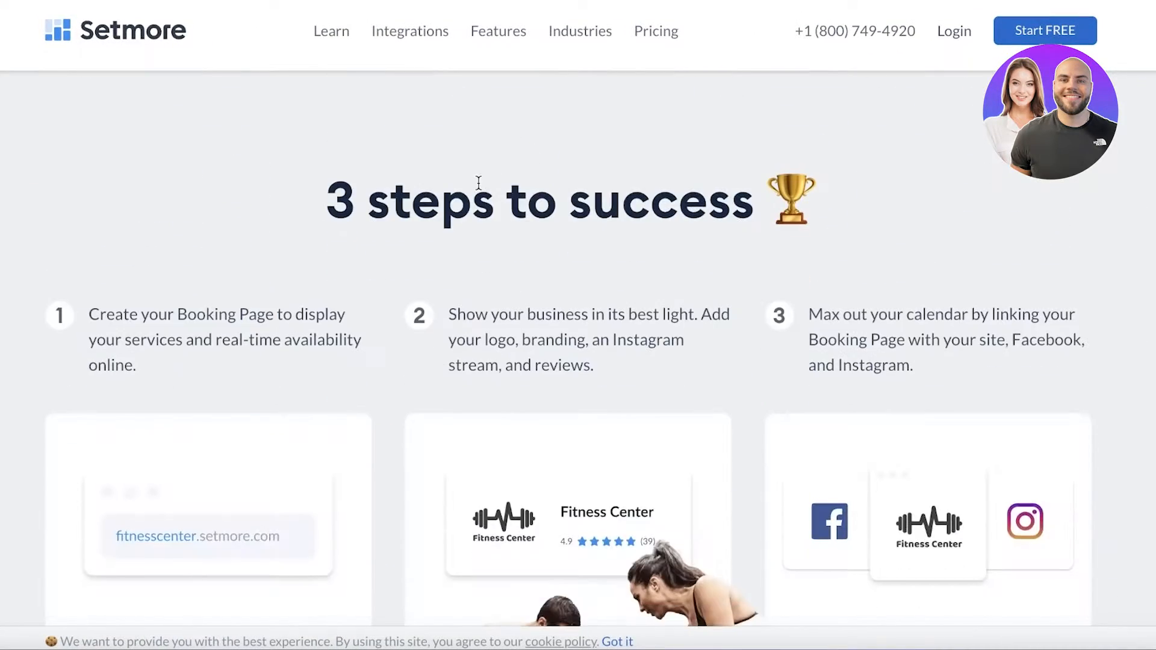
pyautogui.scroll(3)
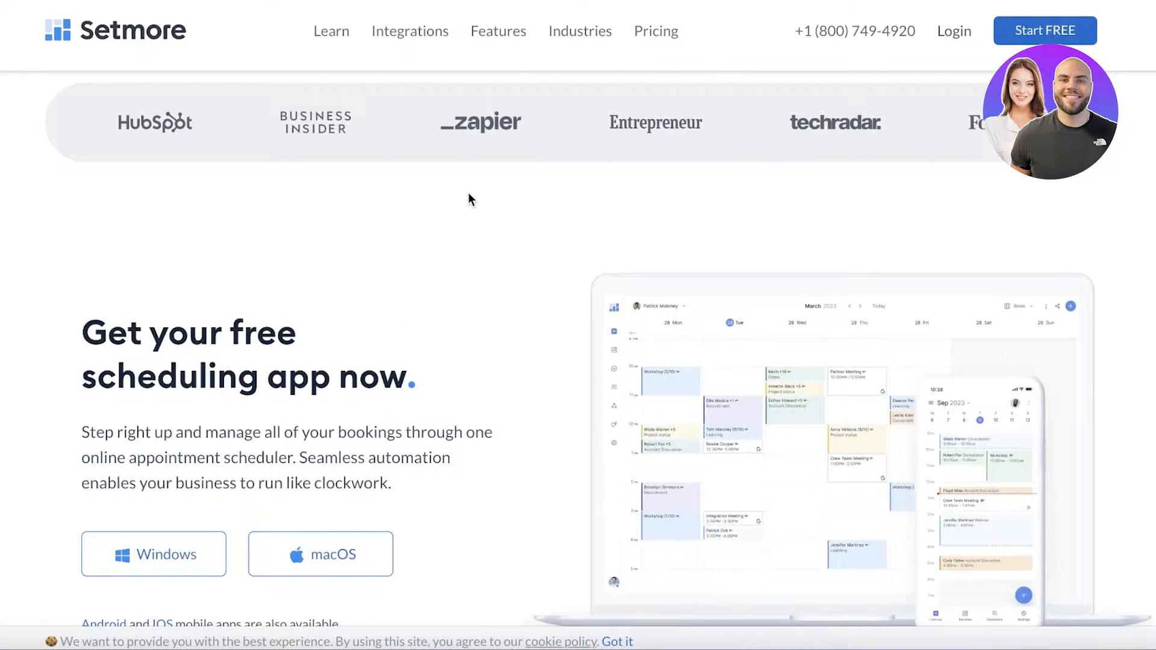
pyautogui.scroll(-3)
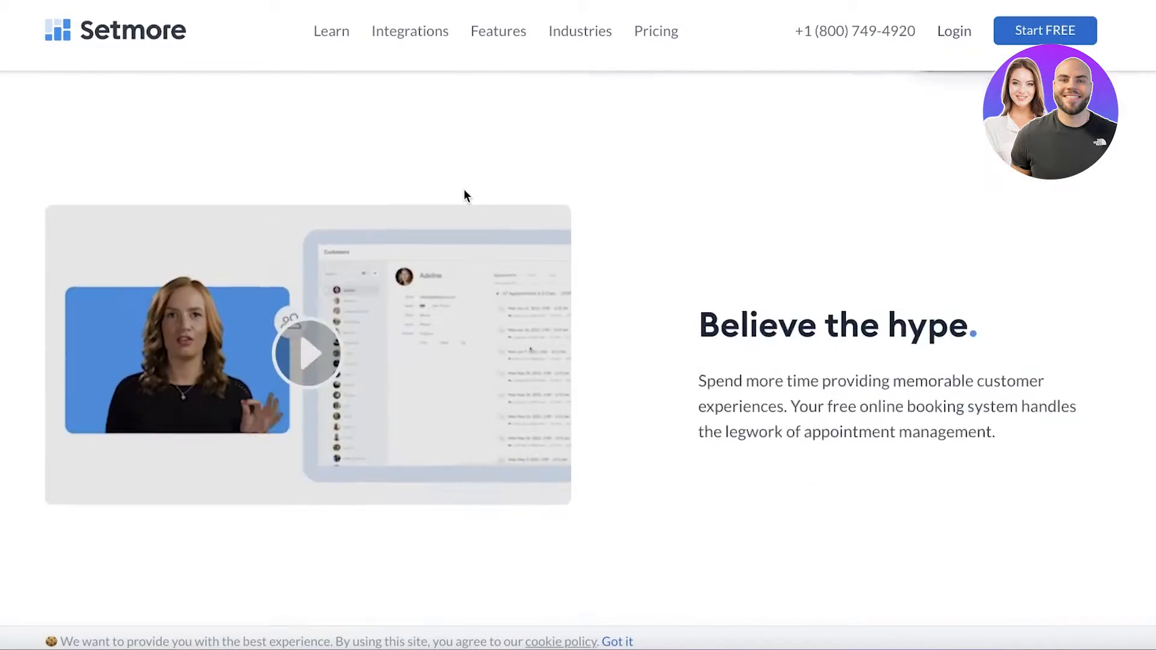
pyautogui.scroll(-3)
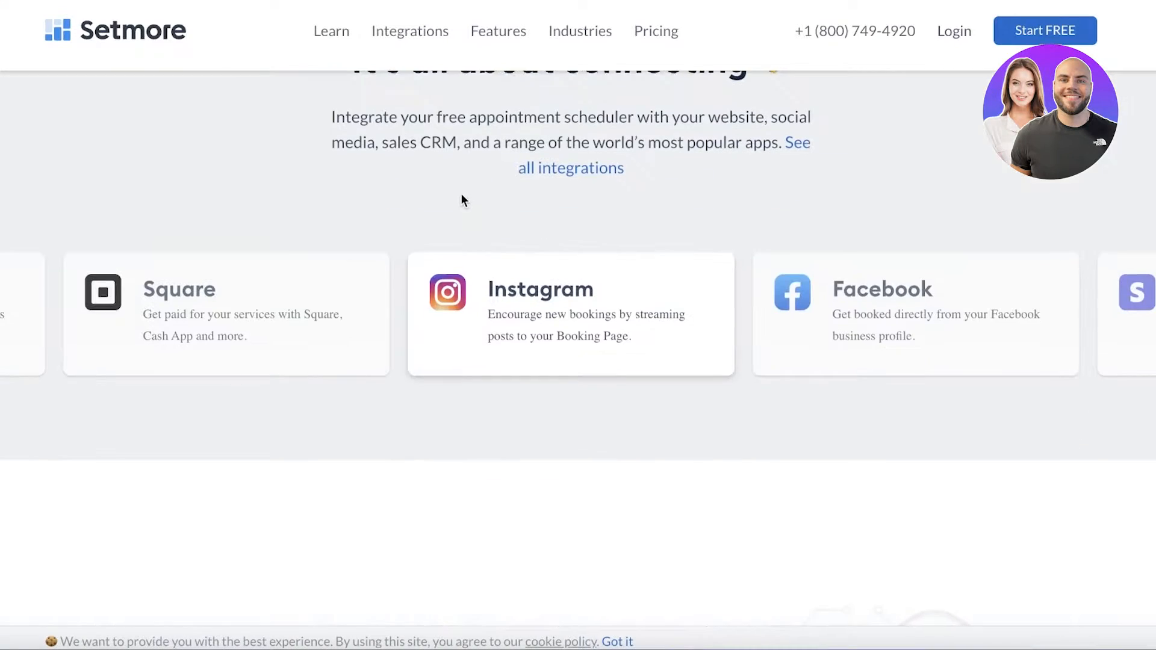
pyautogui.scroll(-3)
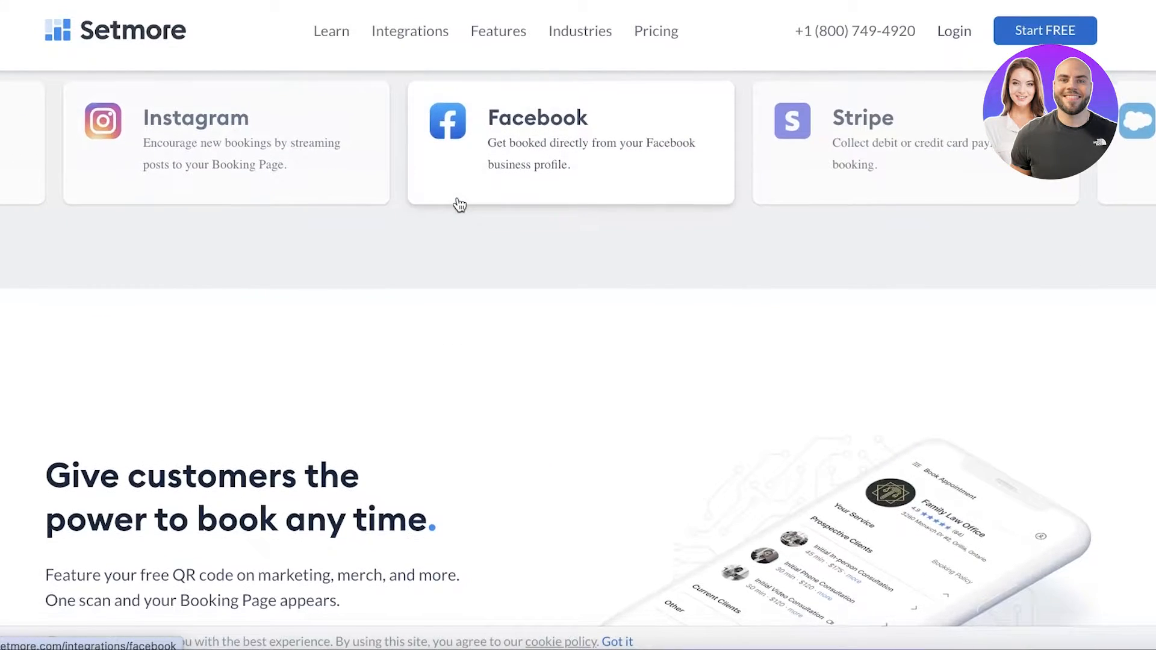
pyautogui.scroll(-3)
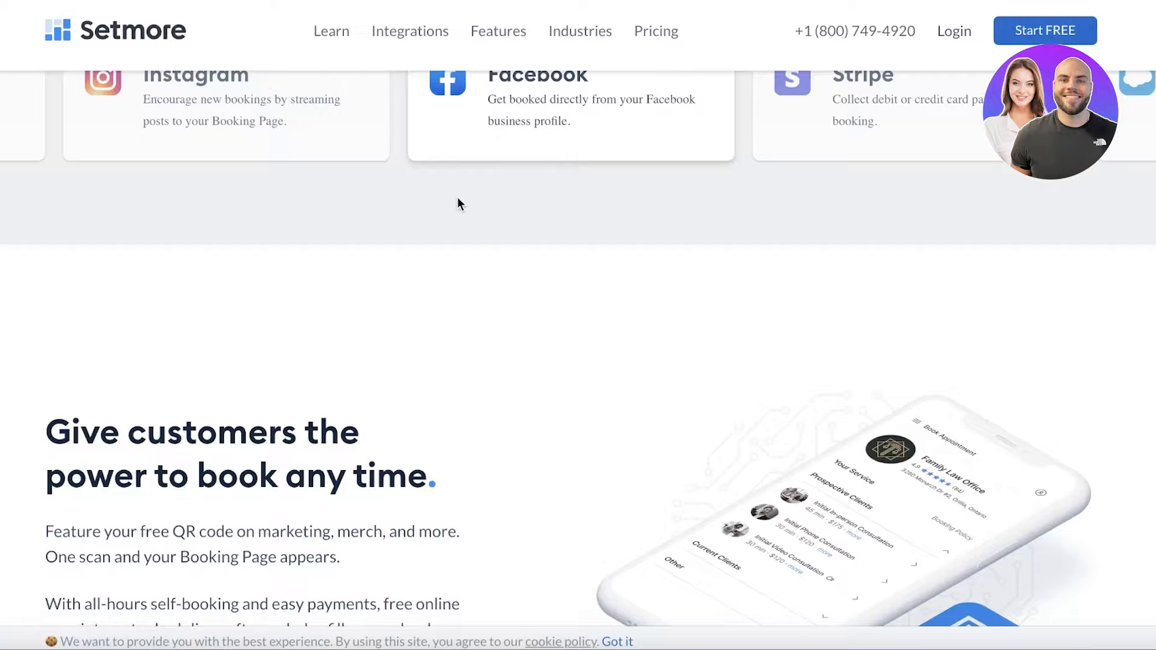
pyautogui.scroll(-3)
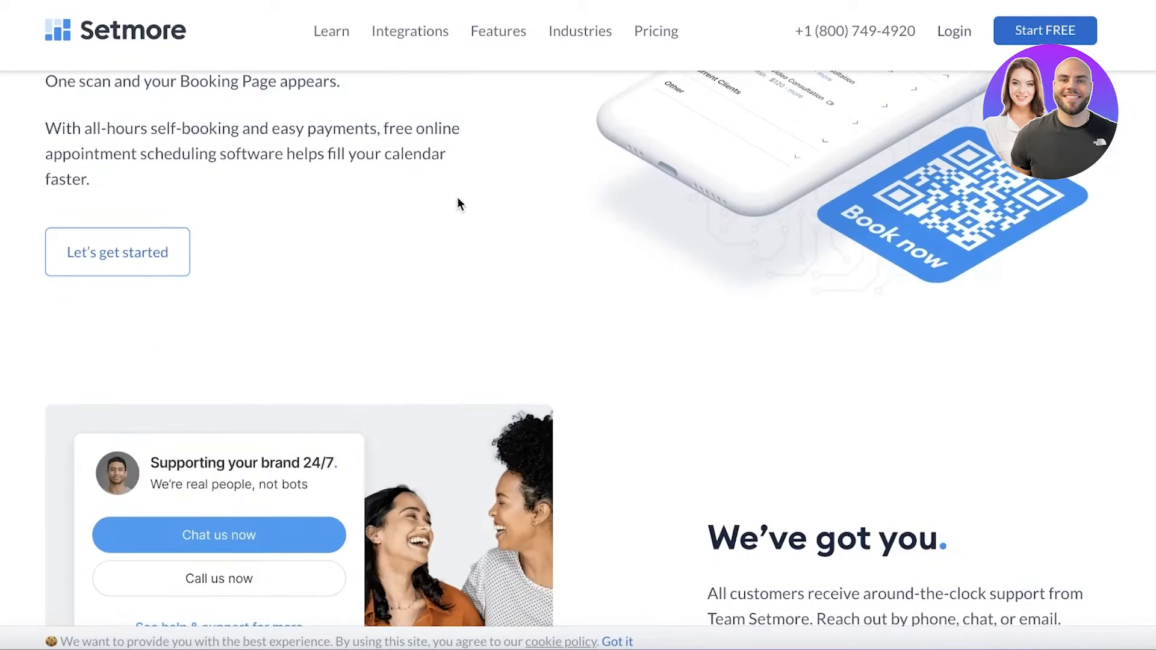
pyautogui.scroll(-3)
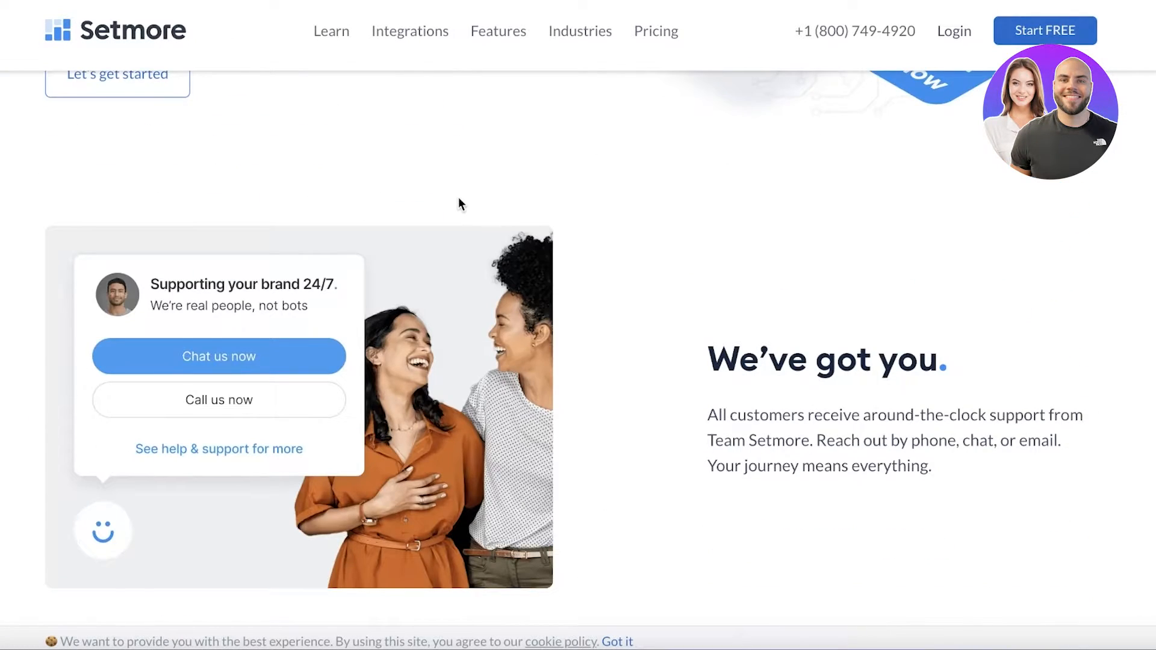
pyautogui.scroll(-3)
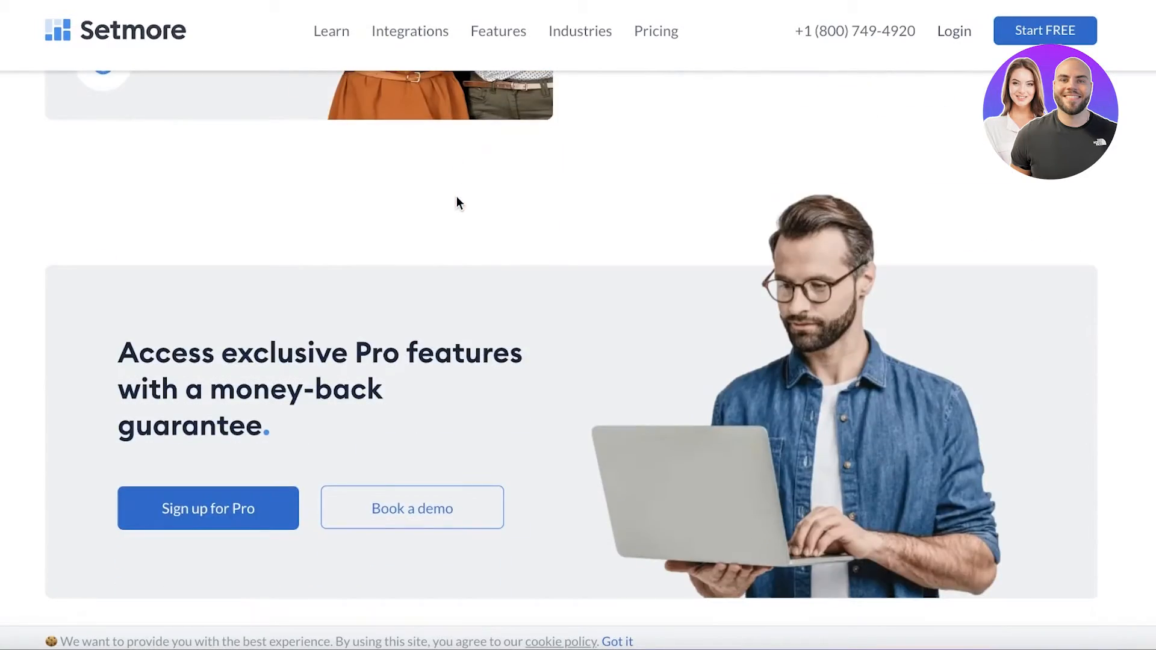
pyautogui.scroll(3)
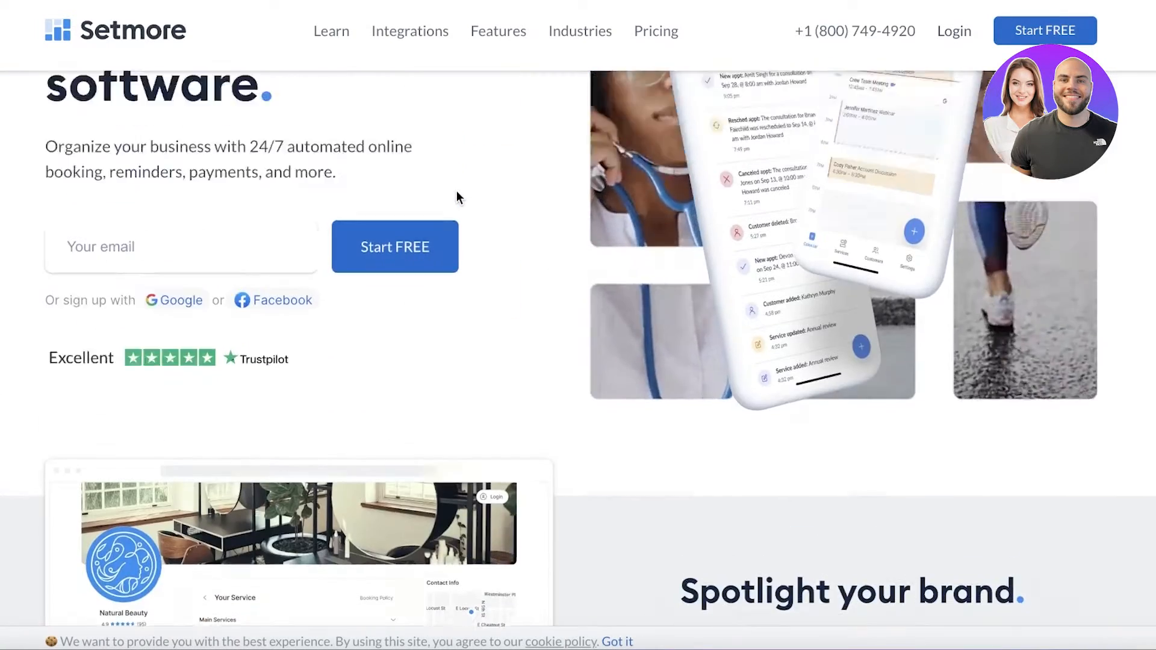
pyautogui.scroll(3)
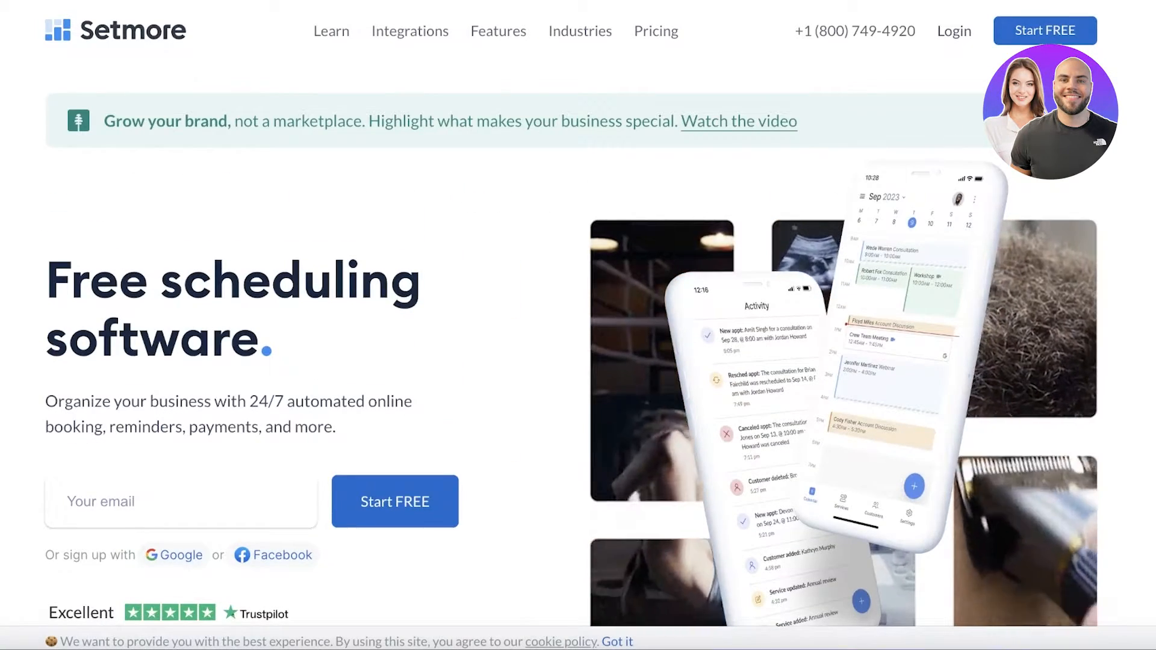
pyautogui.click(395, 501)
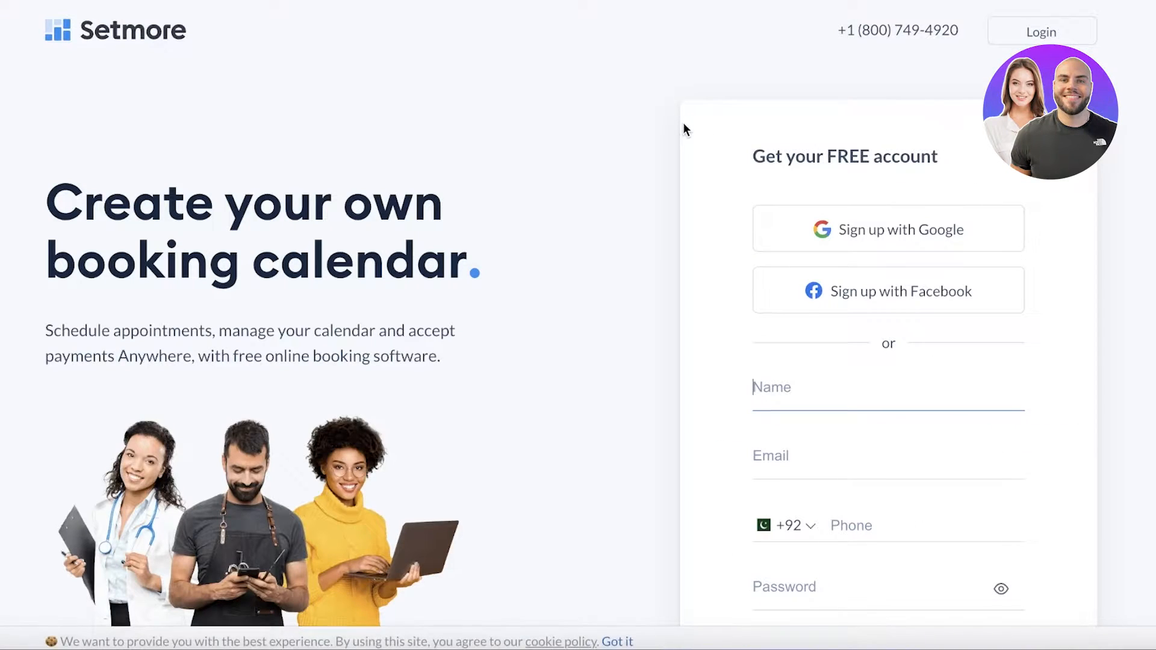
pyautogui.moveTo(1036, 241)
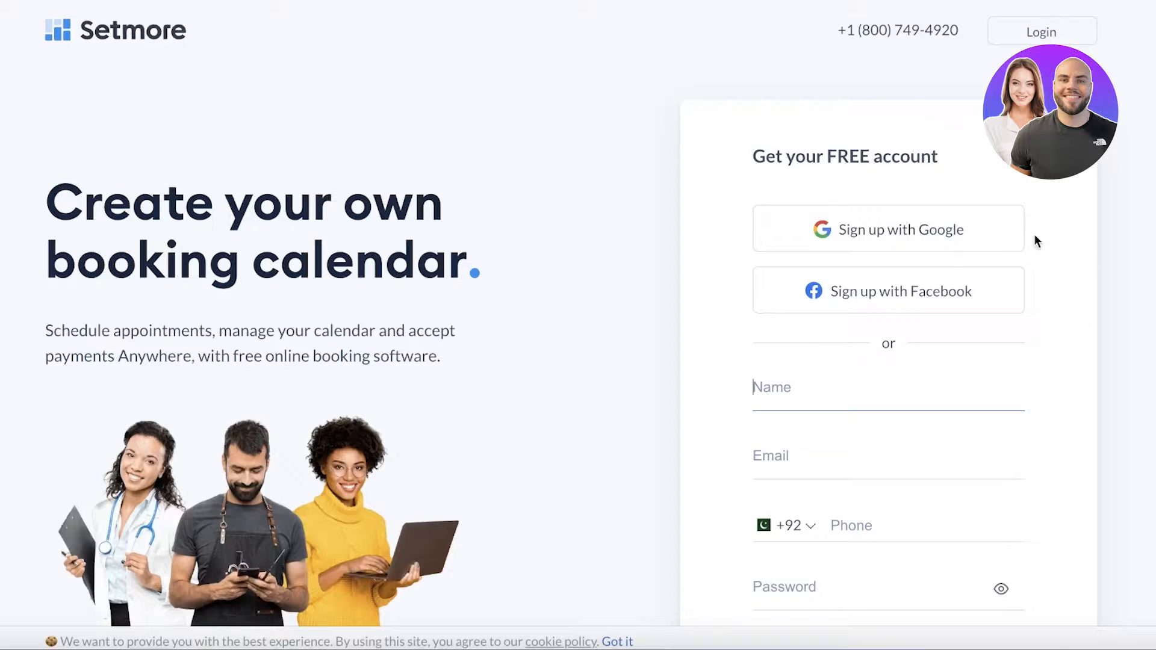
pyautogui.moveTo(1024, 257)
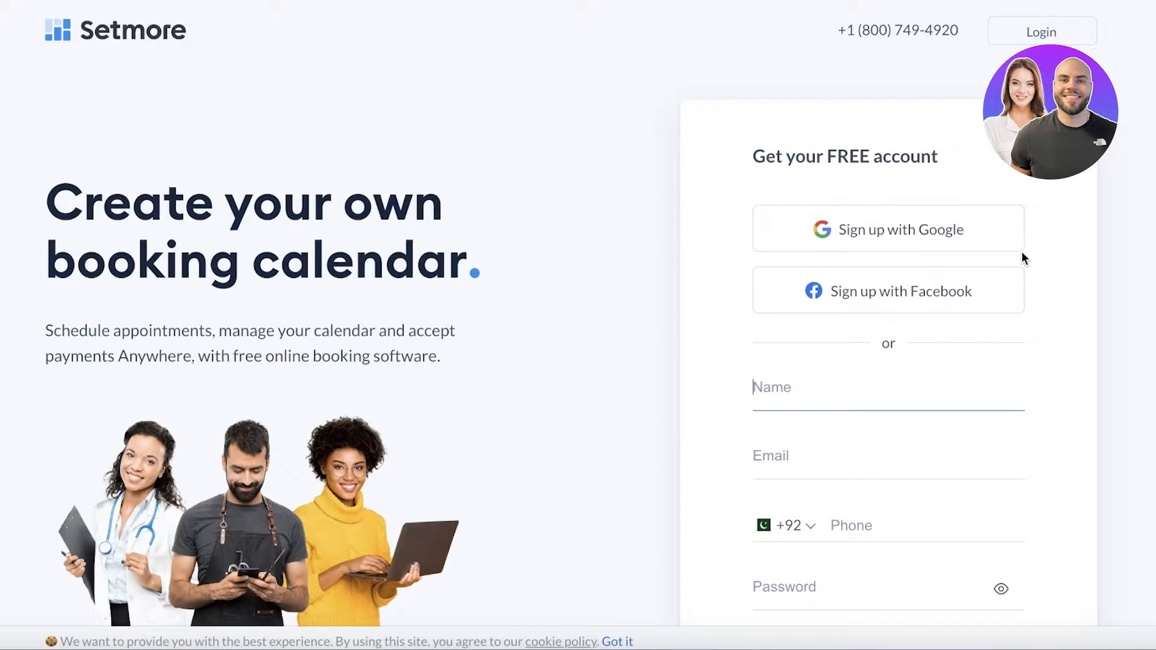
pyautogui.moveTo(832, 311)
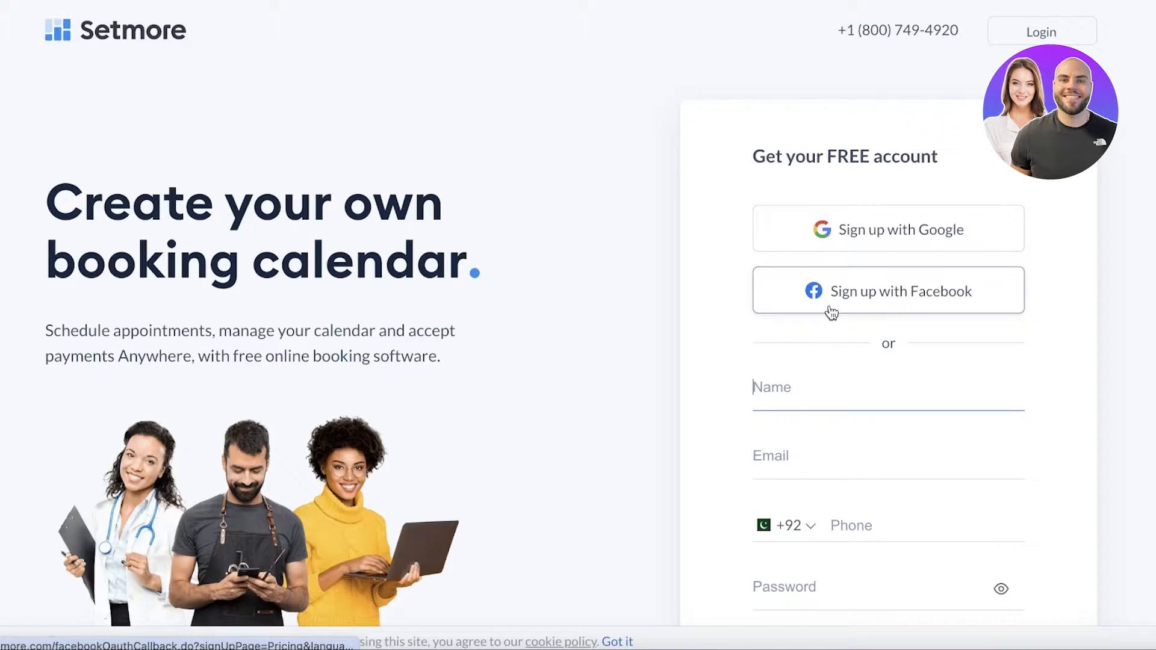
# Sign up with the Google account, which reports an existing account, and reach the dashboard
pyautogui.scroll(-3)
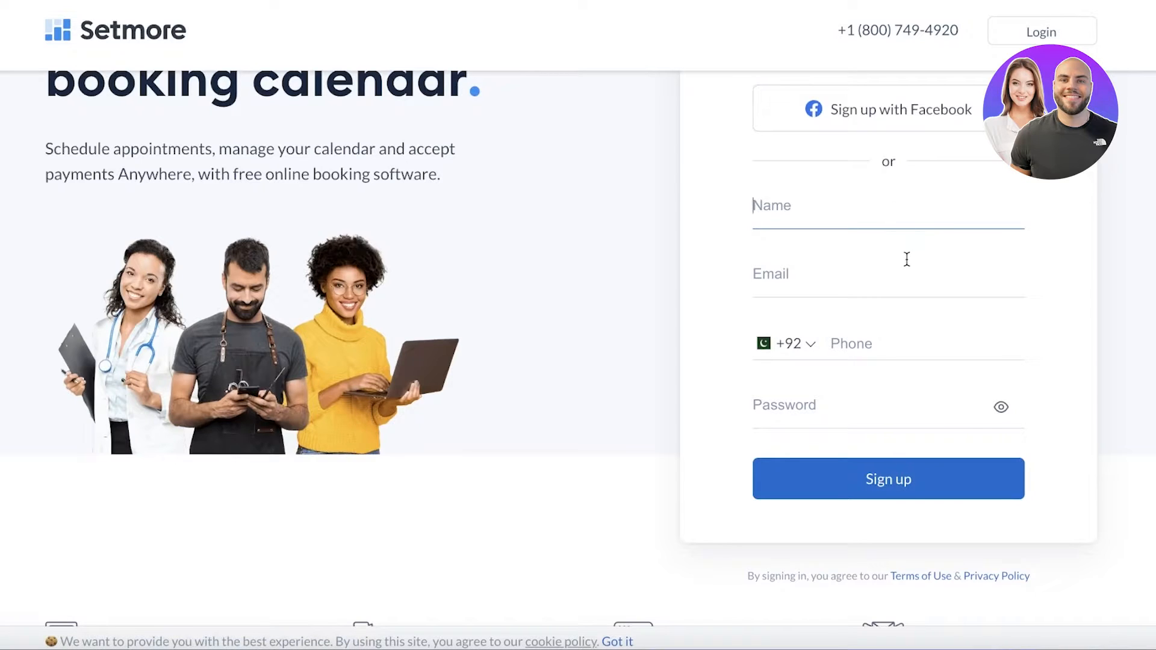
pyautogui.scroll(3)
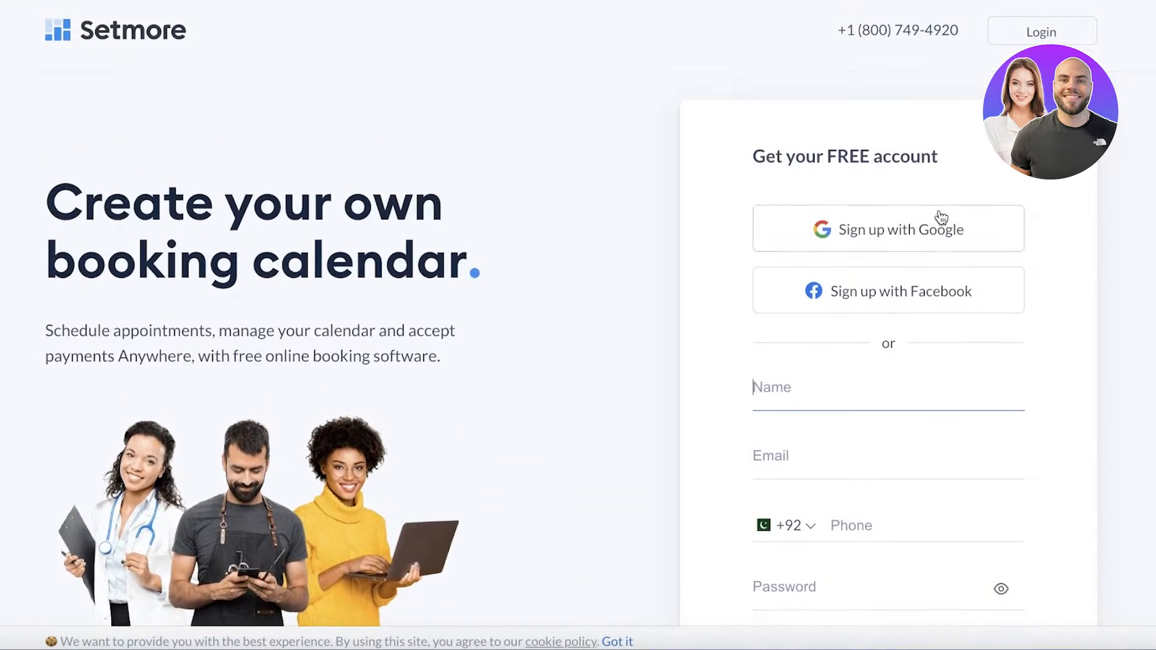
pyautogui.click(888, 228)
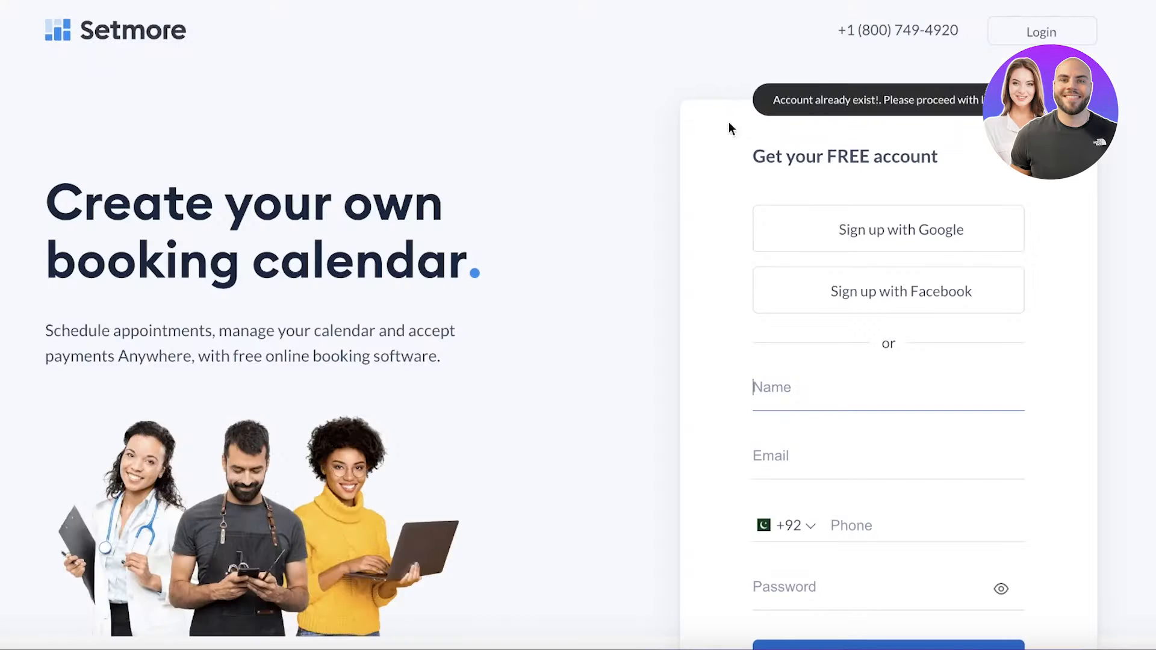
pyautogui.scroll(-3)
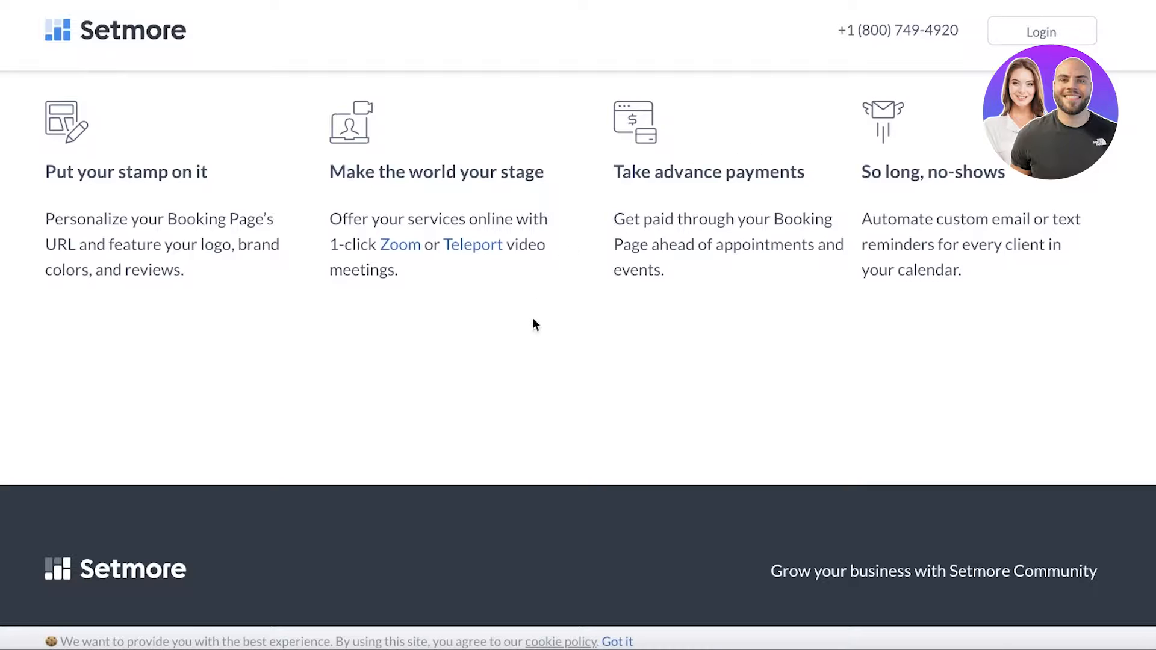
pyautogui.click(1041, 31)
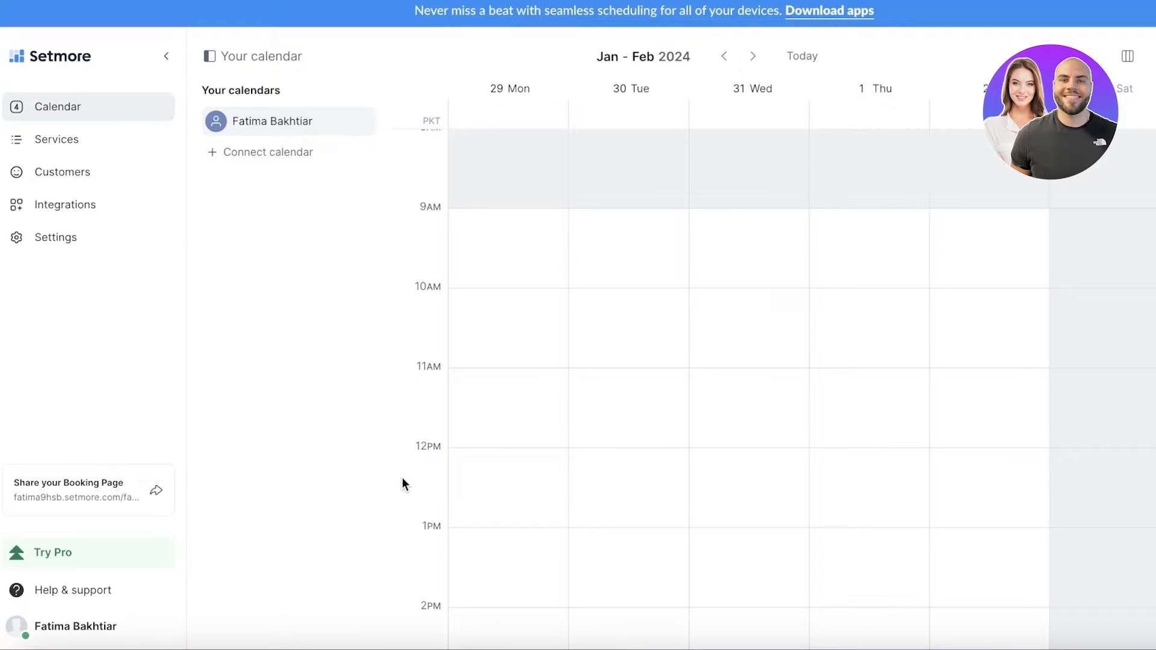
pyautogui.moveTo(88, 110)
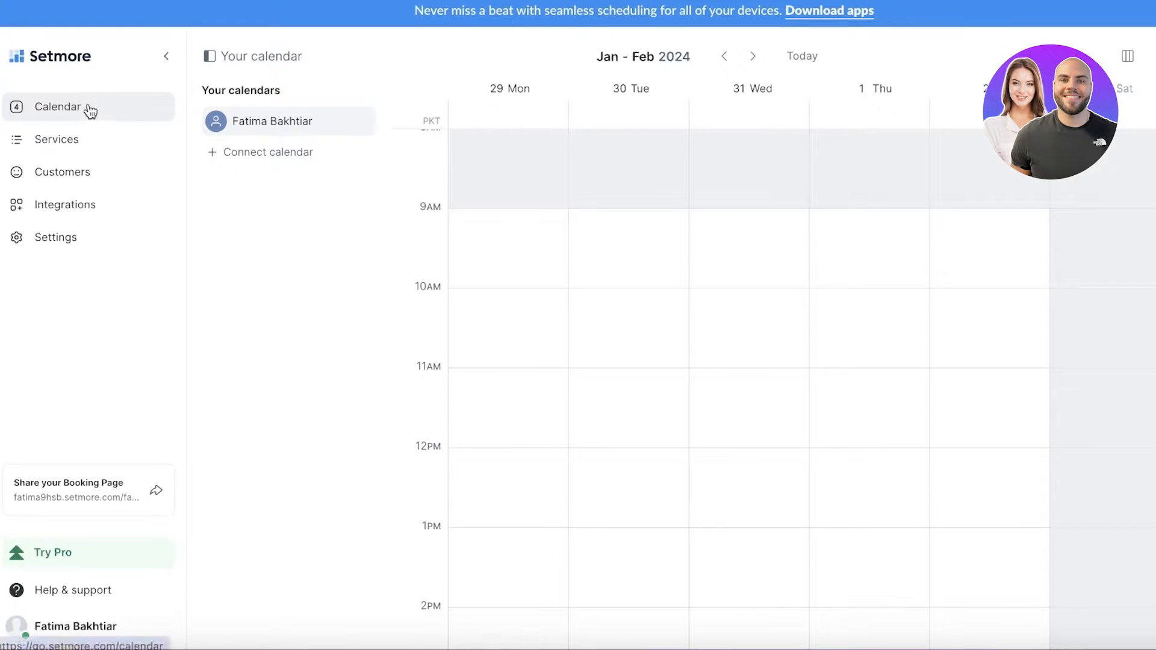
pyautogui.moveTo(17, 86)
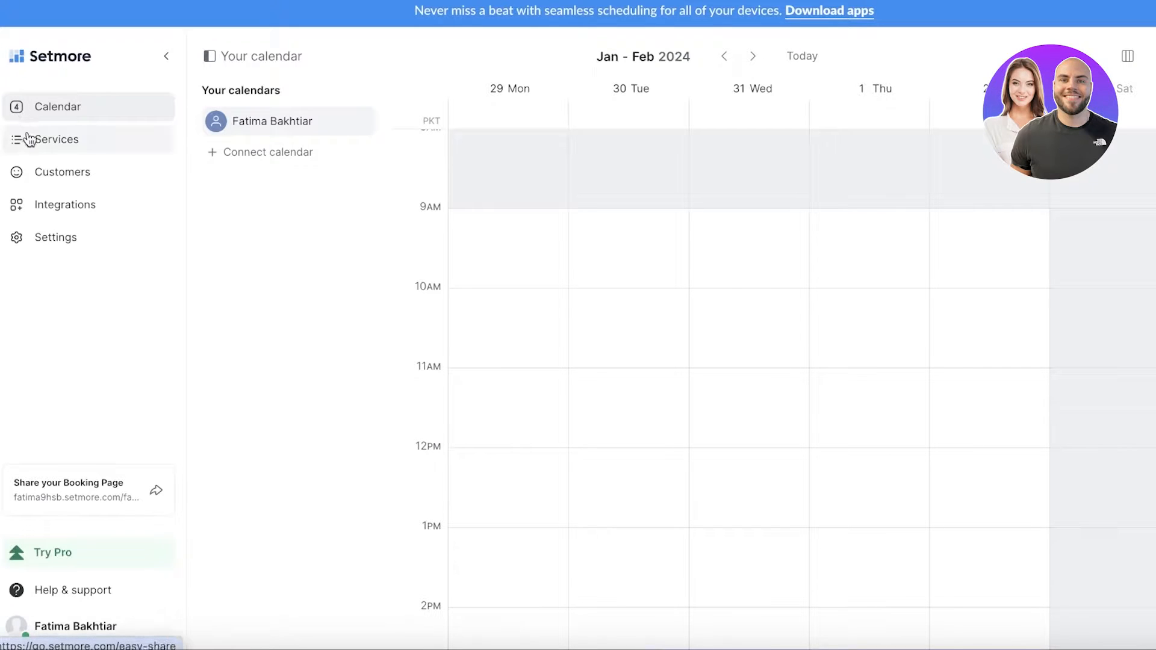
# Tour the brand, profile, services and general sections of the account settings
pyautogui.click(56, 237)
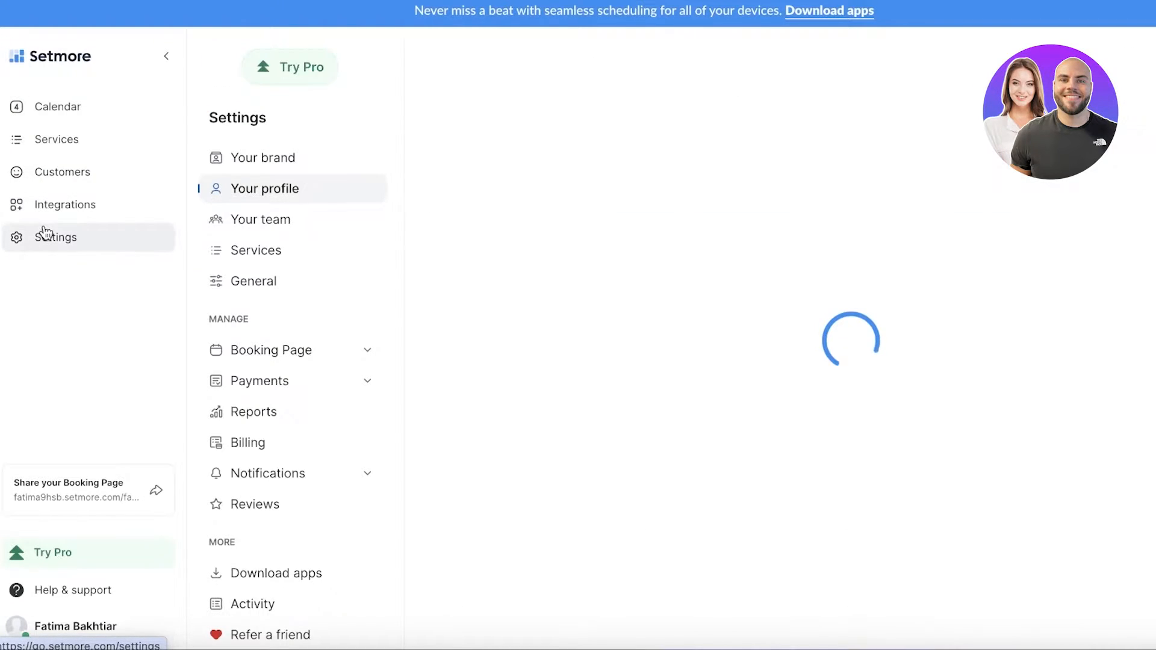
pyautogui.click(264, 157)
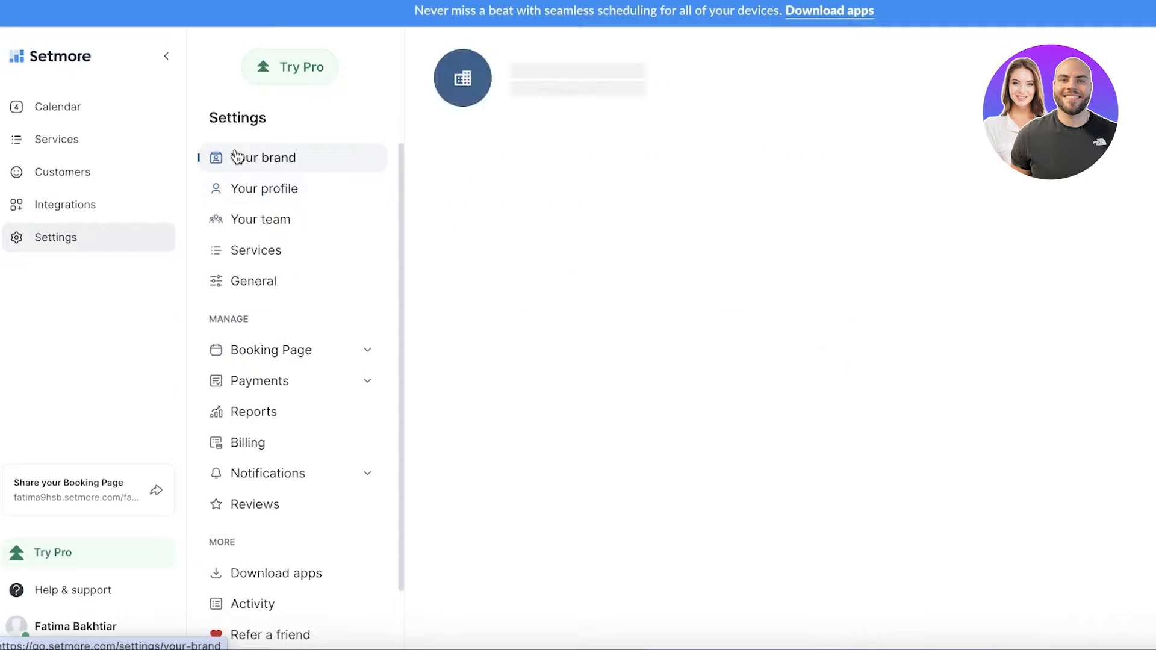
pyautogui.click(261, 219)
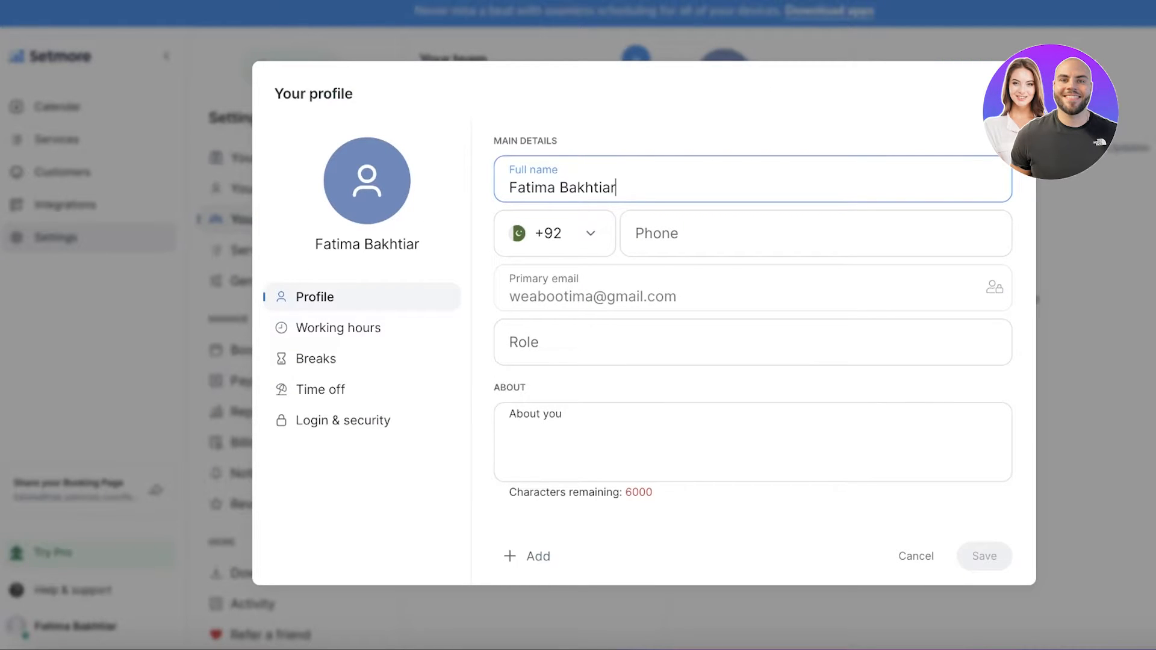
pyautogui.click(257, 250)
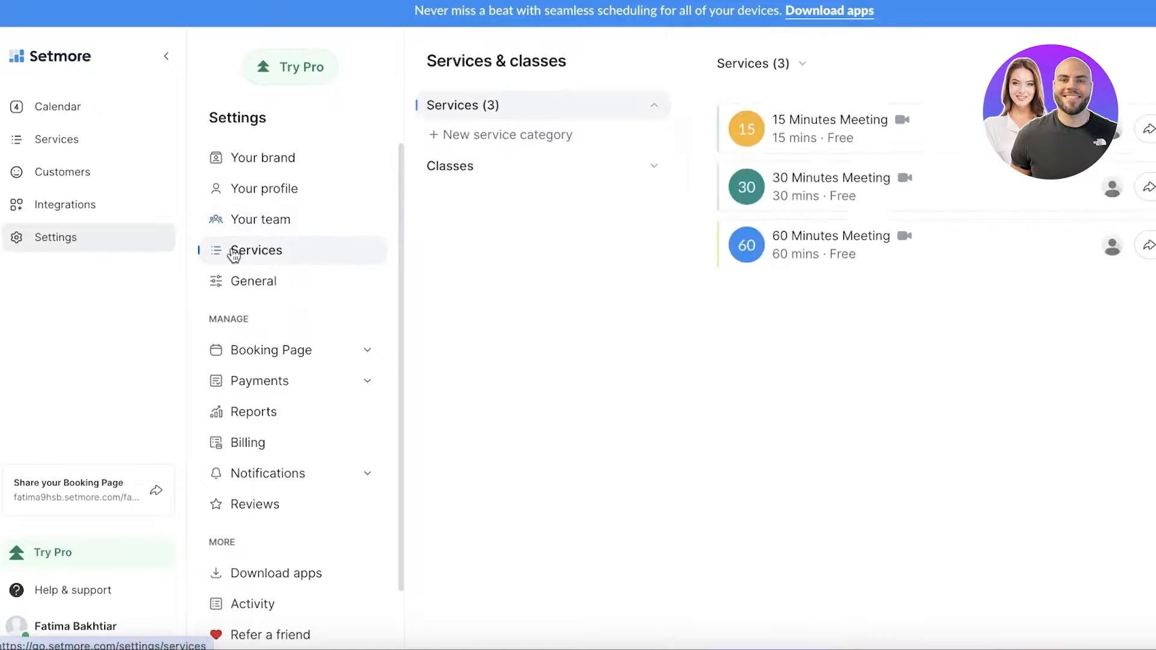
pyautogui.click(253, 281)
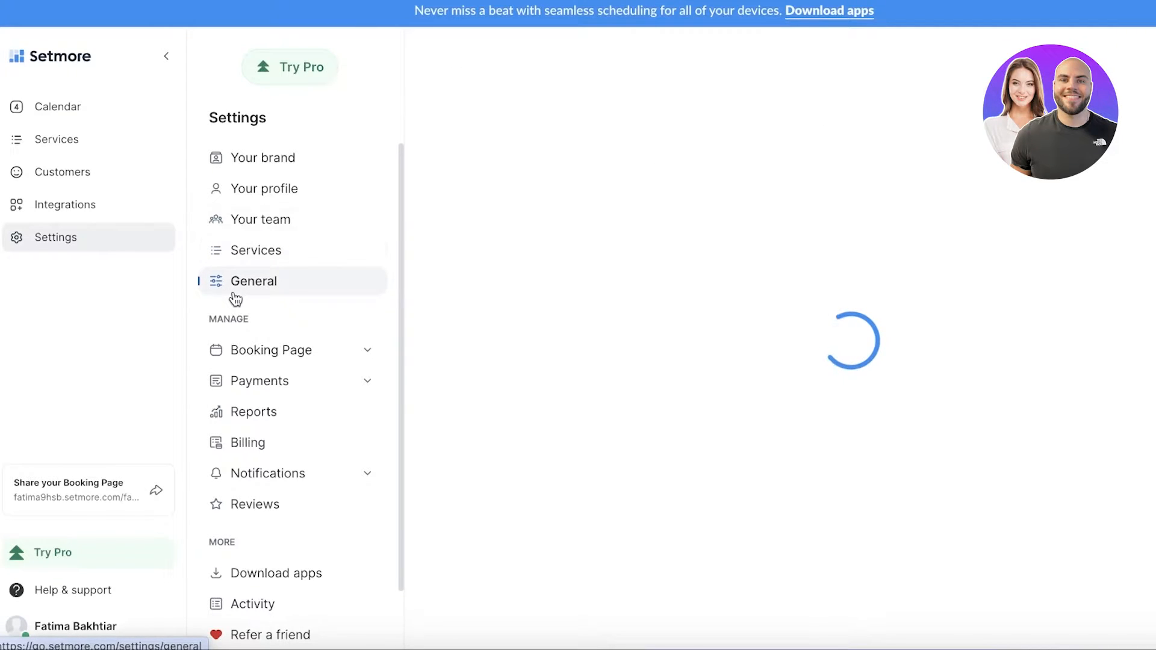
# Review the booking page's overview, policies, preferences and customization options
pyautogui.click(271, 350)
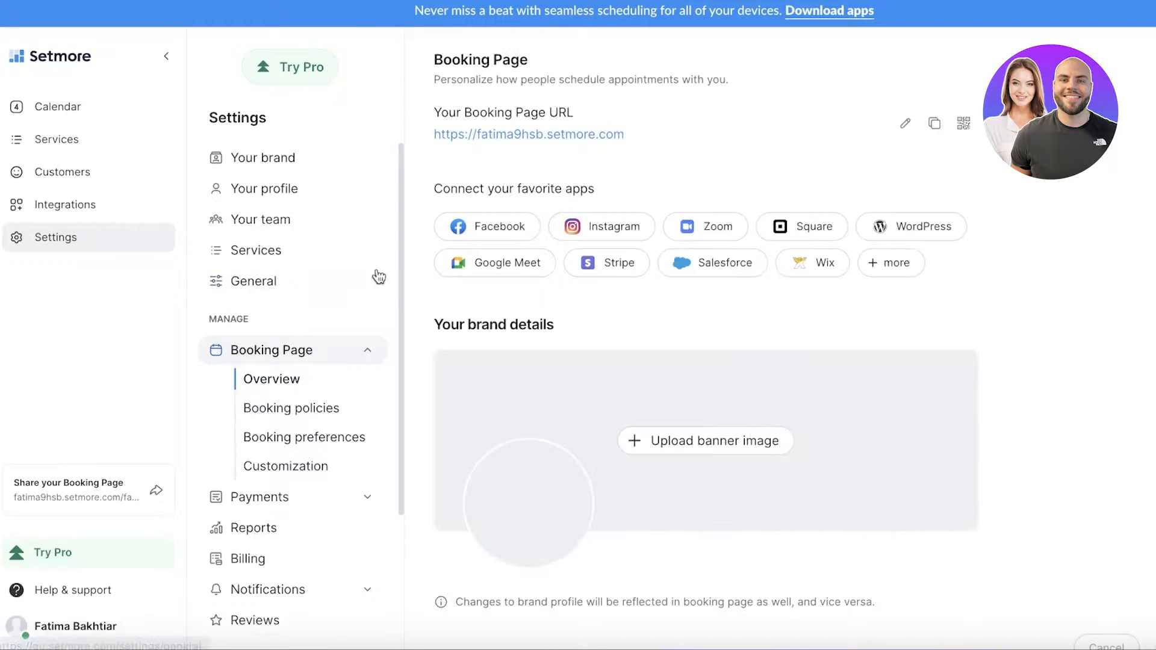
pyautogui.click(290, 408)
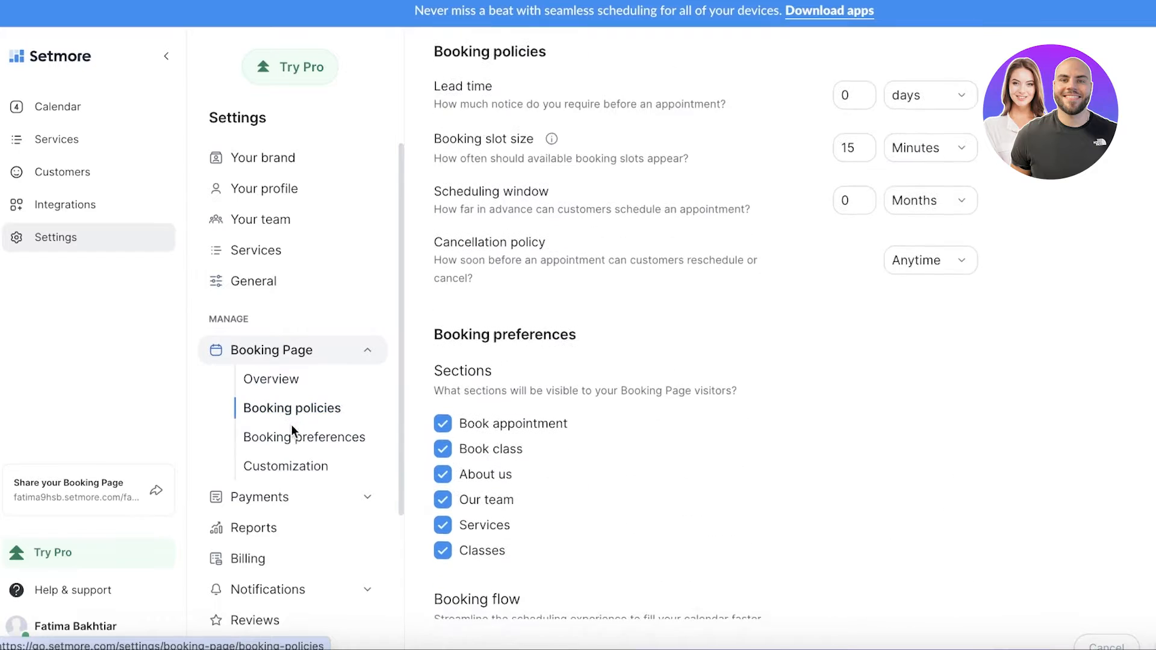
pyautogui.click(304, 437)
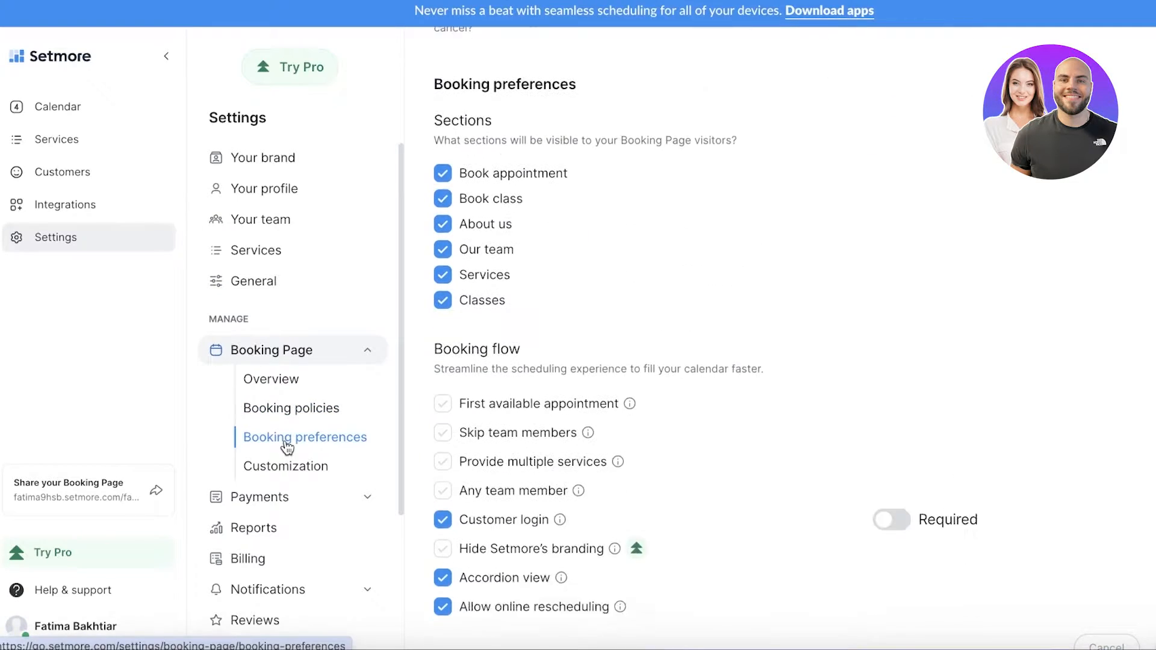
pyautogui.click(286, 466)
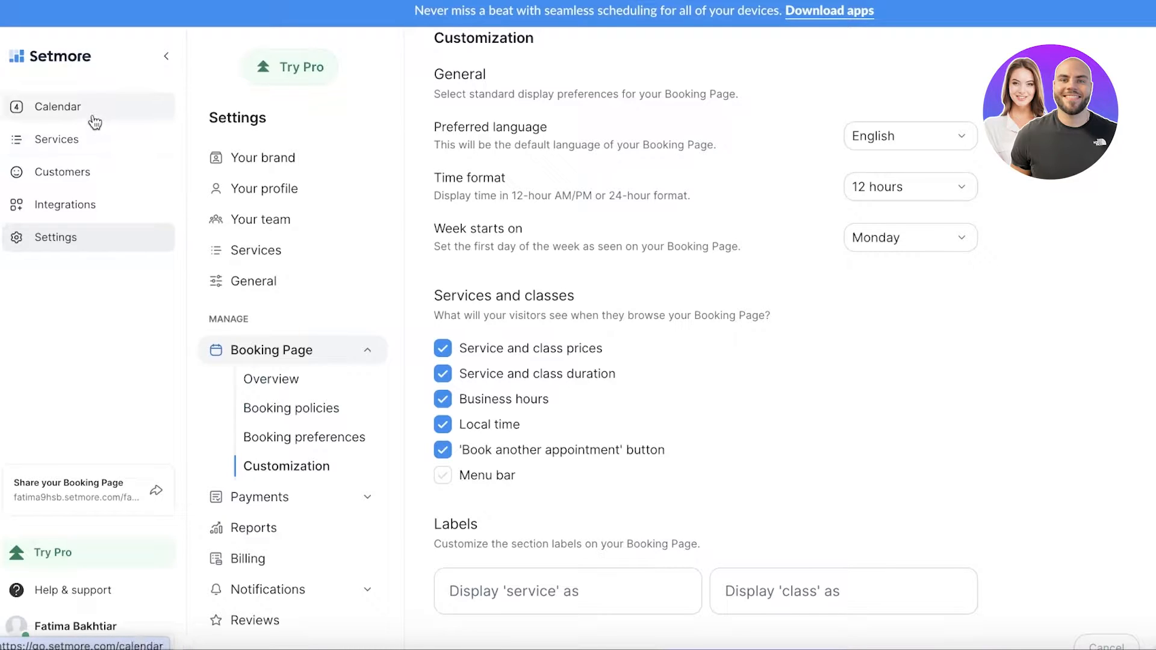
# Switch the calendar to the team view, then to the agenda list
pyautogui.click(59, 106)
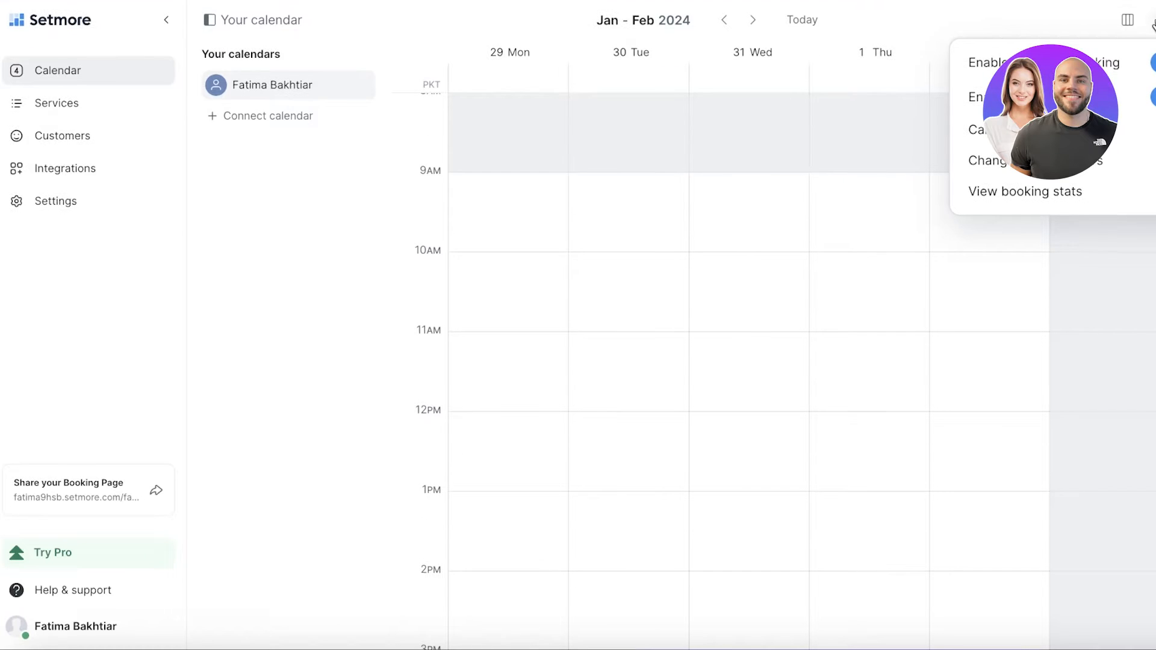
pyautogui.click(1127, 20)
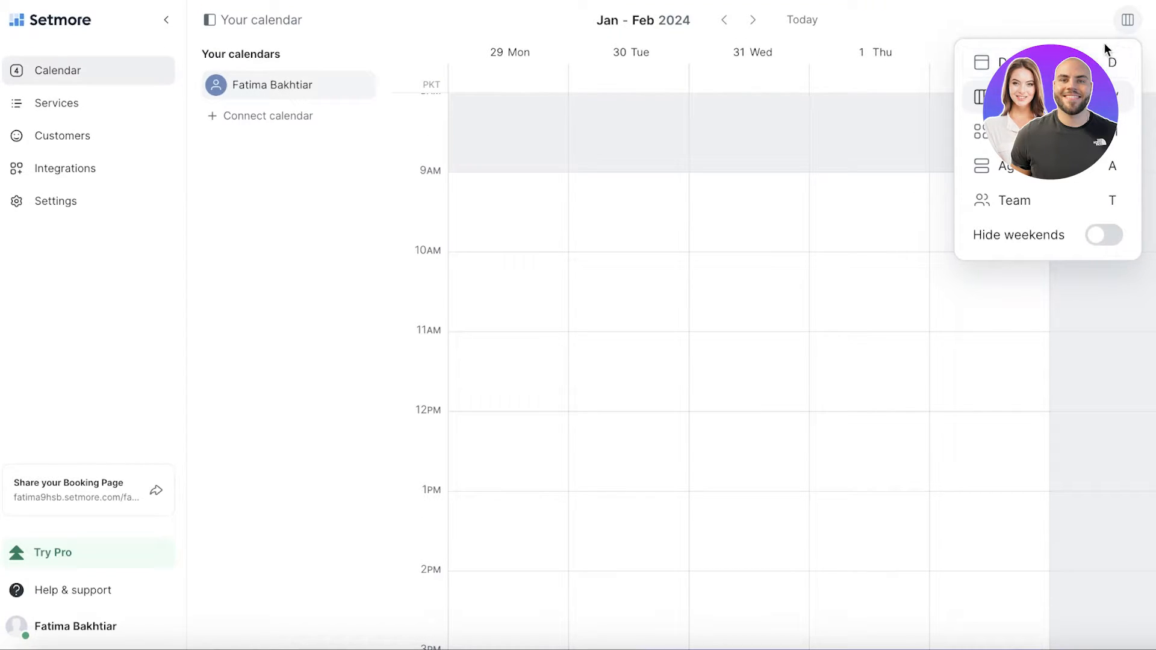
pyautogui.moveTo(1061, 200)
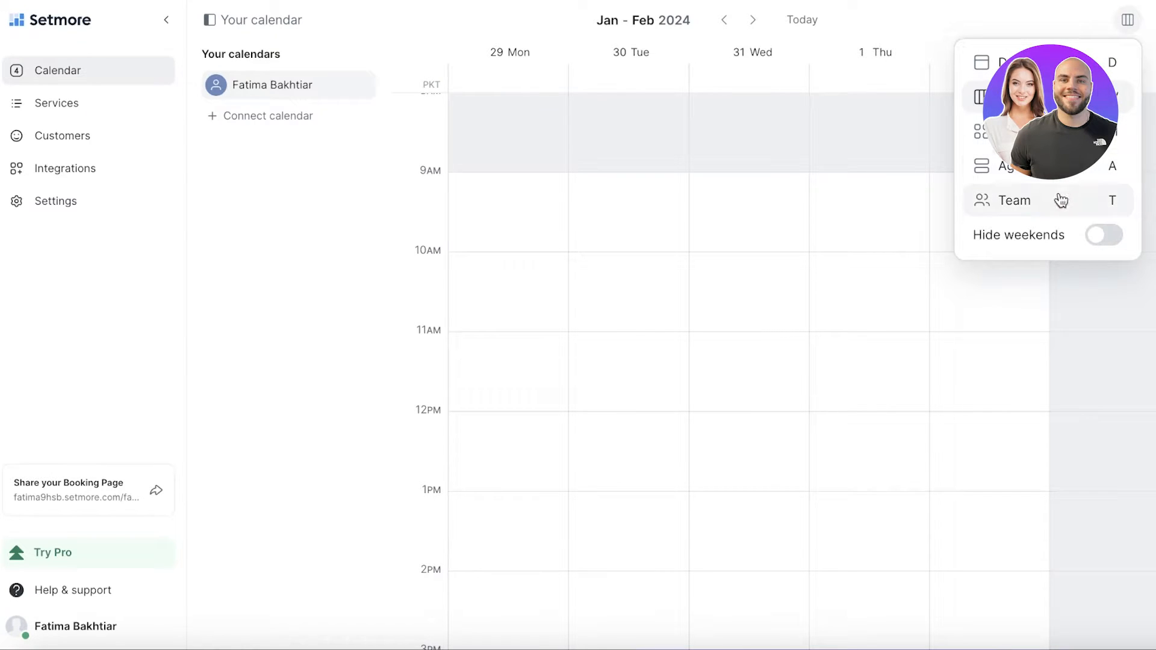
pyautogui.click(1015, 200)
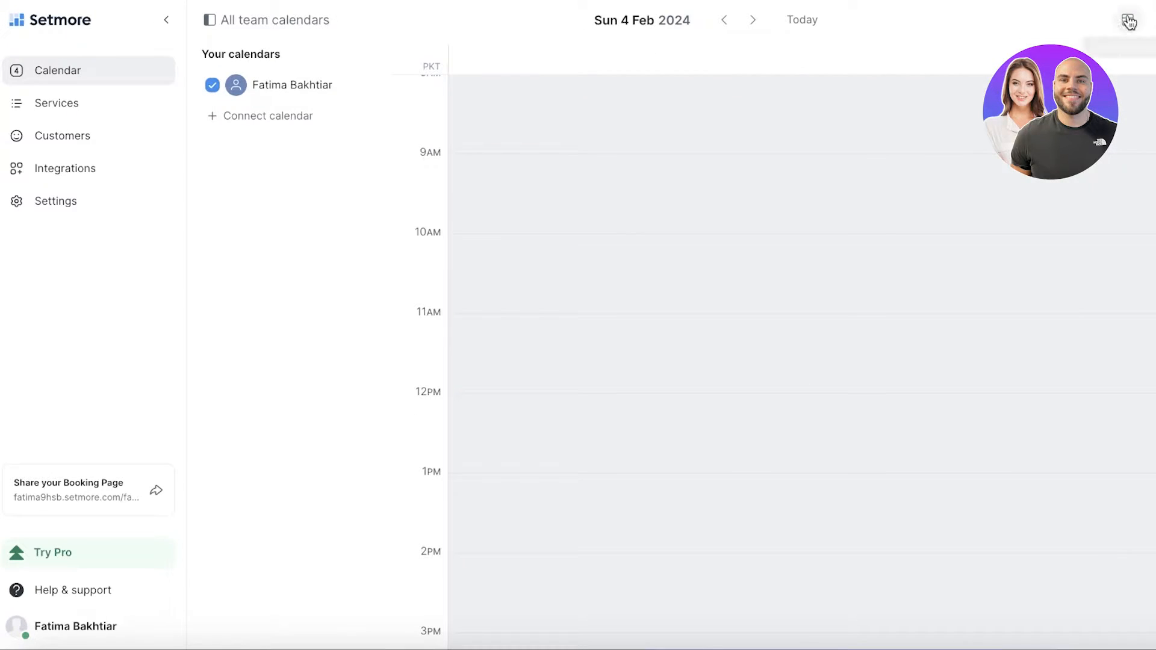
pyautogui.click(1127, 20)
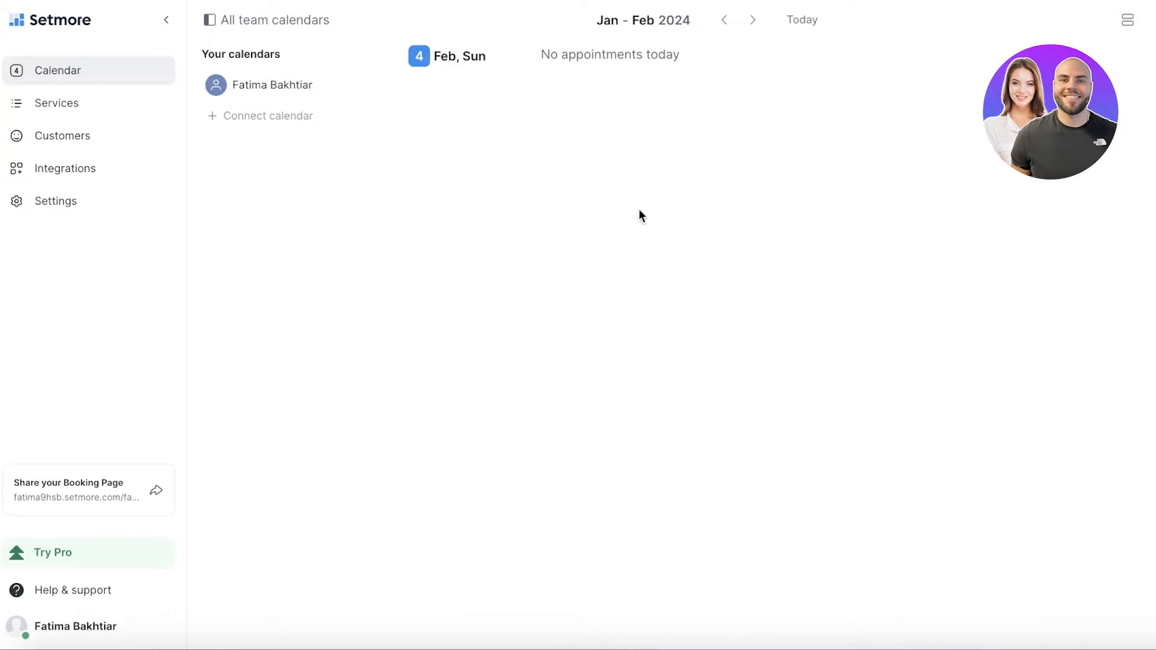
# Return the calendar to the team day view and move to the services list
pyautogui.click(1127, 20)
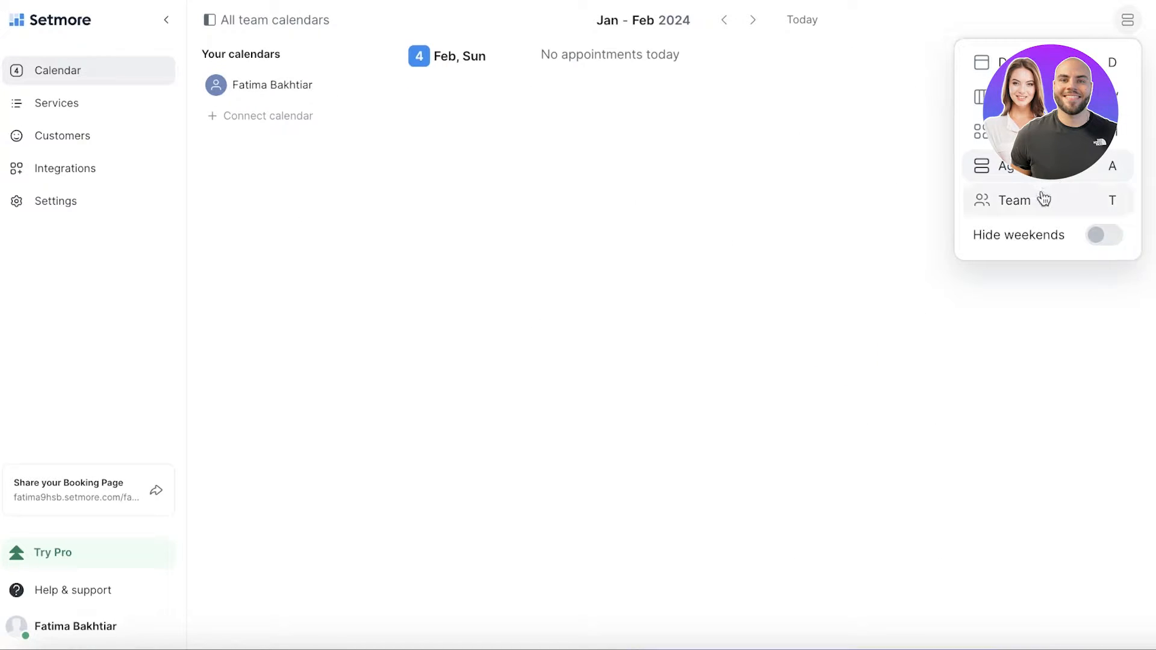
pyautogui.click(1014, 62)
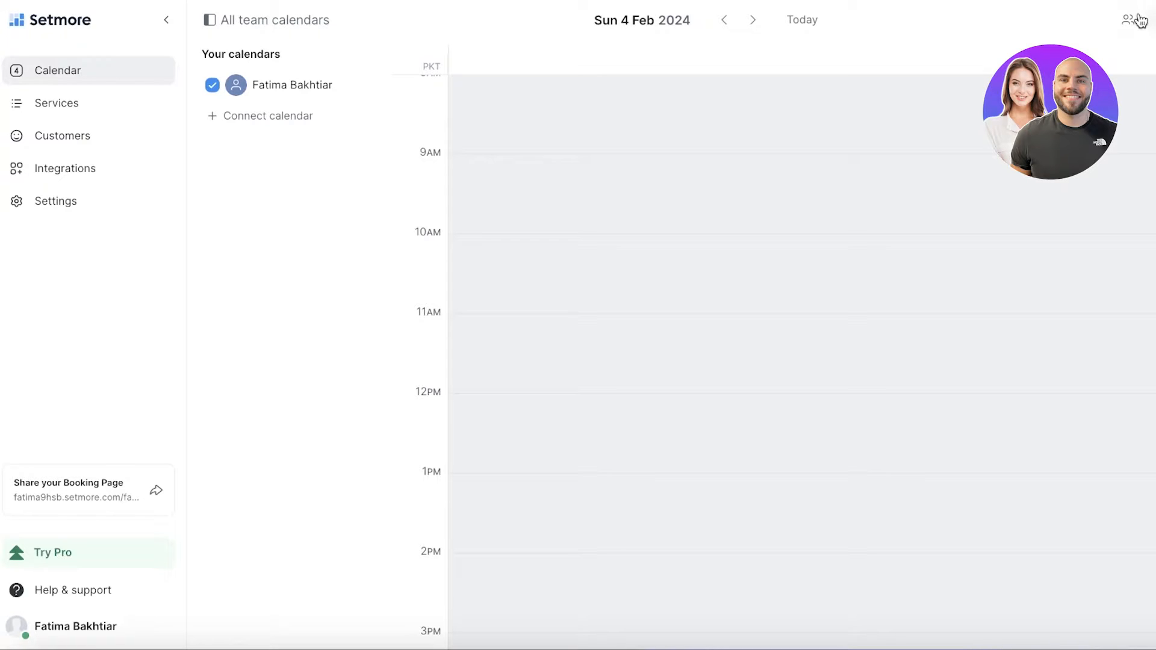
pyautogui.click(1133, 20)
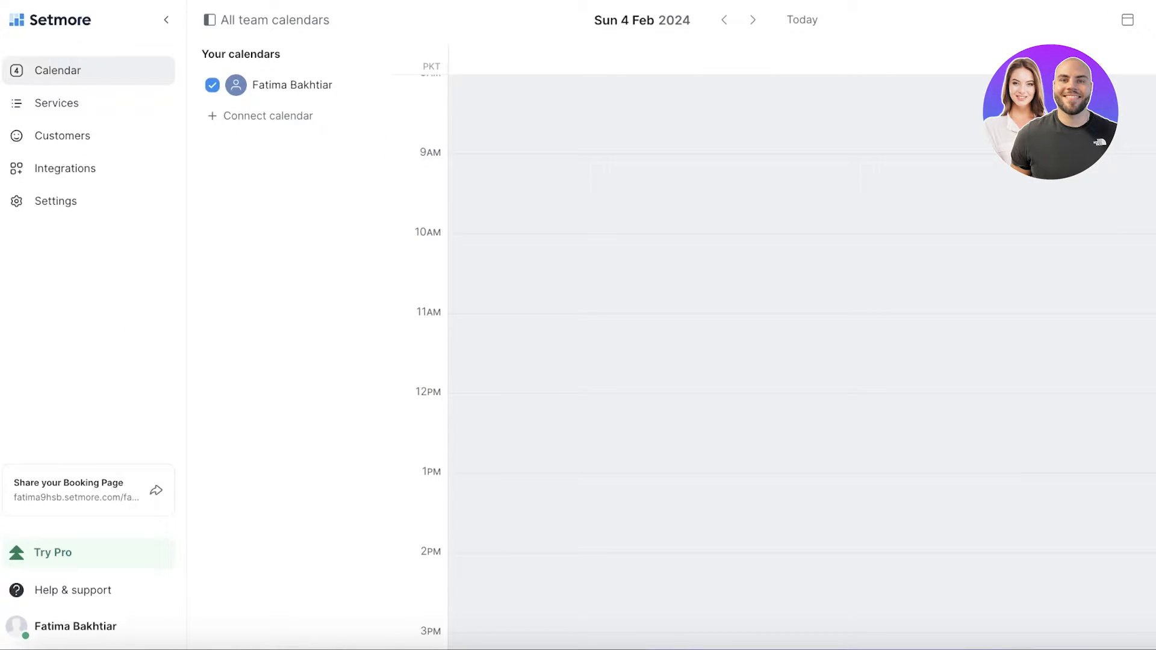
pyautogui.click(56, 102)
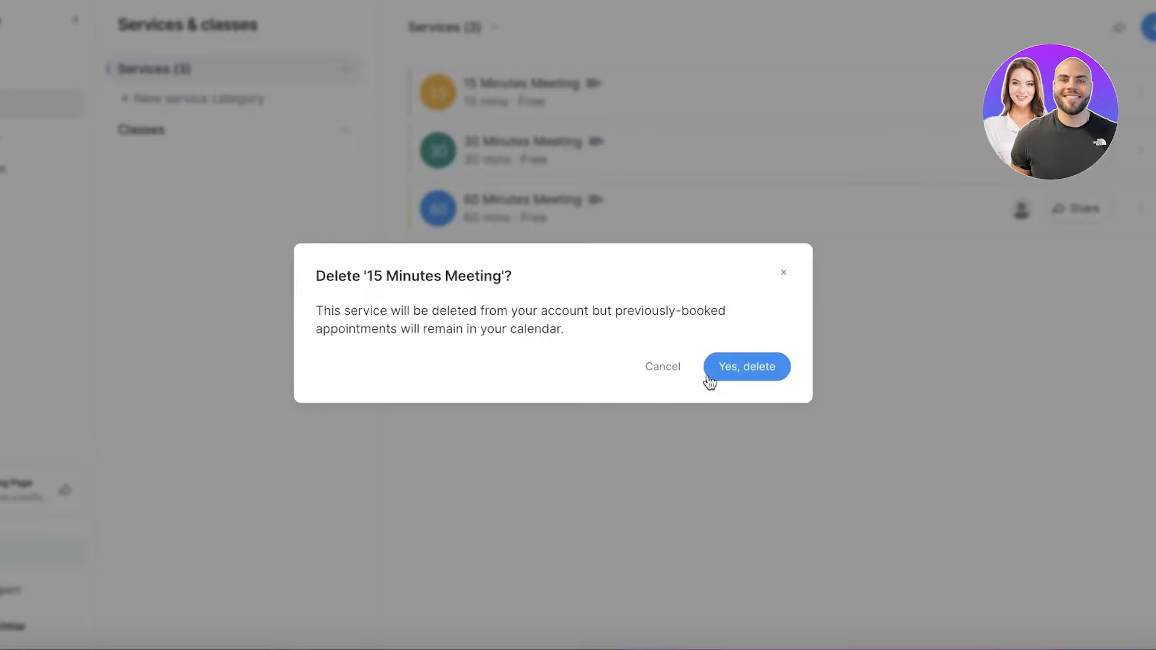
# Delete the 15, 30 and 60 Minutes Meeting services, leaving the list empty
pyautogui.click(745, 367)
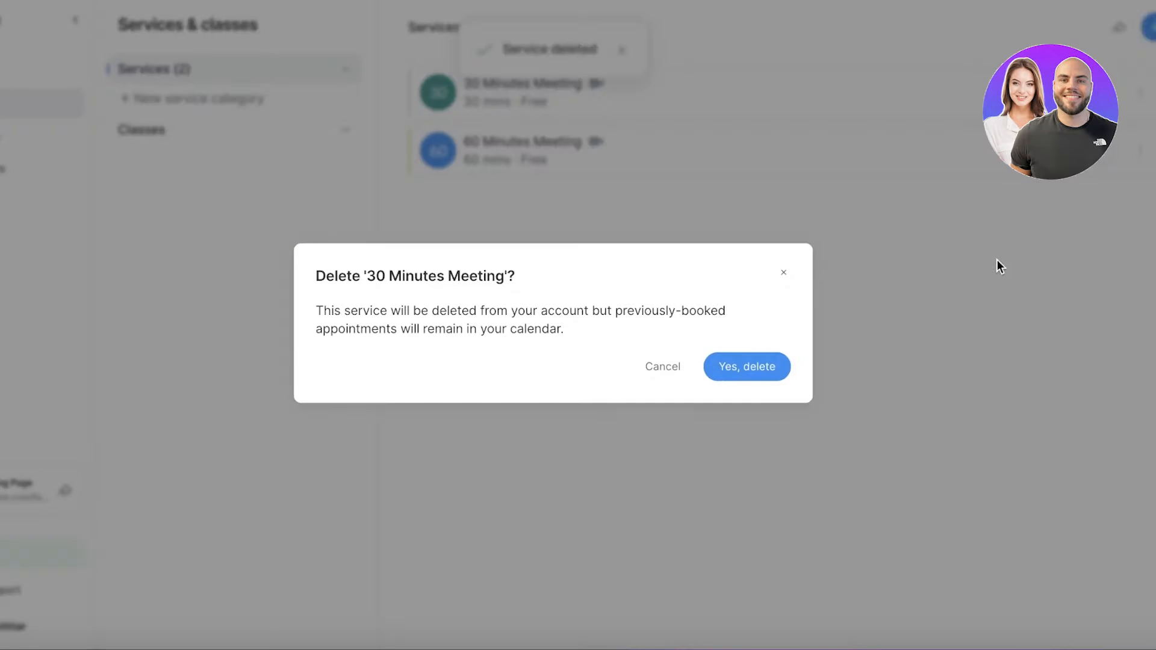
pyautogui.click(745, 367)
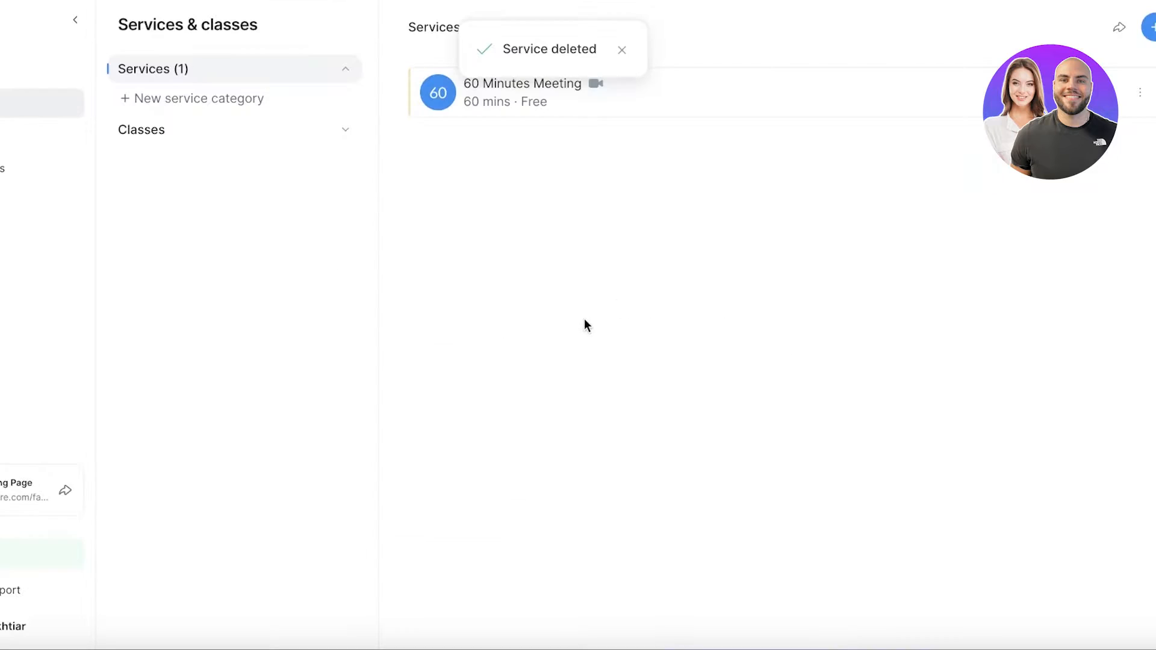
pyautogui.click(586, 326)
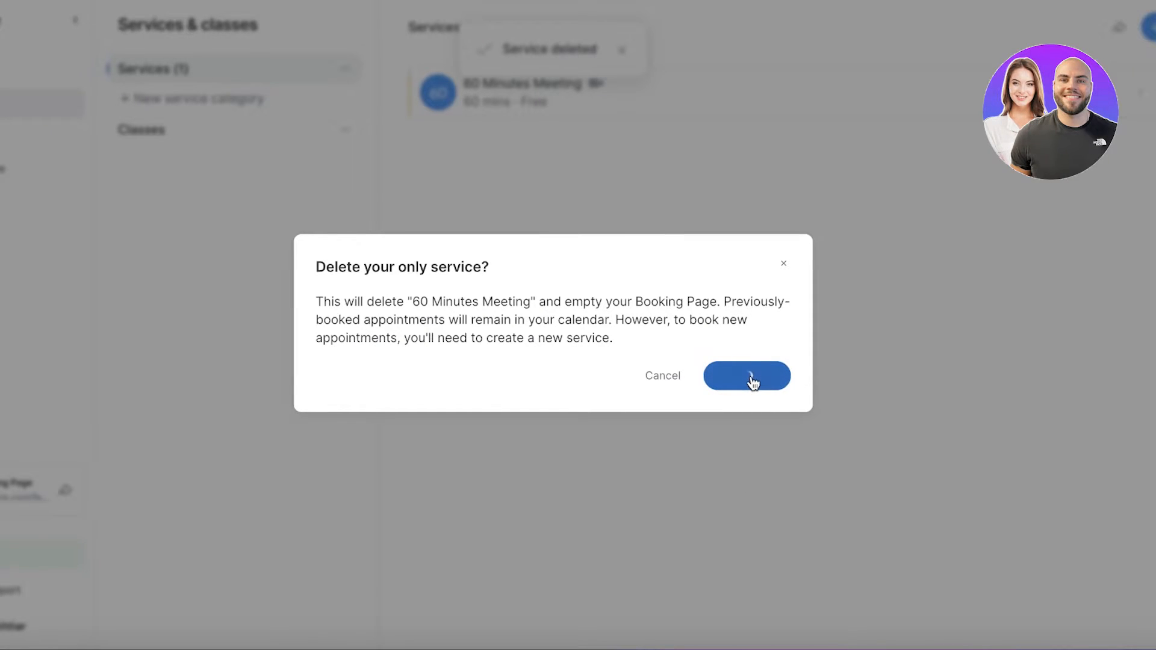
pyautogui.click(746, 375)
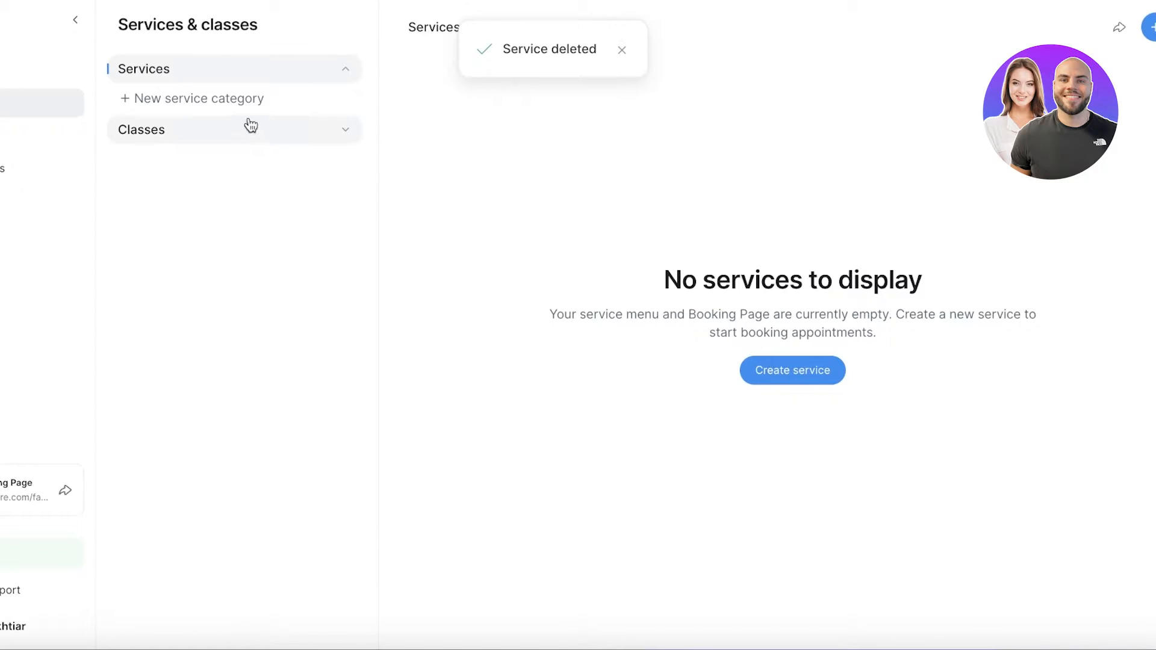
pyautogui.moveTo(222, 95)
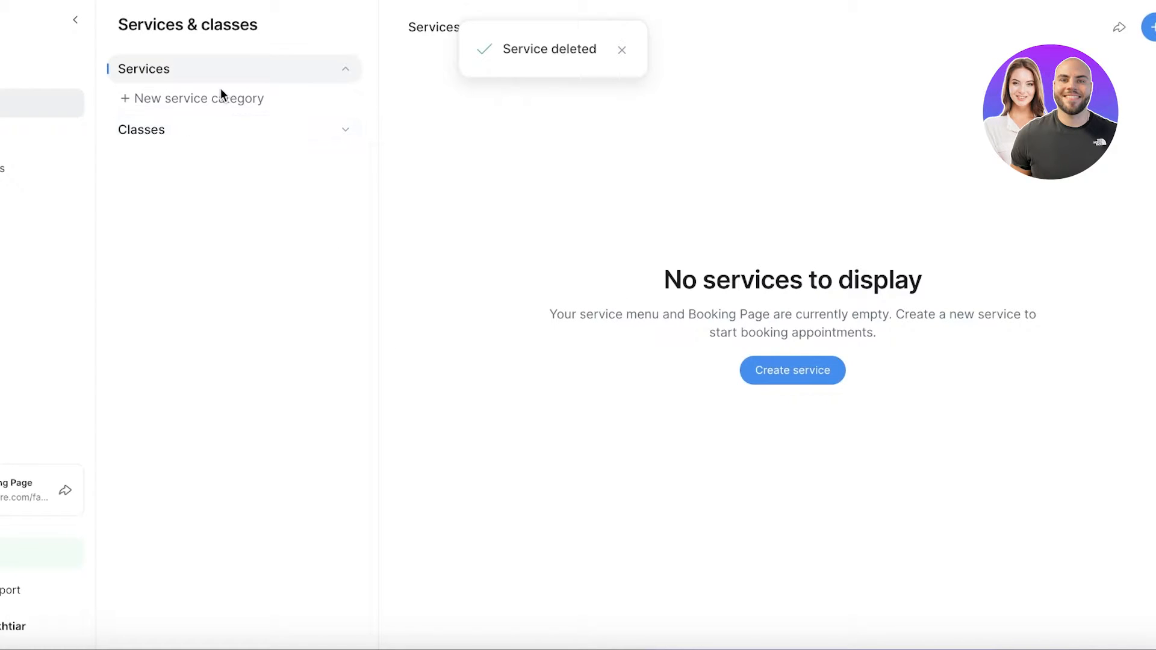
# Start a new service category and dismiss the form without saving
pyautogui.click(199, 98)
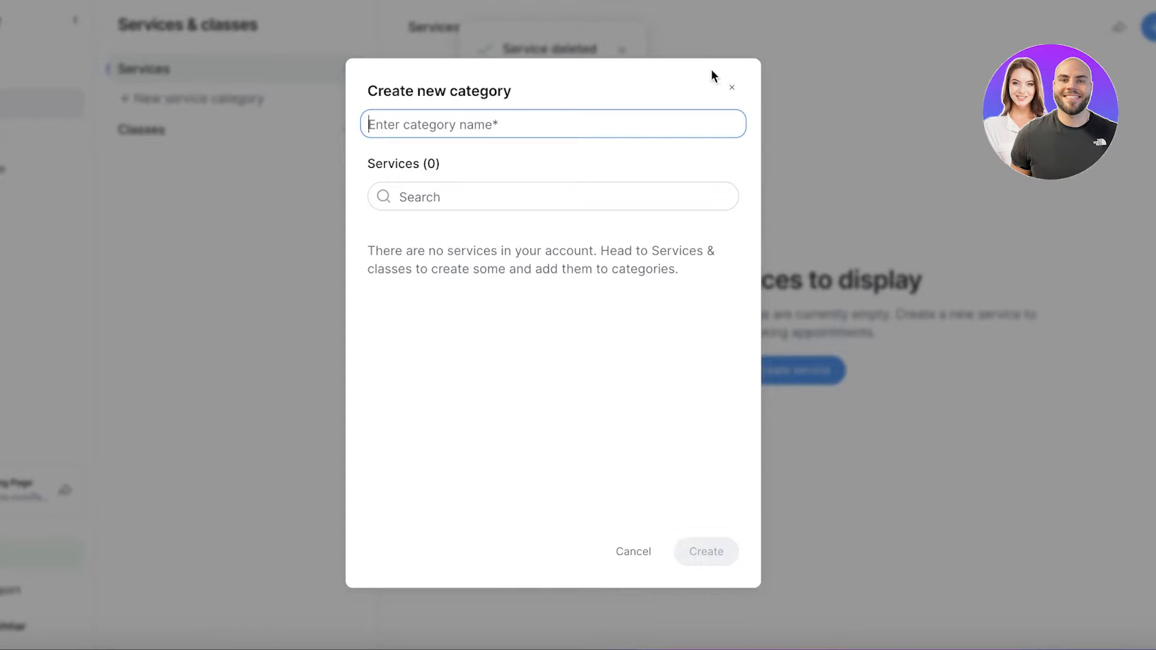
pyautogui.click(733, 86)
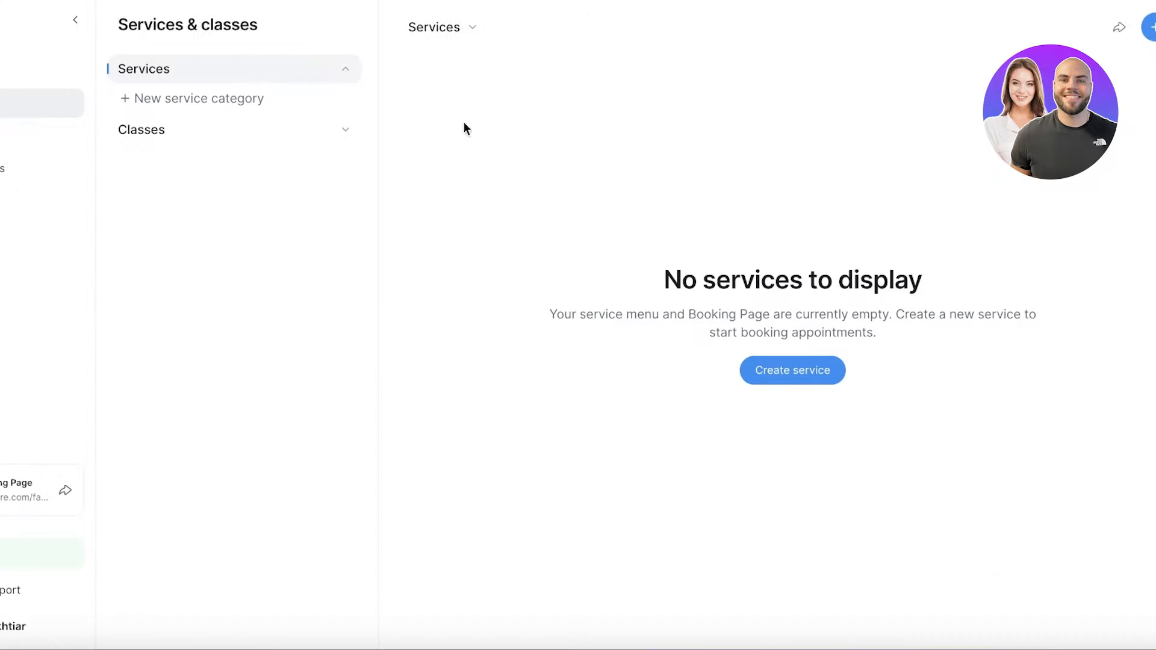
# Start a new category named 'Eyelash Extensions' from the classes list
pyautogui.click(142, 130)
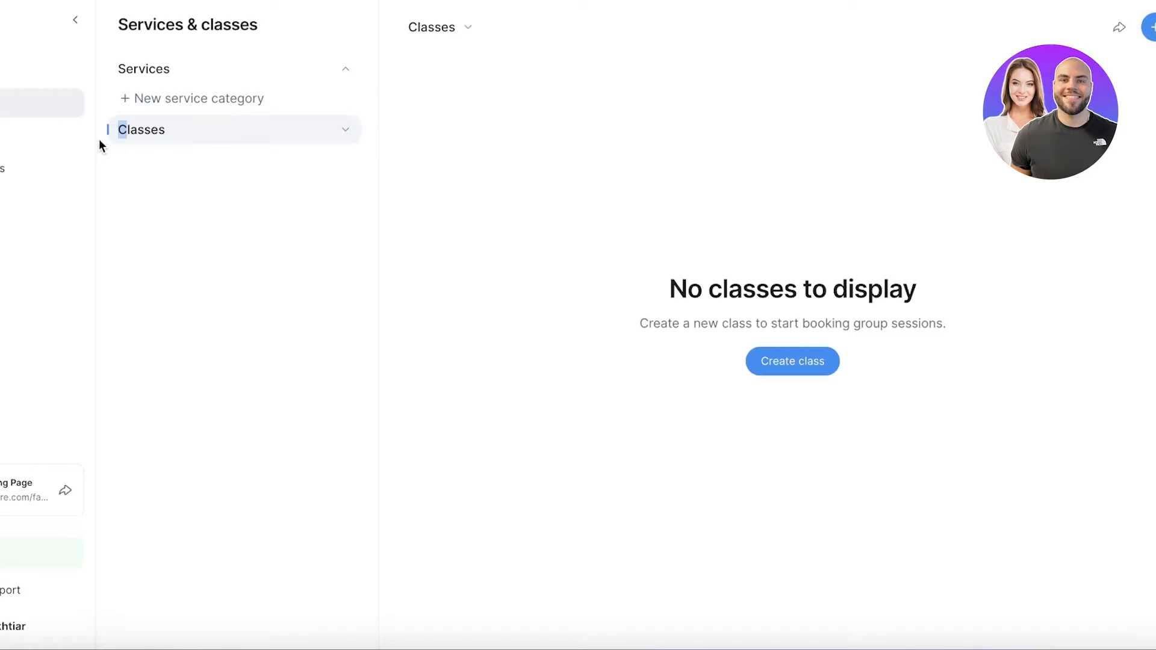
pyautogui.click(198, 98)
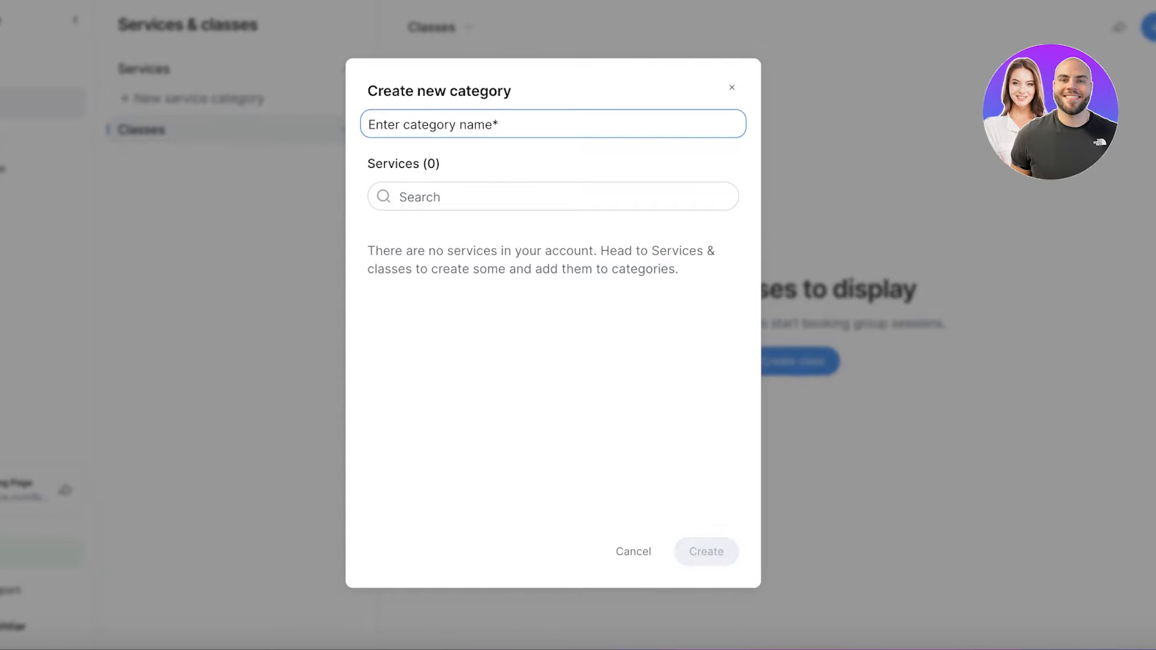
pyautogui.write('Eyelash')
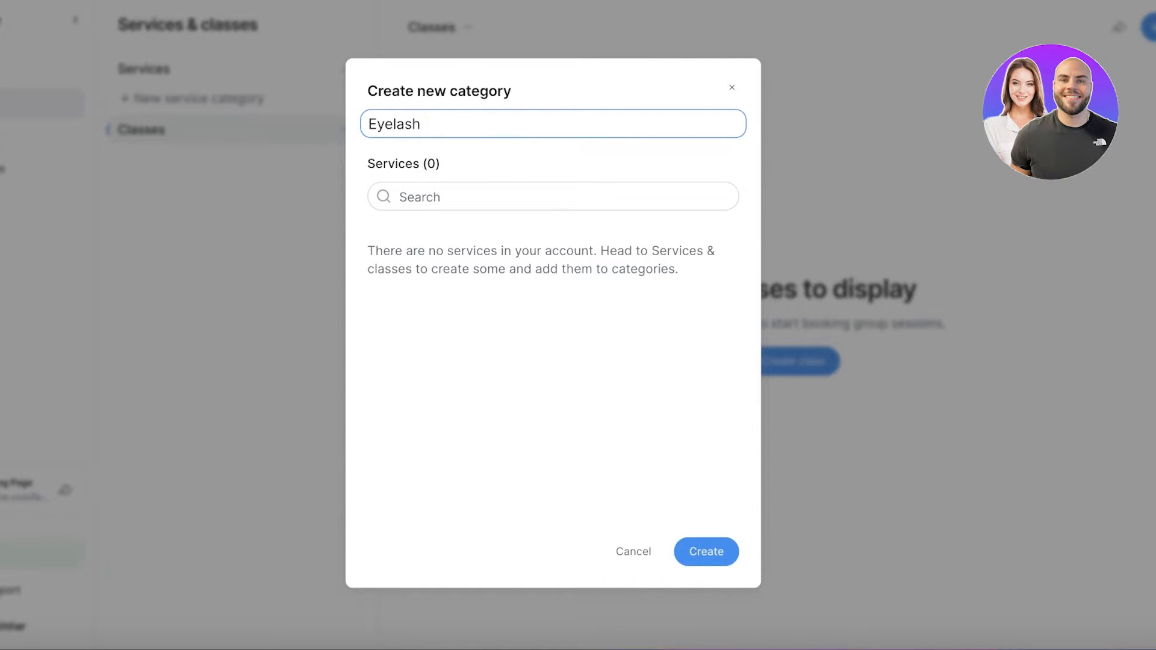
pyautogui.write('Extensions')
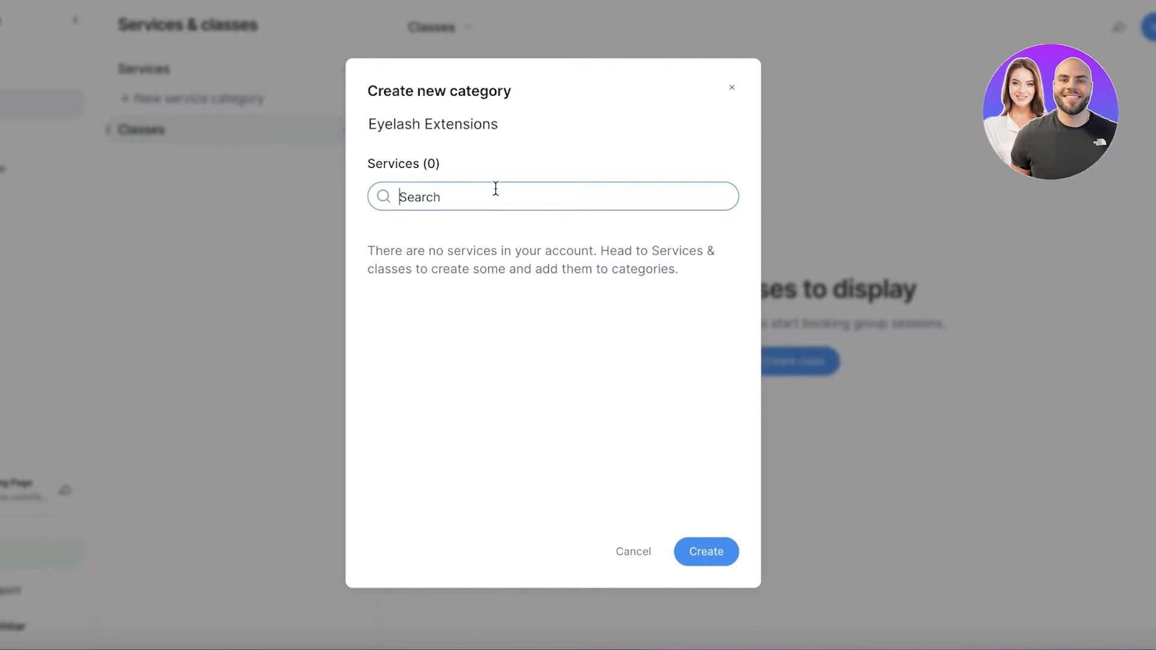
# Clear the 'eyelash ex' service search and create the Eyelash Extensions category
pyautogui.write('eyelash ex')
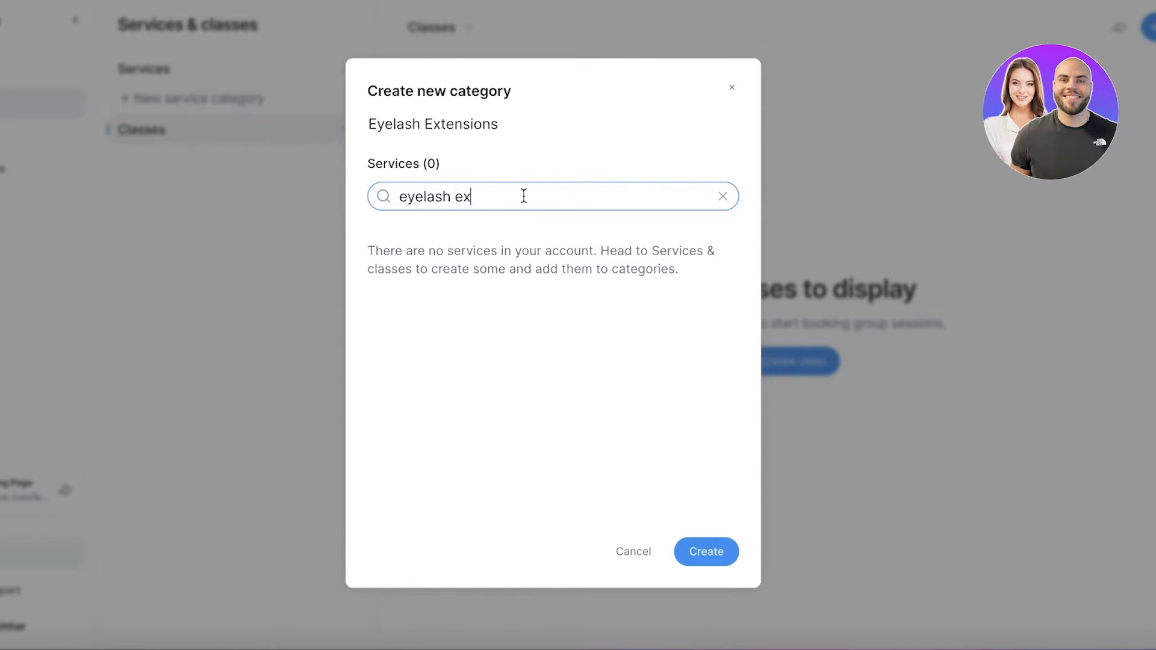
pyautogui.click(722, 196)
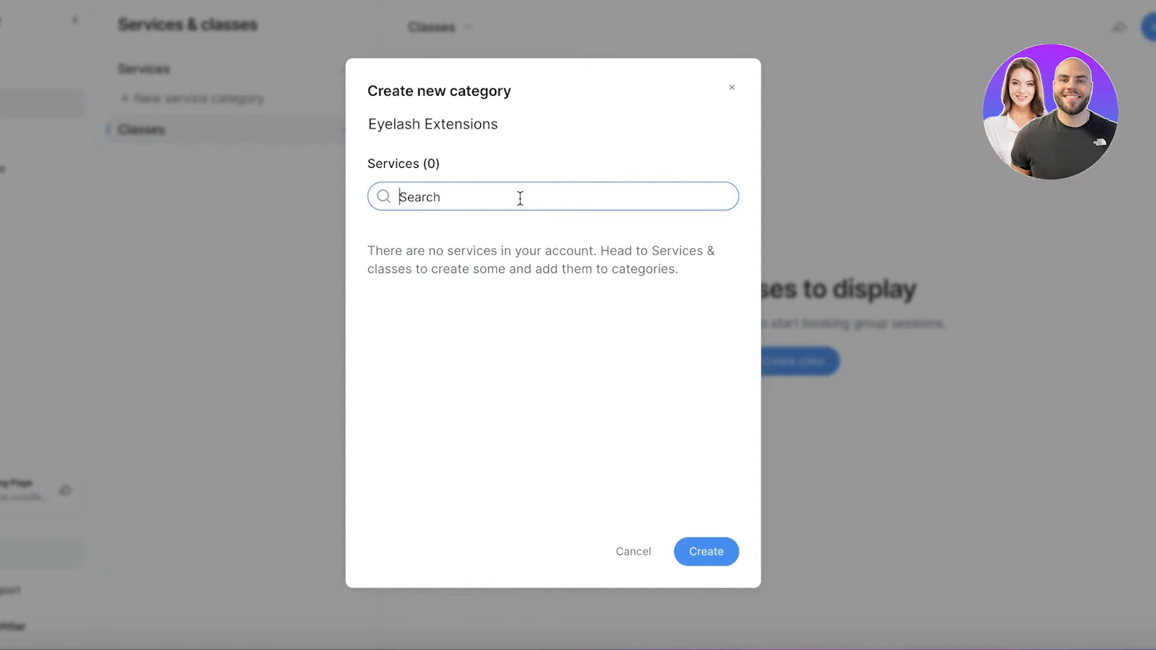
pyautogui.click(704, 551)
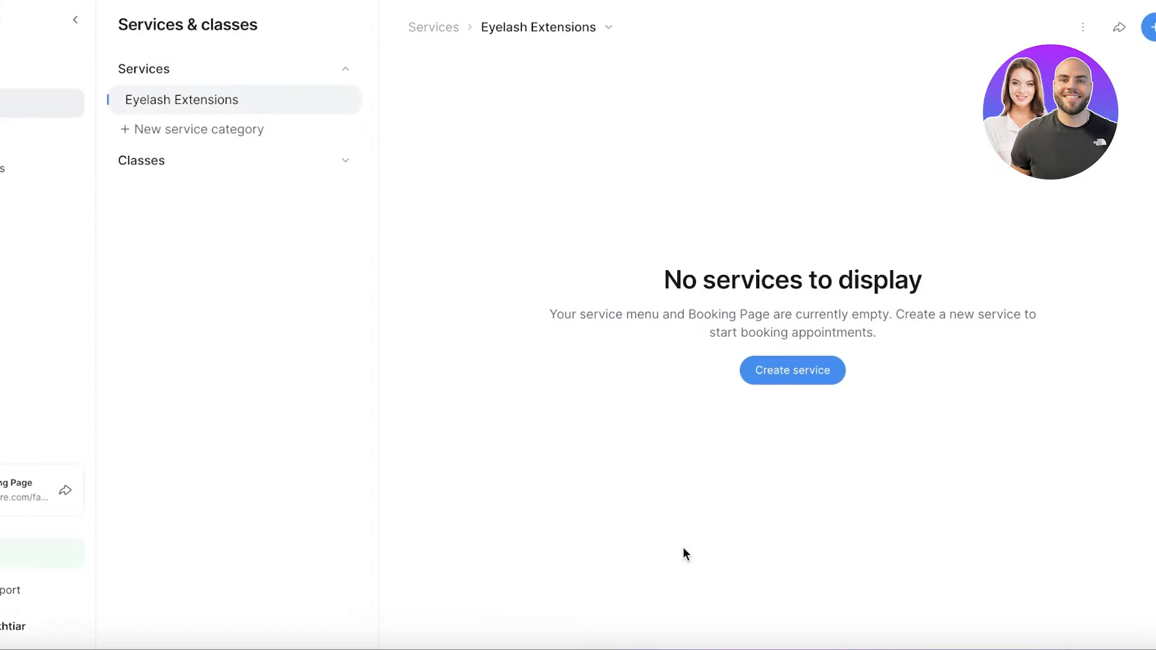
pyautogui.moveTo(702, 308)
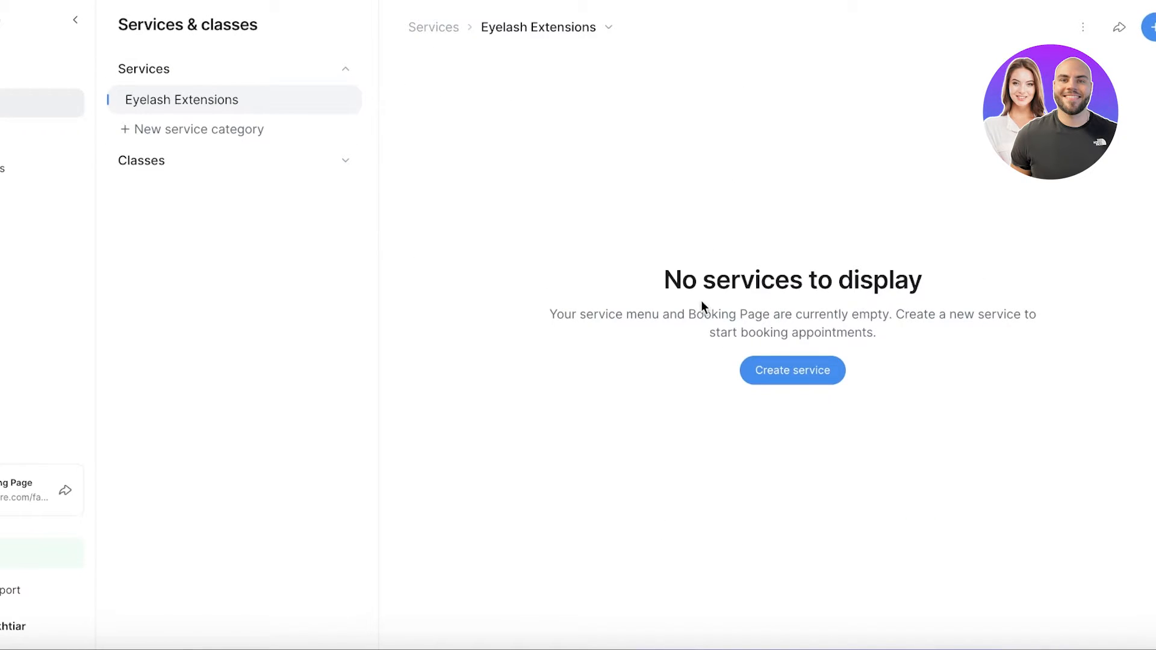
# Draft an Eyelash Extensions service with 60 mins duration and 5 mins buffer
pyautogui.click(792, 370)
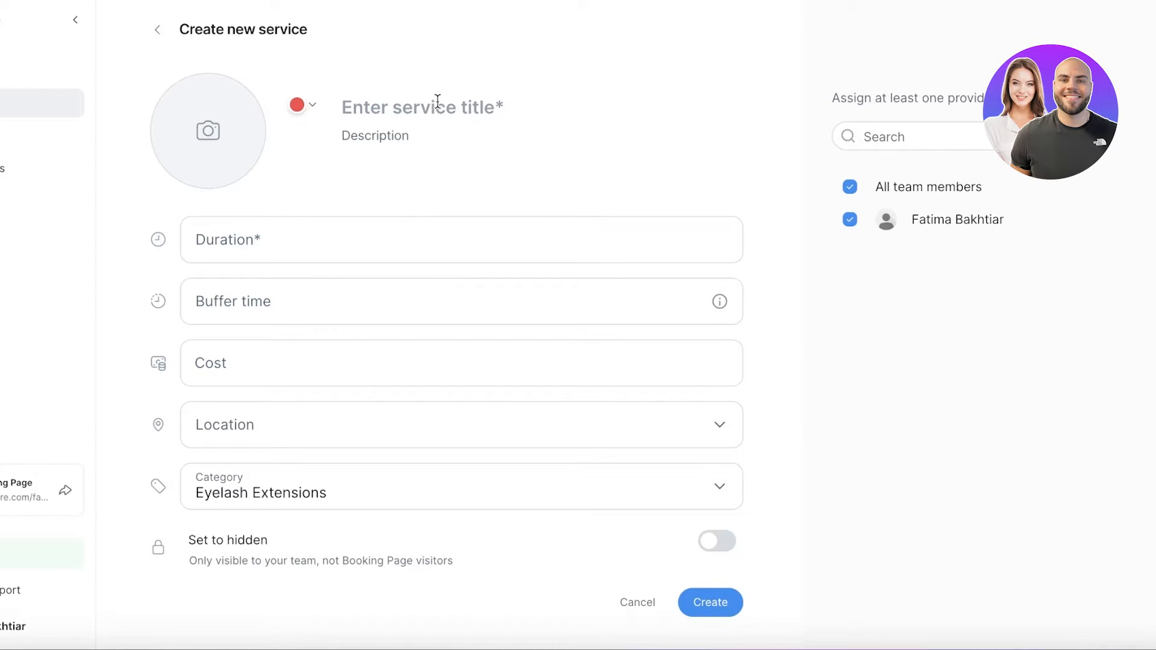
pyautogui.write('Eyelash Extensions')
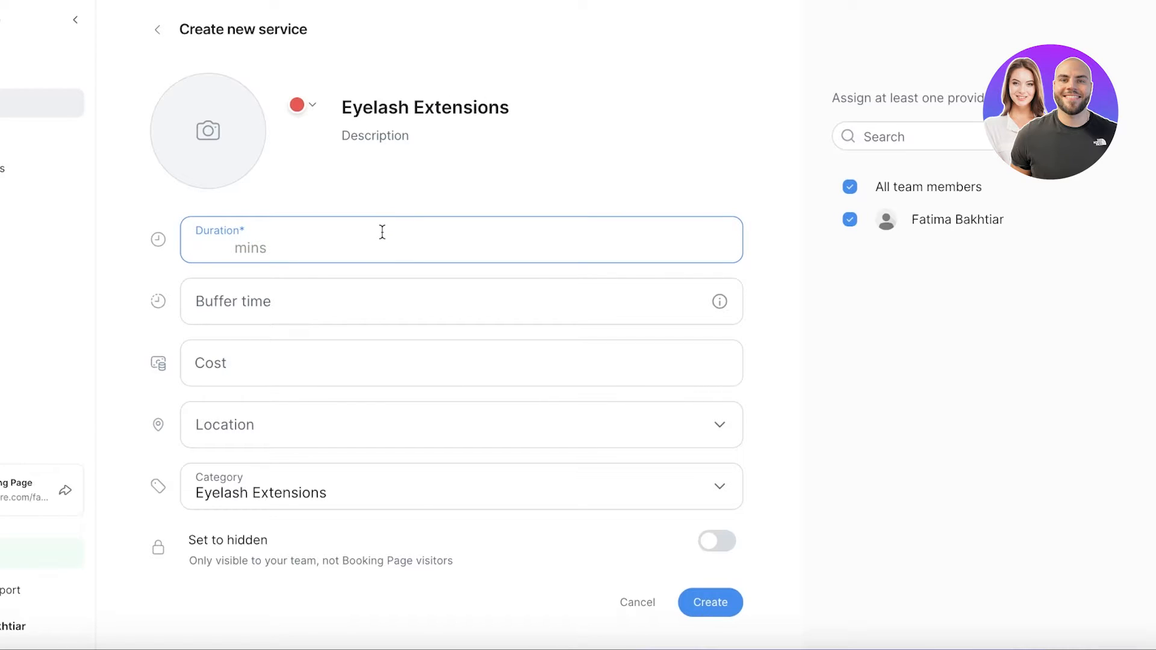
pyautogui.write('60')
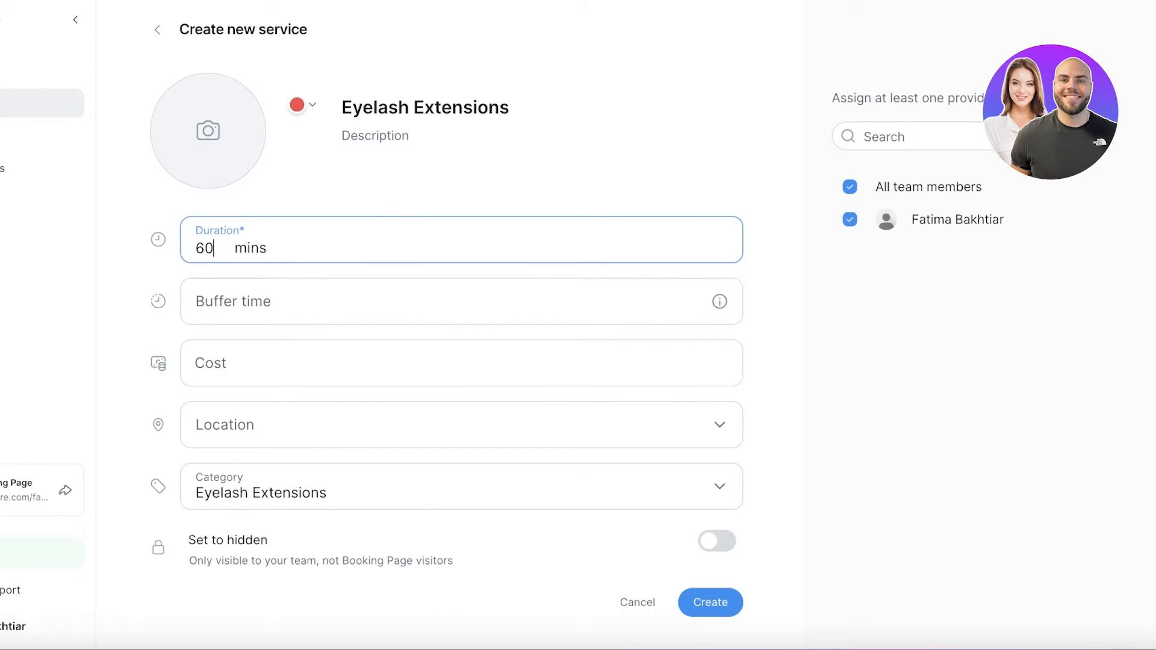
pyautogui.moveTo(246, 275)
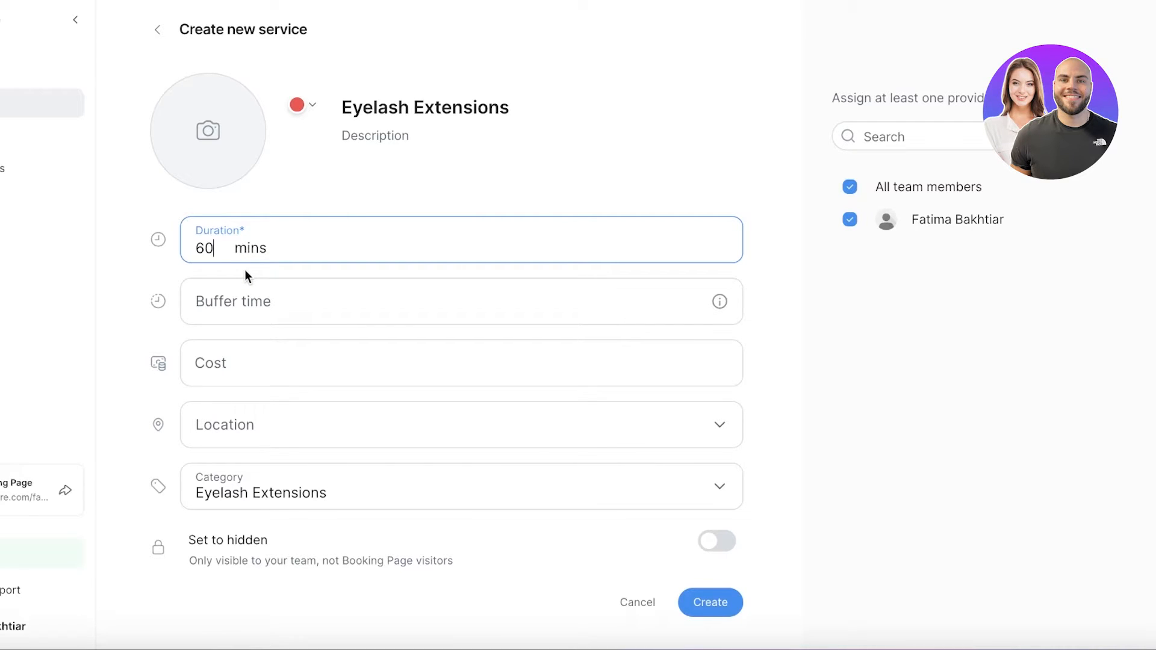
pyautogui.moveTo(214, 283)
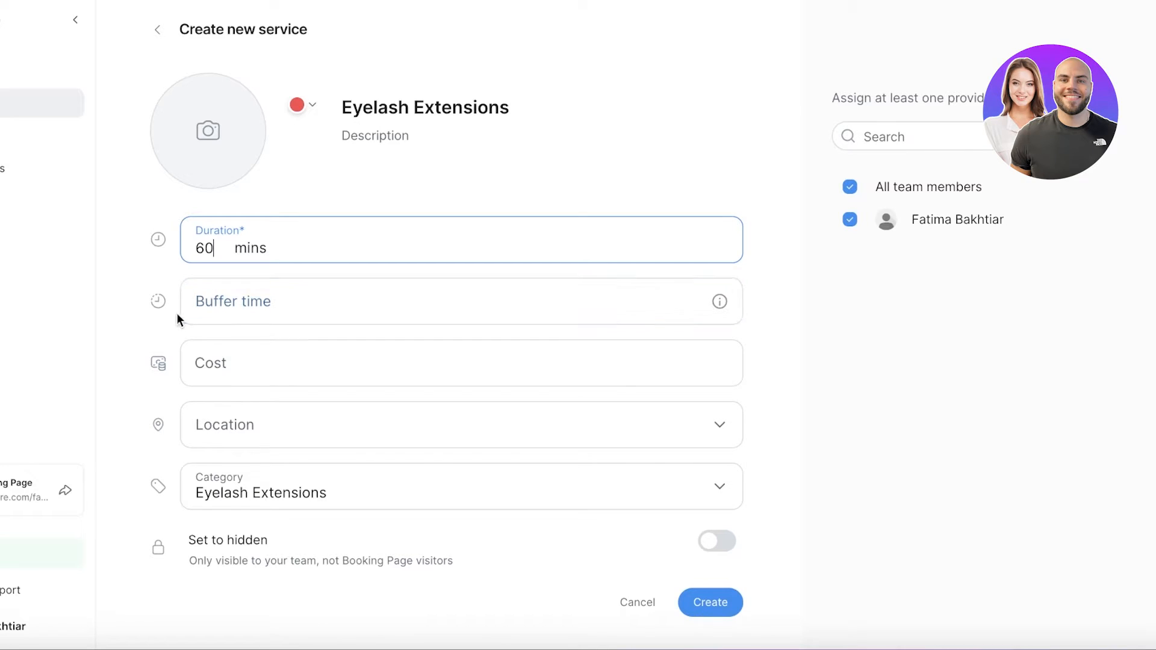
pyautogui.click(460, 301)
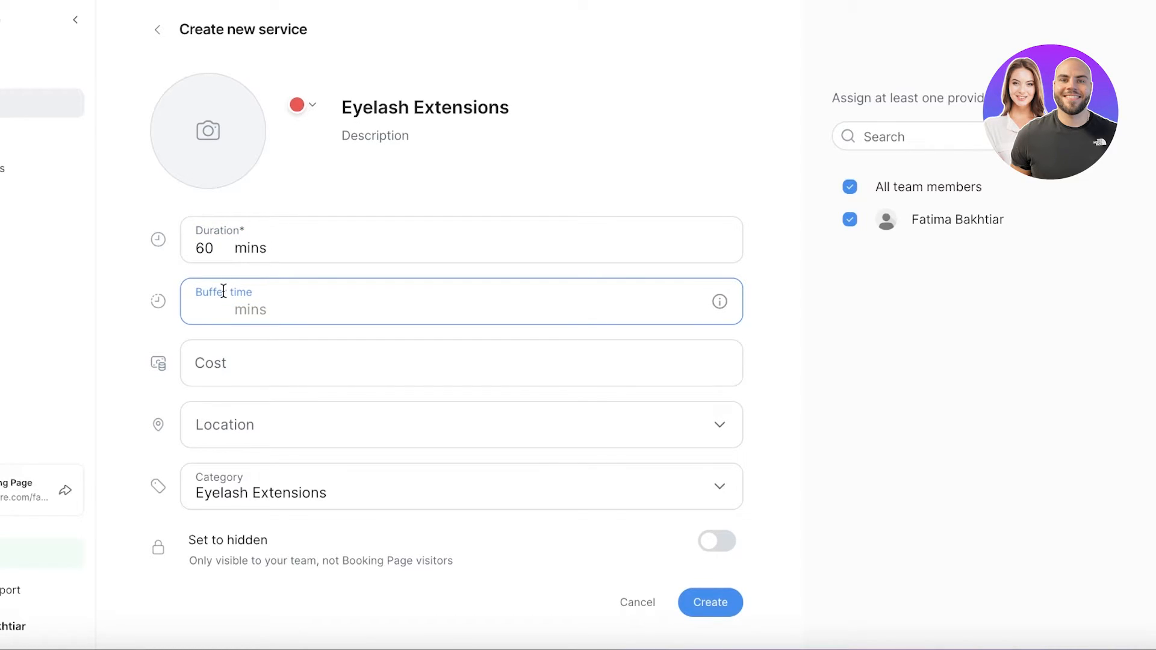
pyautogui.write('5')
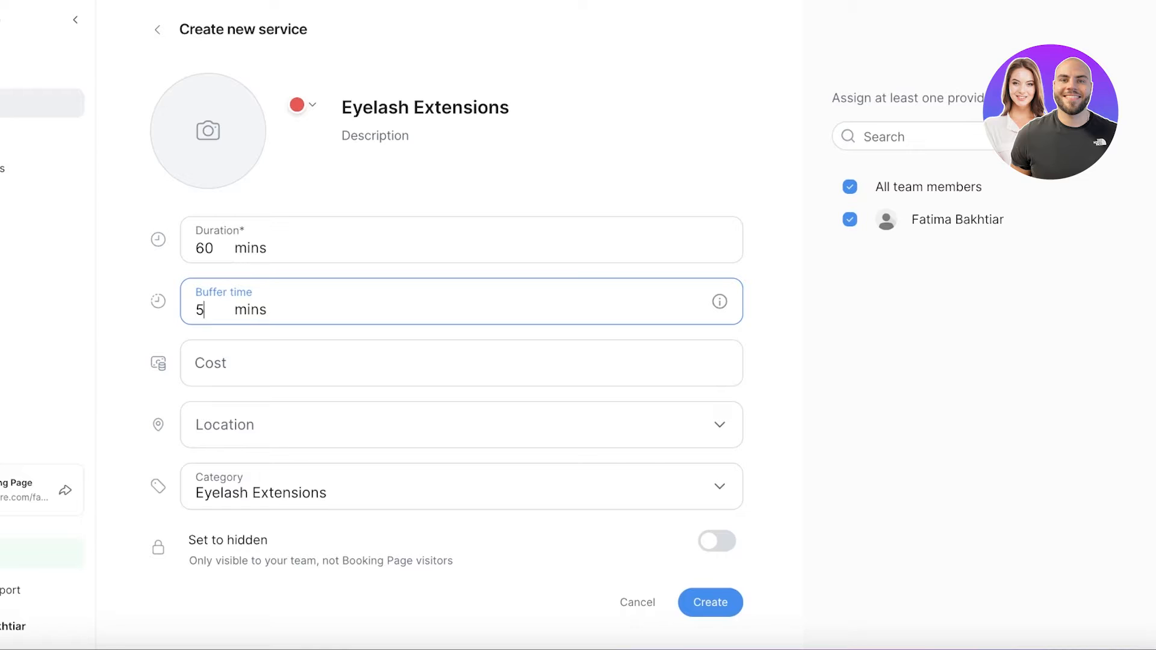
# Price the service at Rs 600 and make it an in-person location
pyautogui.click(460, 362)
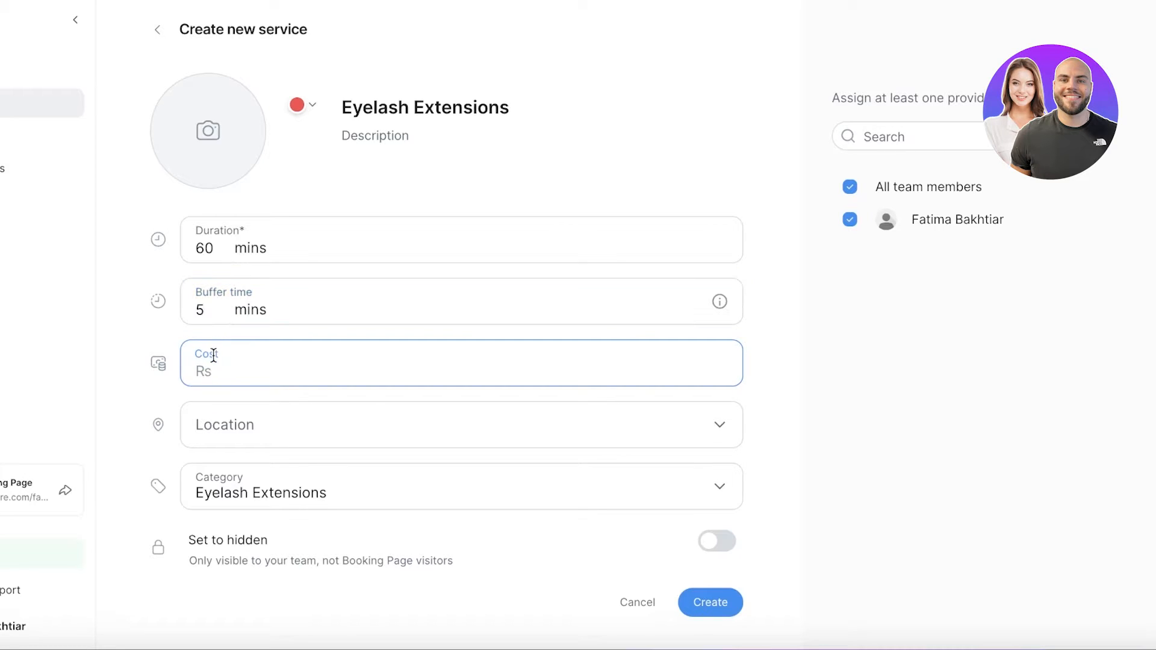
pyautogui.write('6')
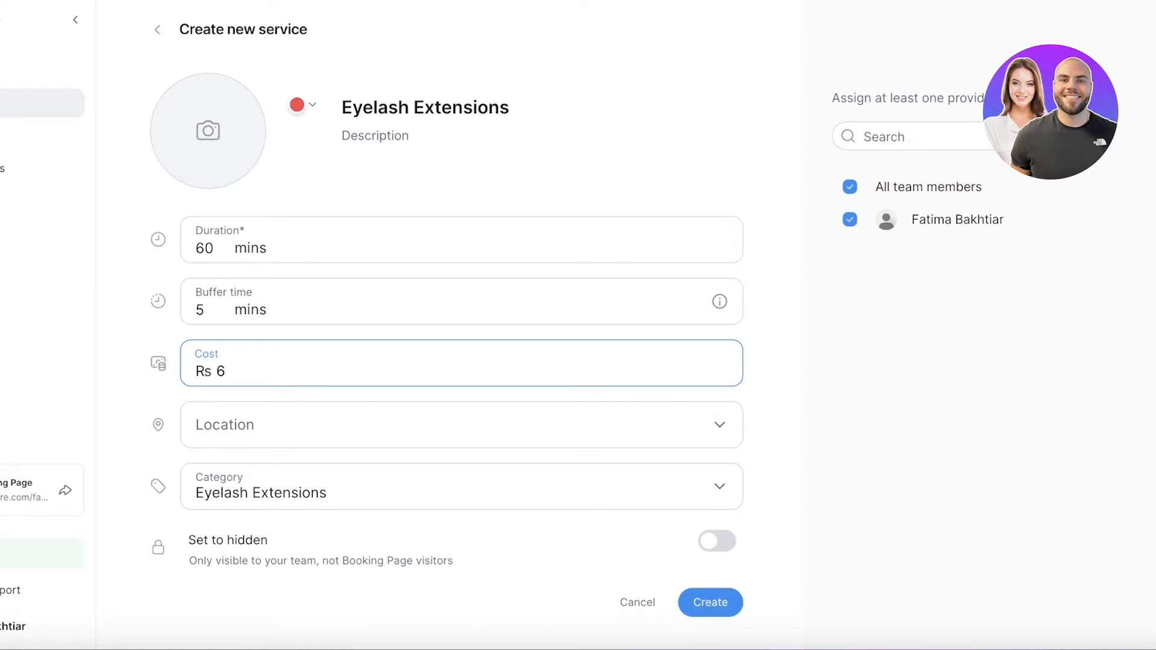
pyautogui.click(460, 425)
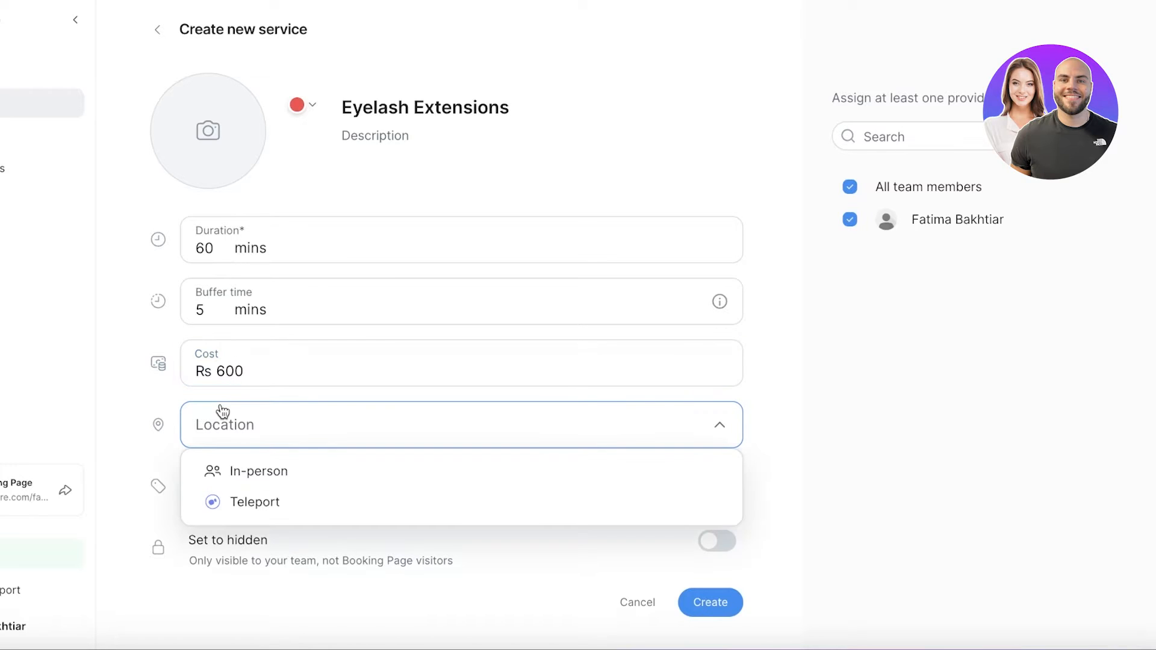
pyautogui.click(258, 471)
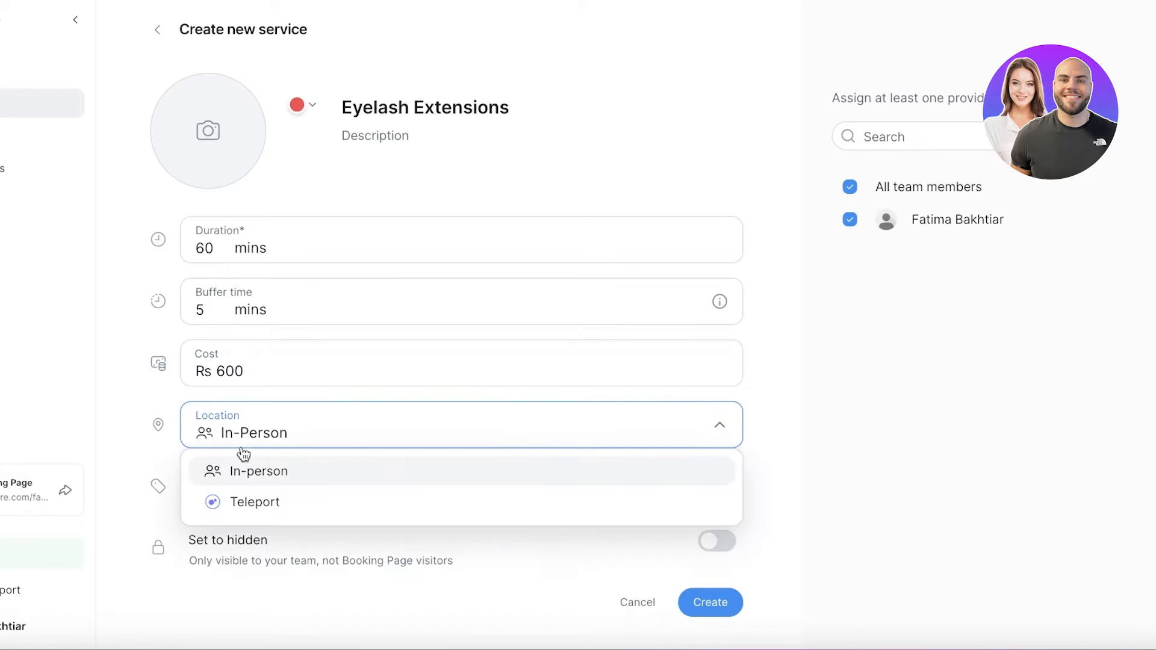
pyautogui.click(254, 503)
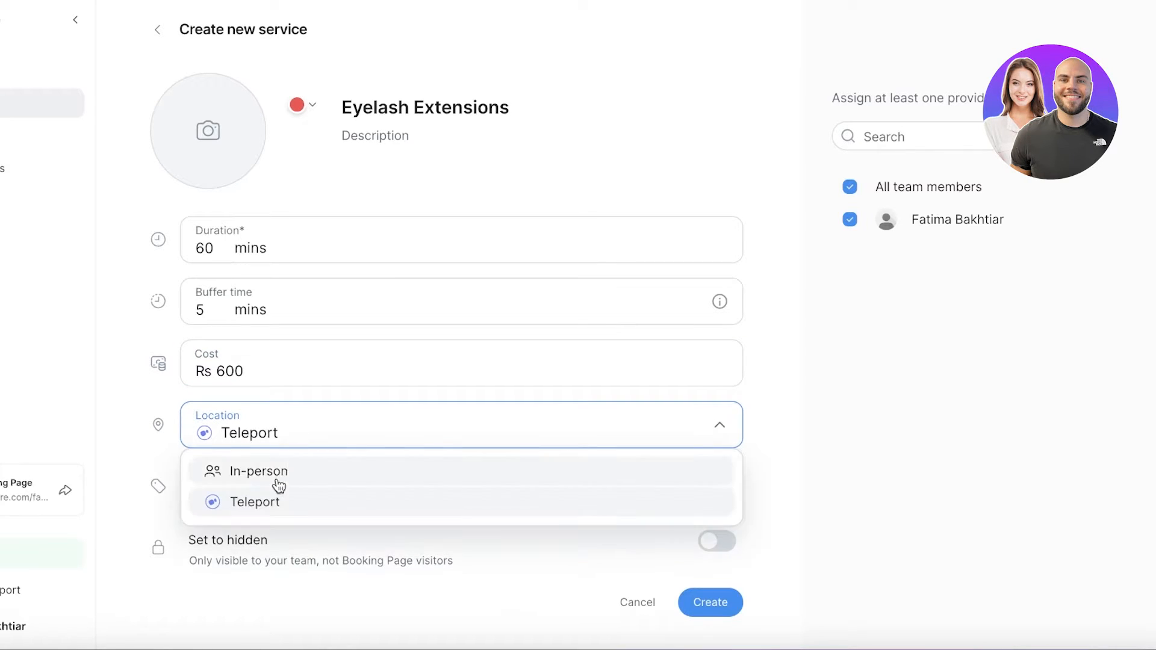
pyautogui.moveTo(263, 505)
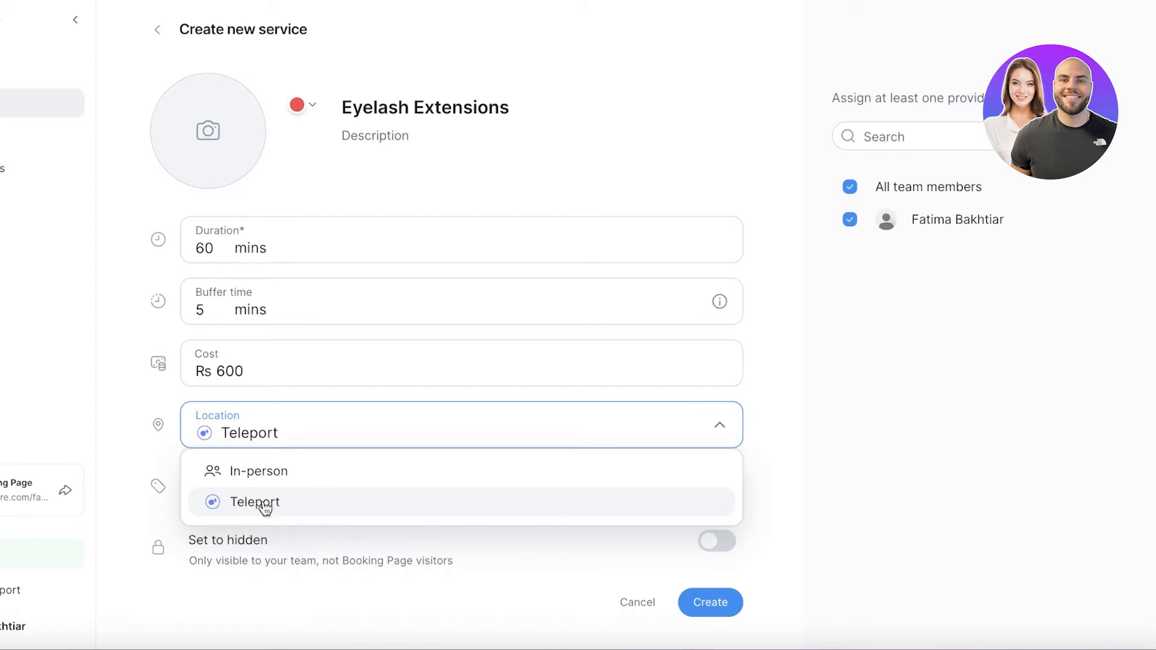
pyautogui.click(260, 471)
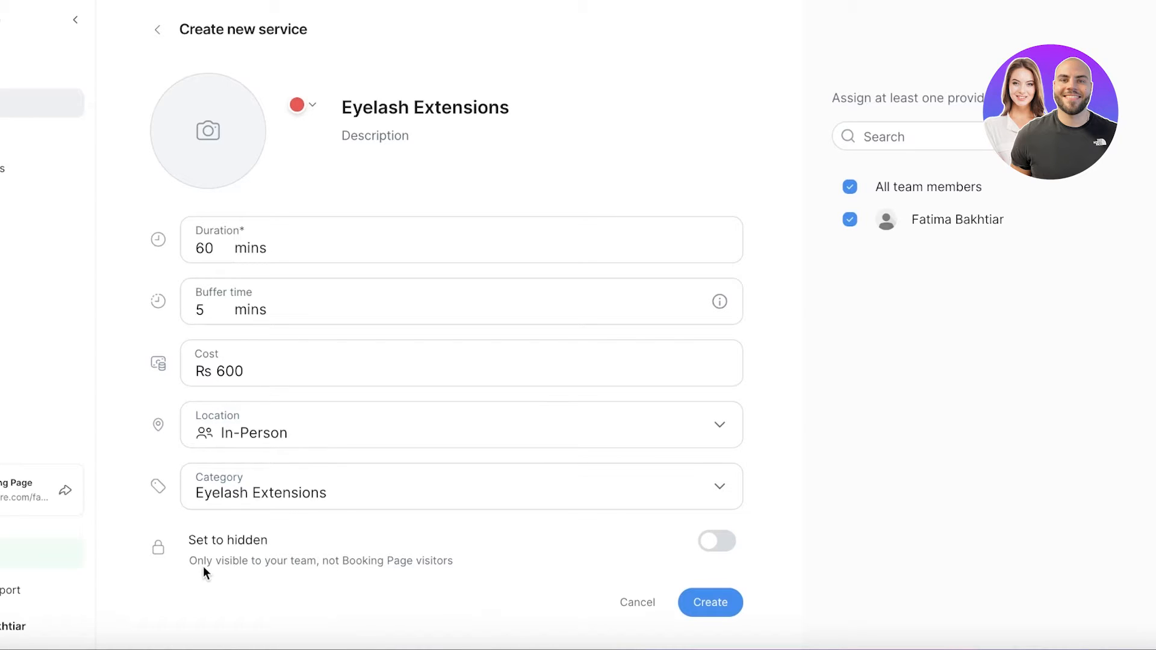
pyautogui.moveTo(609, 554)
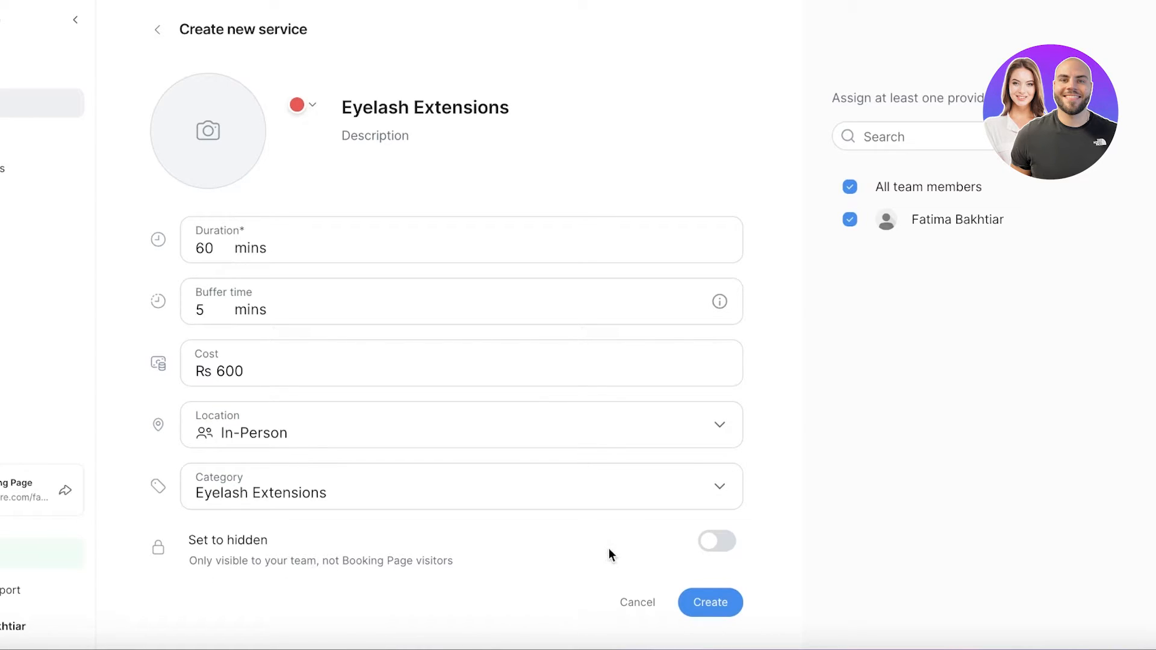
# Upload the pink charger screenshot from the Desktop as the service image
pyautogui.click(208, 130)
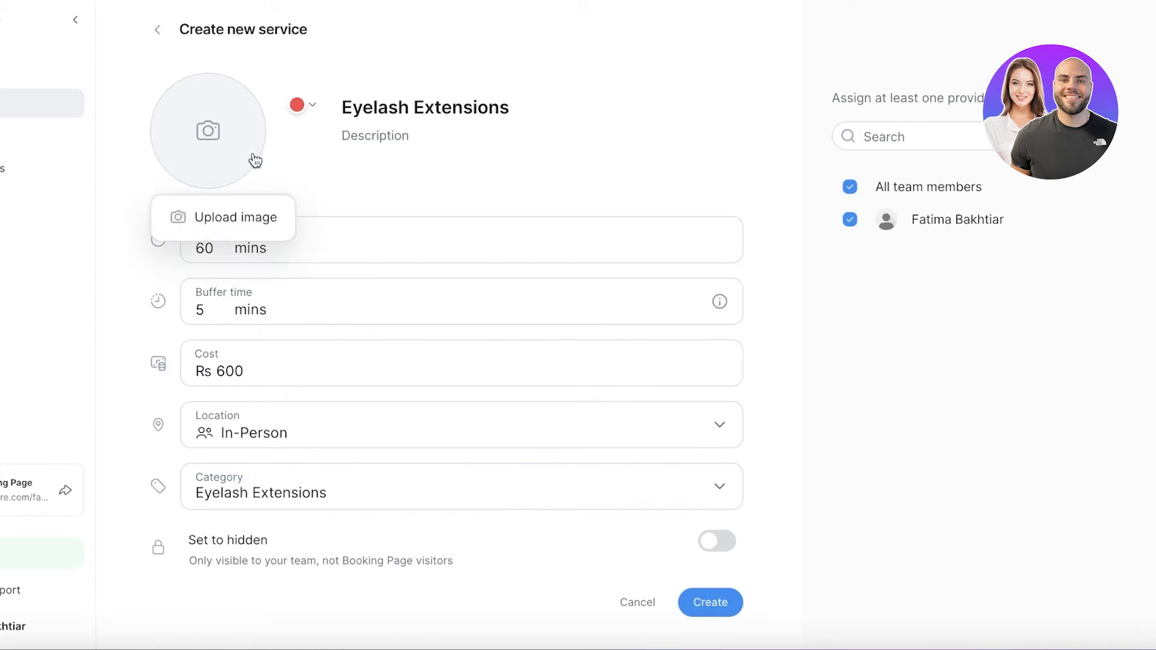
pyautogui.click(461, 239)
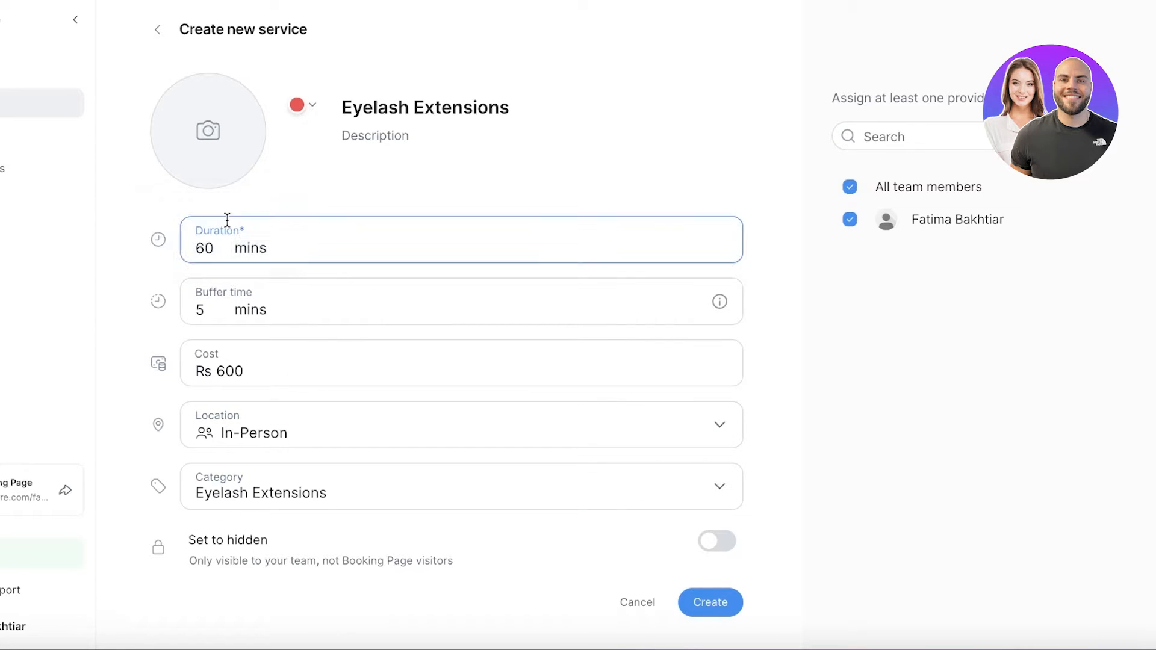
pyautogui.click(208, 130)
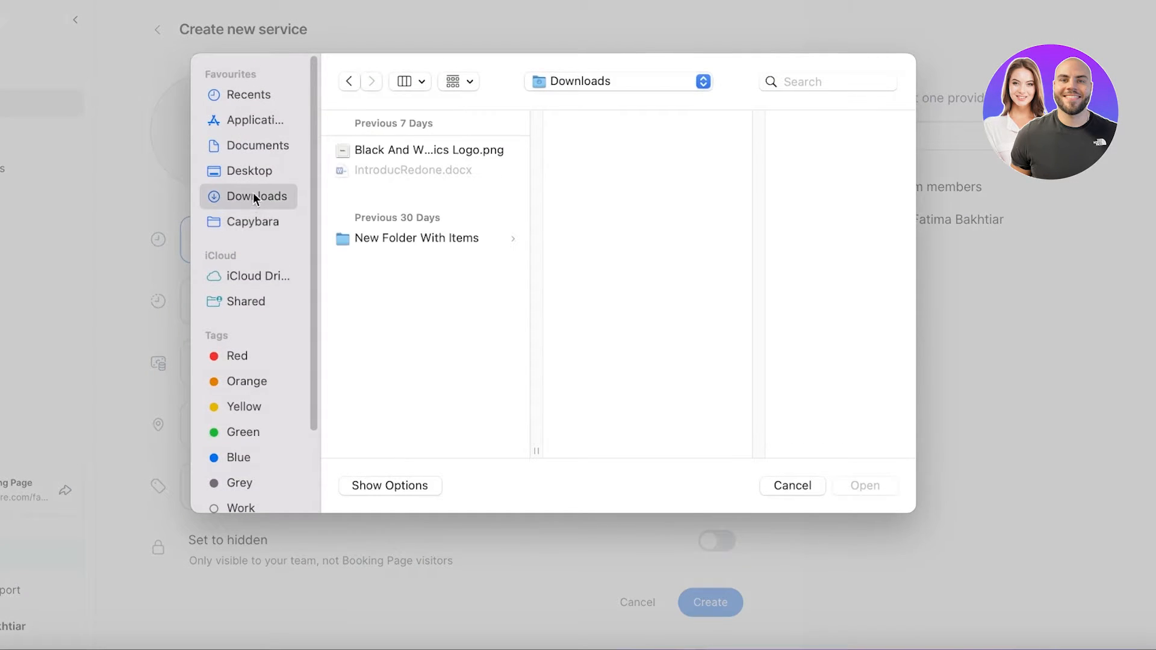
pyautogui.click(250, 170)
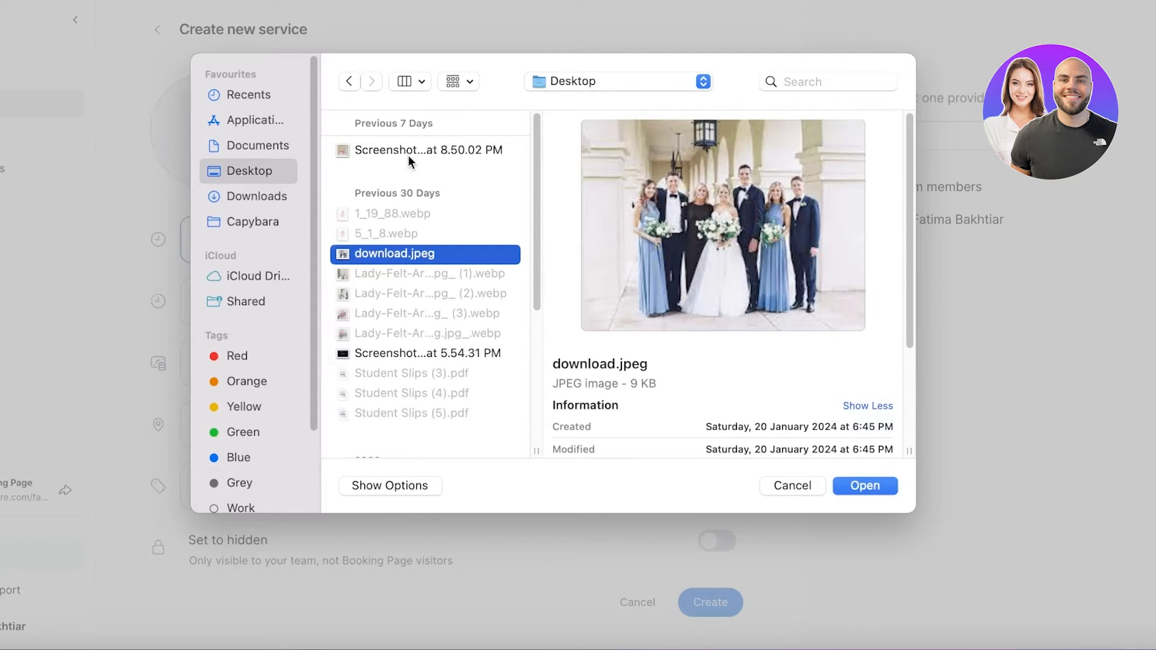
pyautogui.click(427, 150)
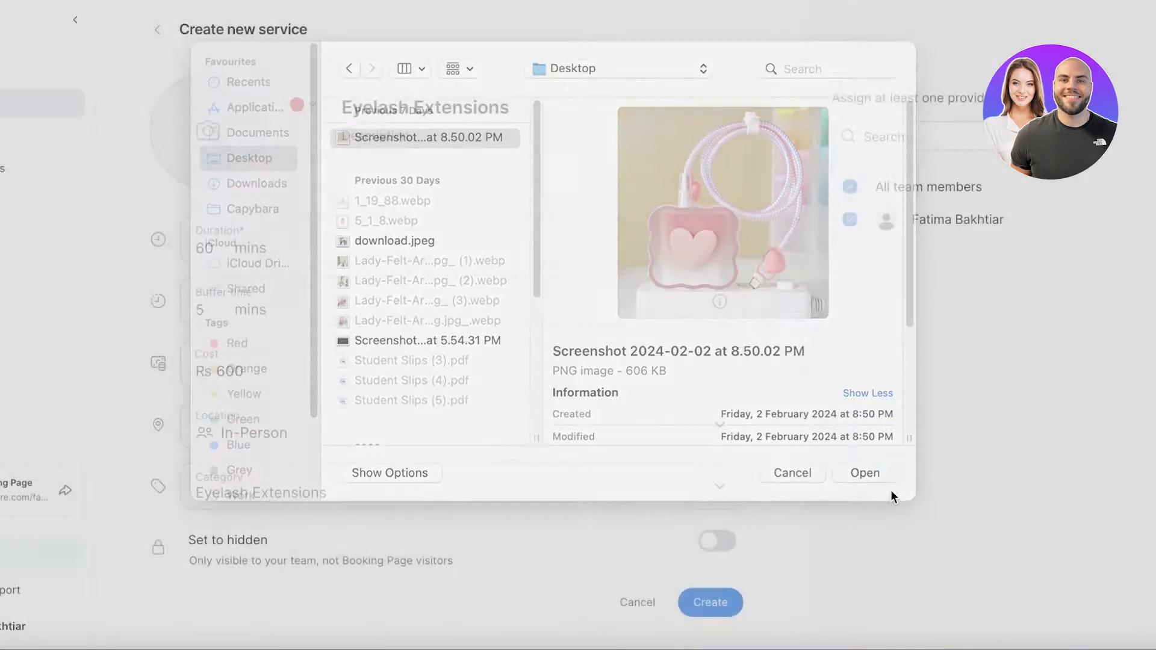
pyautogui.click(864, 473)
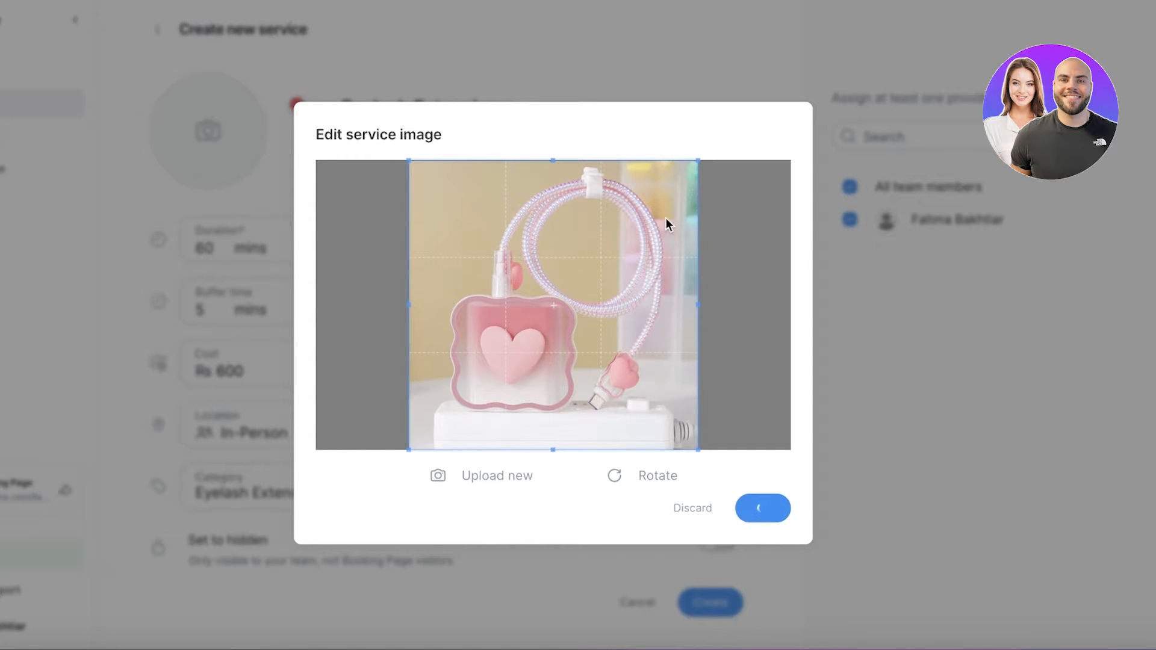
# Save the cropped image and create the Eyelash Extensions service
pyautogui.click(763, 509)
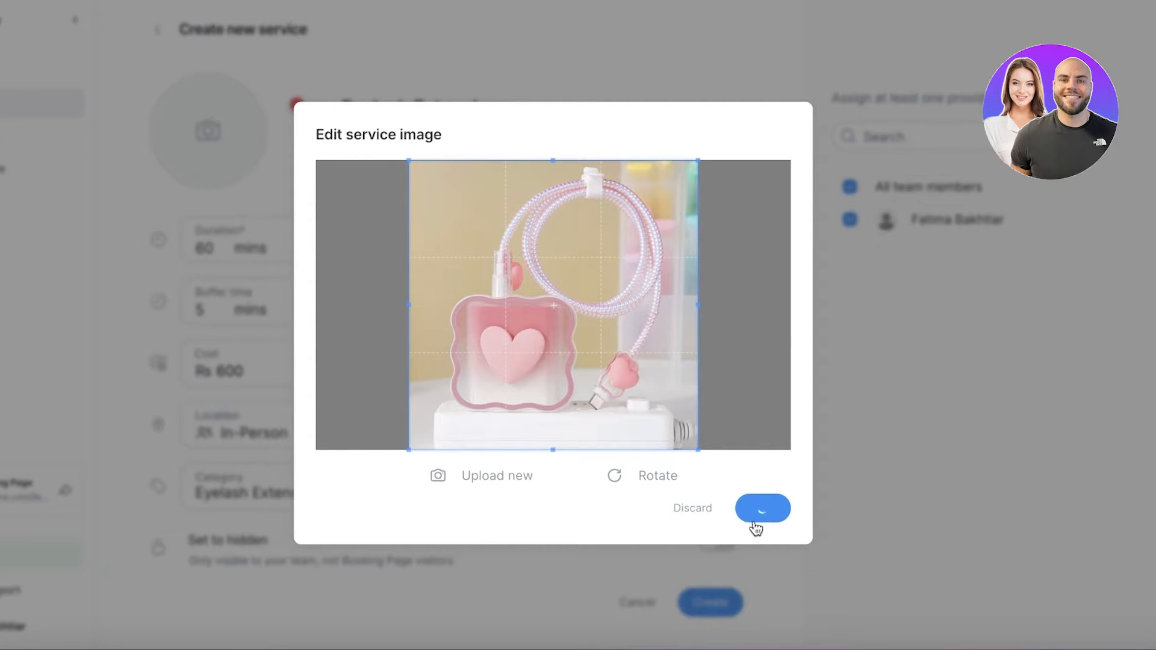
pyautogui.click(762, 508)
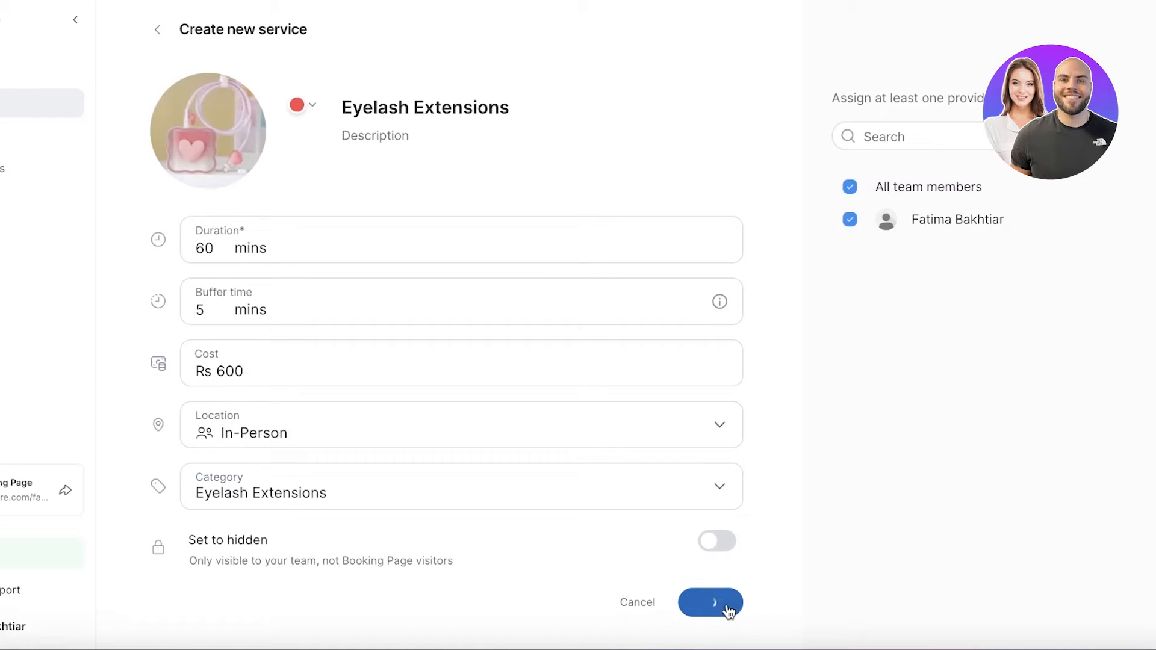
# Return to the team calendar's day view for Sun 4 Feb 2024
pyautogui.click(709, 602)
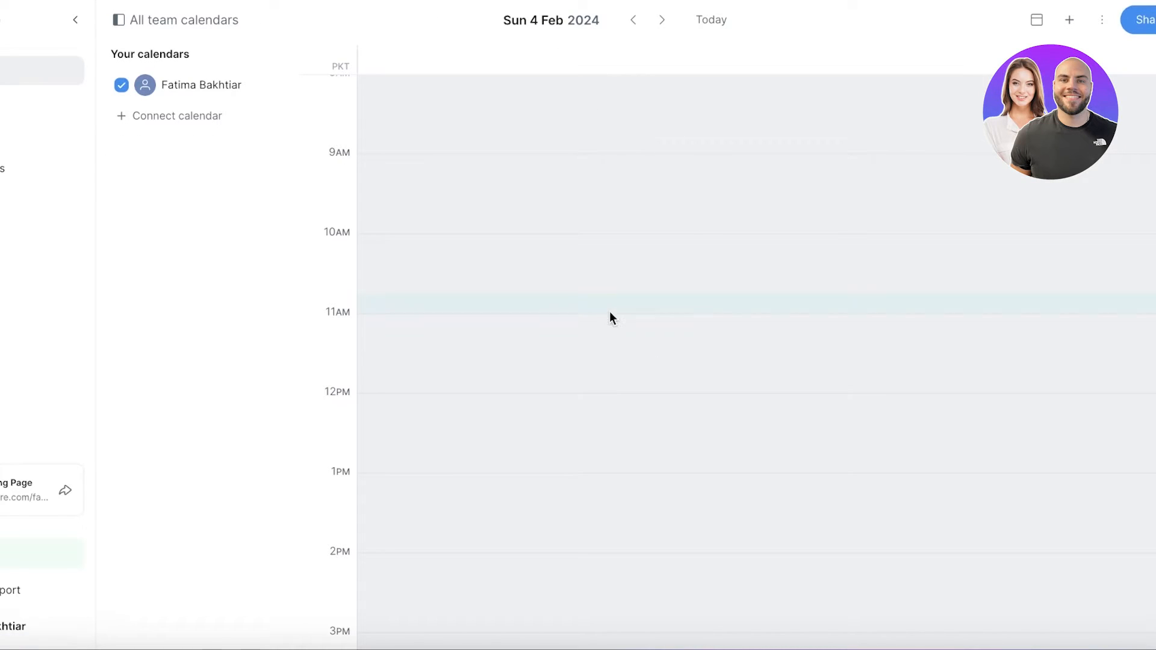
# Look over the connect-calendar, view and add-new menus, then the additional calendar options
pyautogui.click(177, 116)
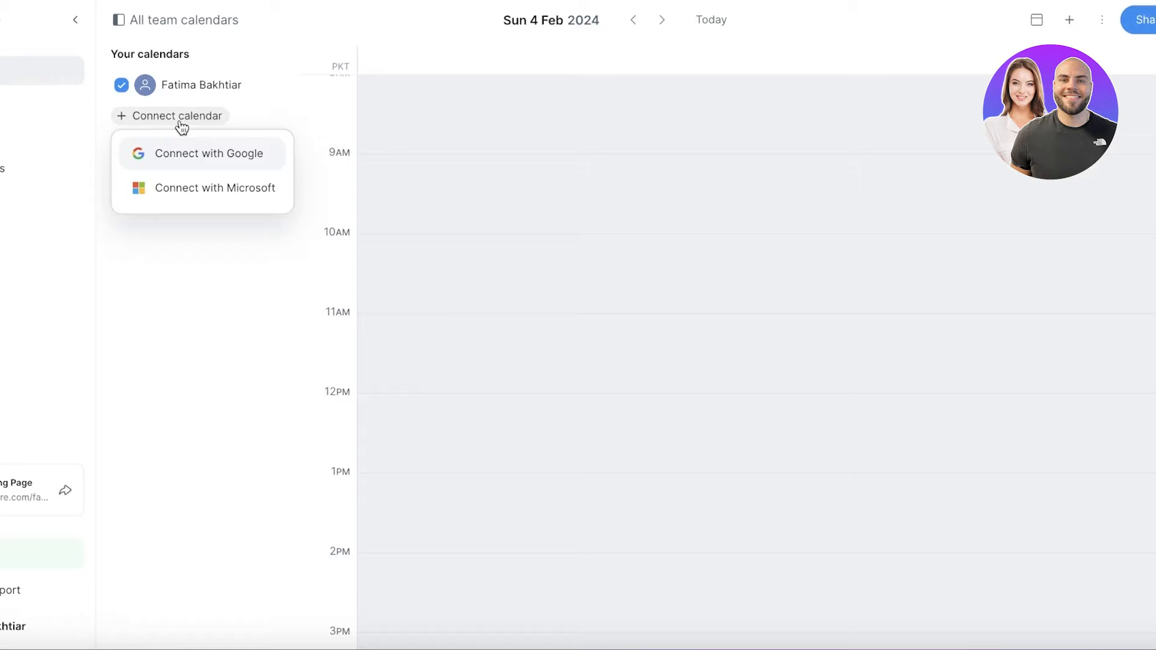
pyautogui.moveTo(128, 167)
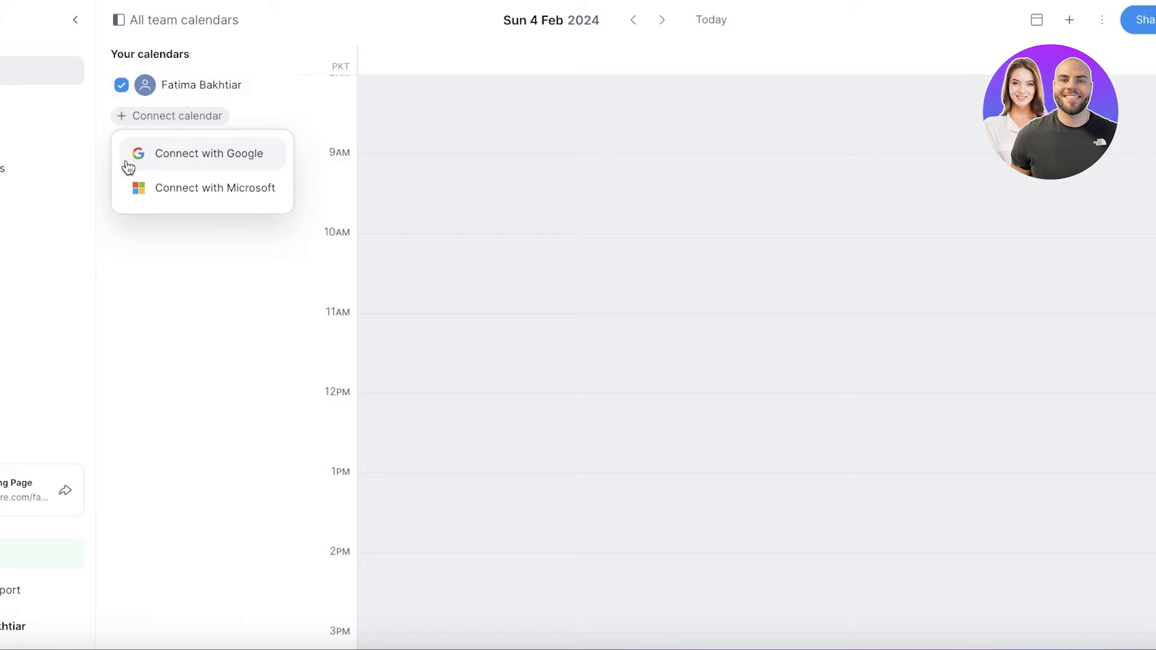
pyautogui.moveTo(178, 8)
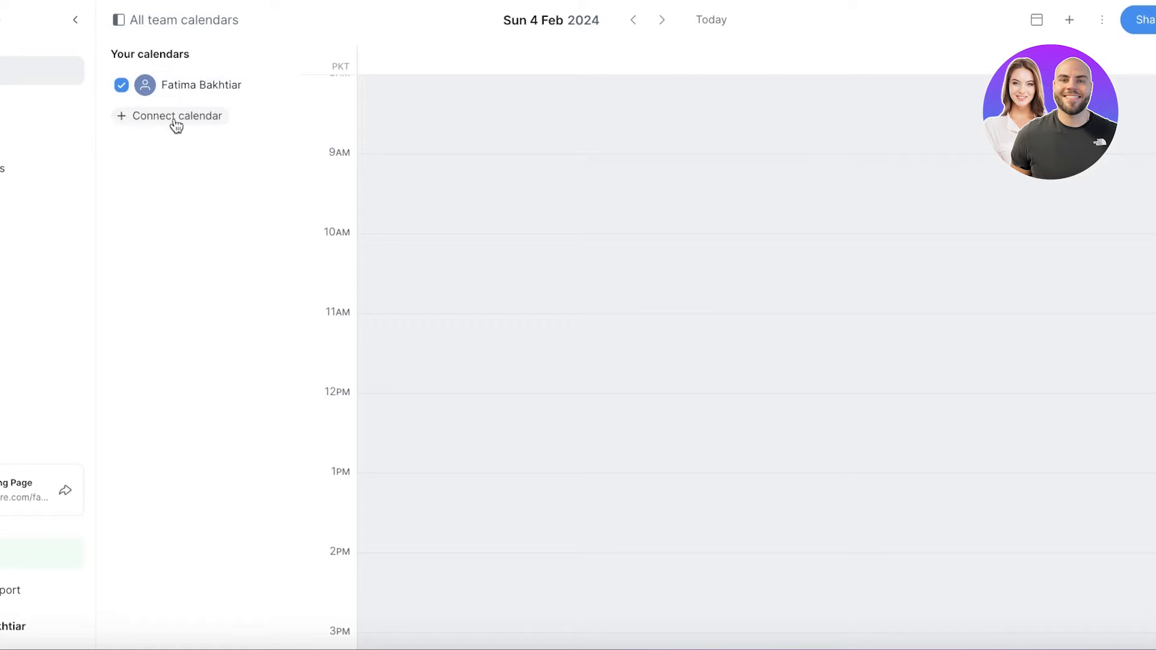
pyautogui.click(1036, 20)
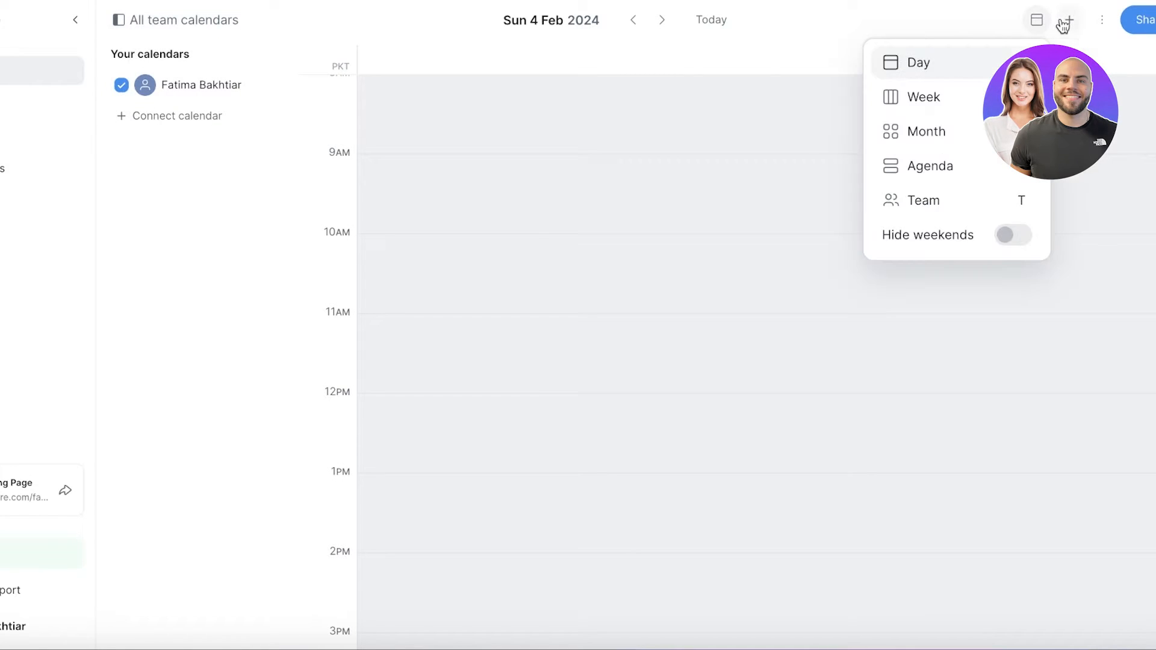
pyautogui.click(1067, 19)
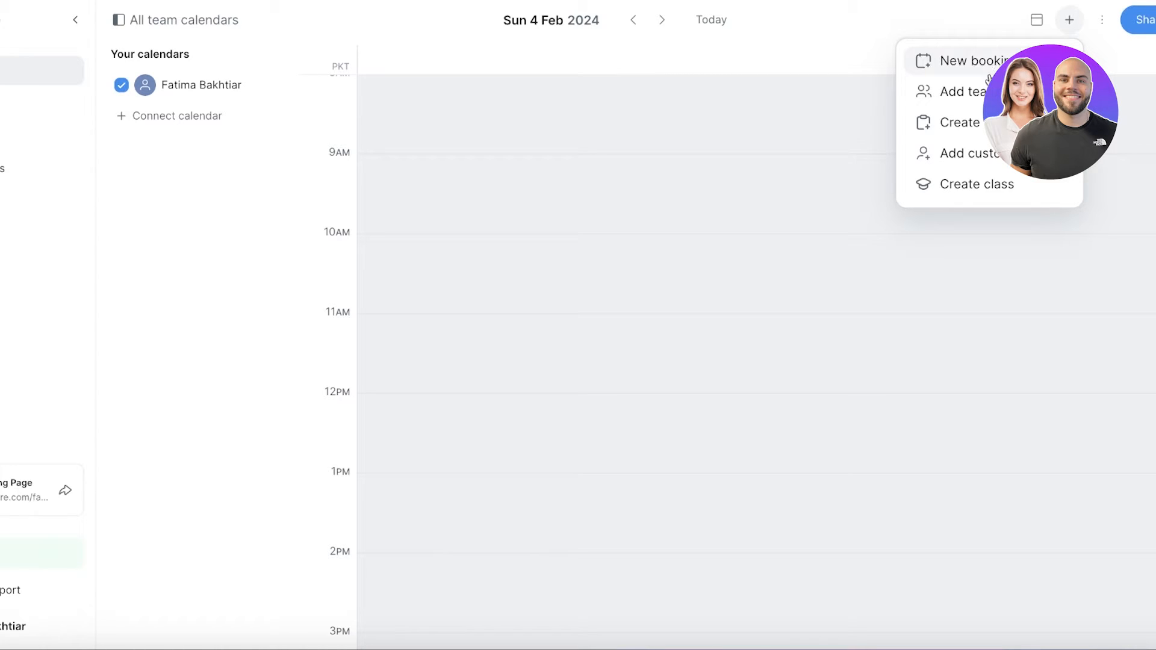
pyautogui.moveTo(959, 122)
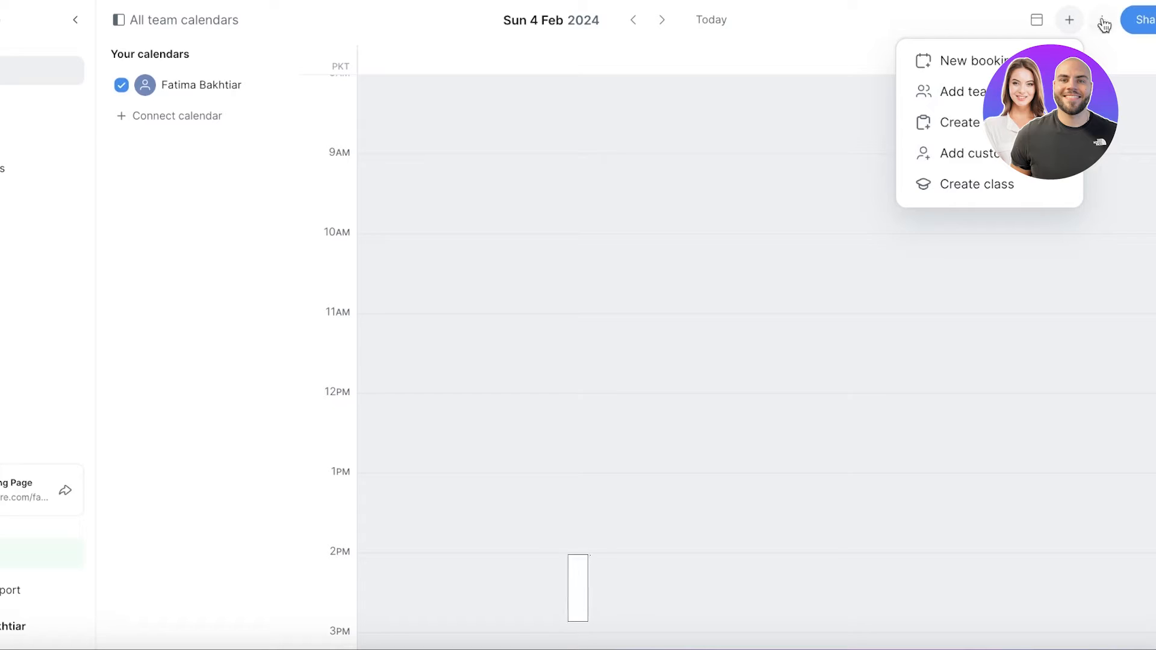
pyautogui.click(1104, 20)
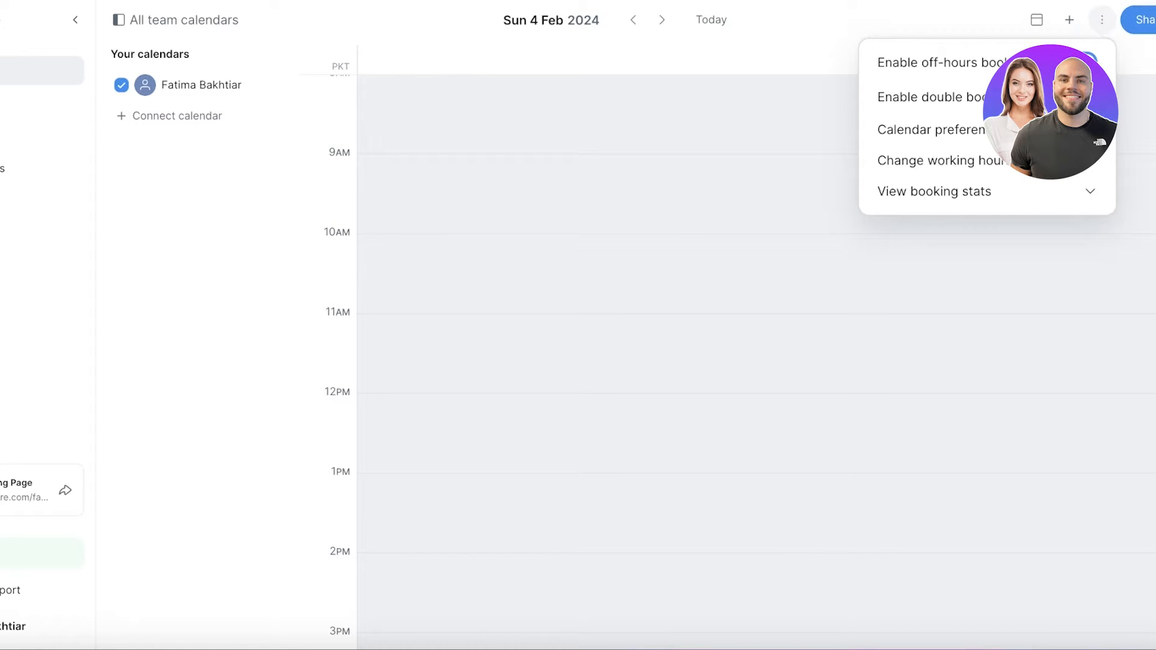
# Set Monday's working hours to 5:00 PM–8:00 PM and apply them to every day
pyautogui.click(942, 160)
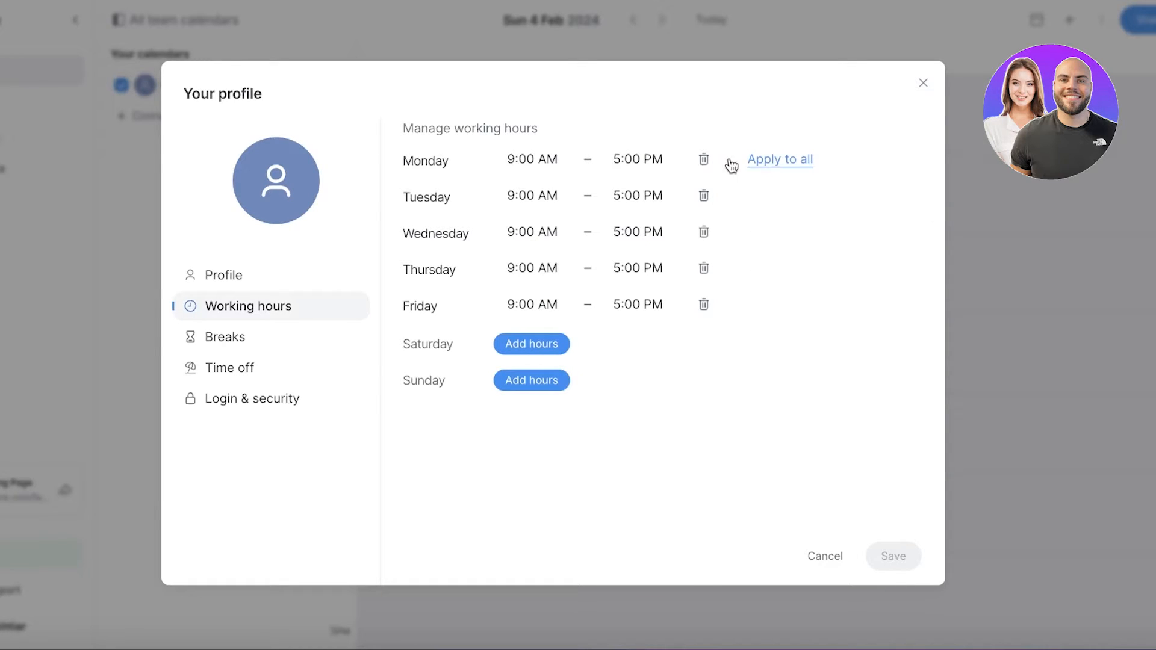
pyautogui.click(530, 159)
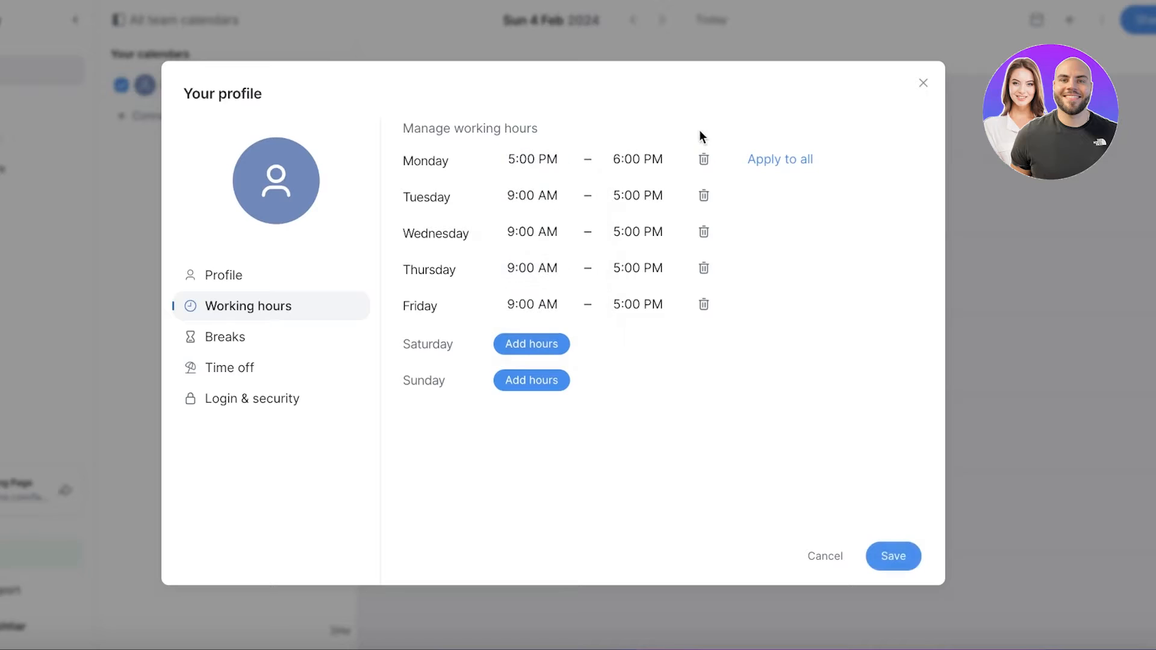
pyautogui.click(637, 159)
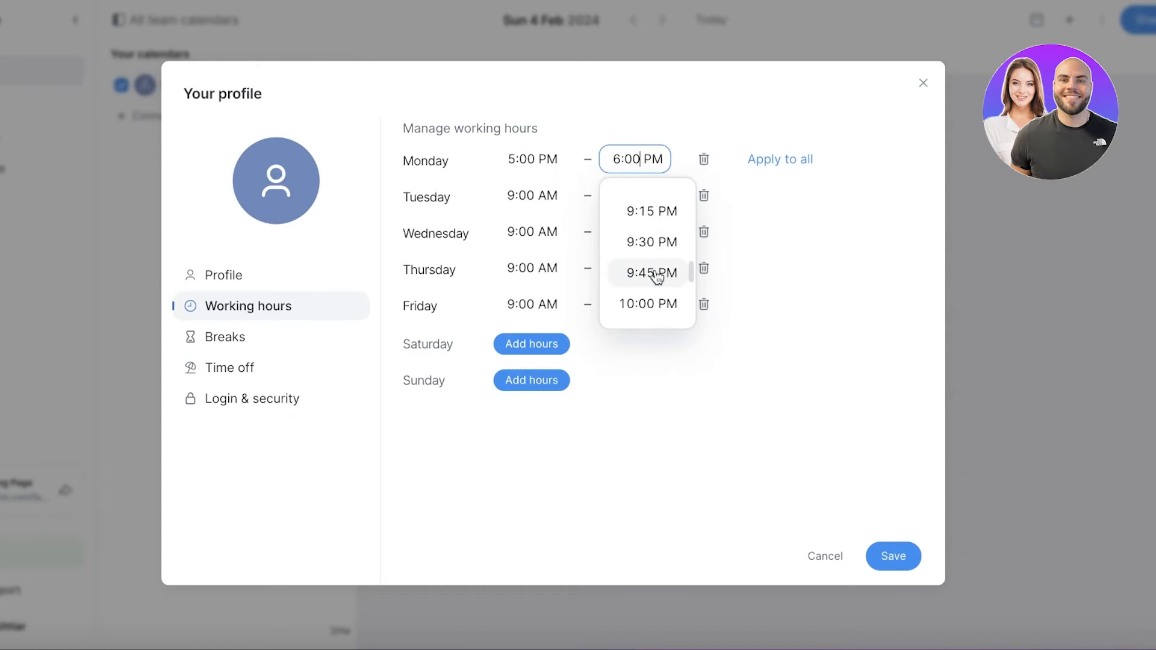
pyautogui.click(780, 159)
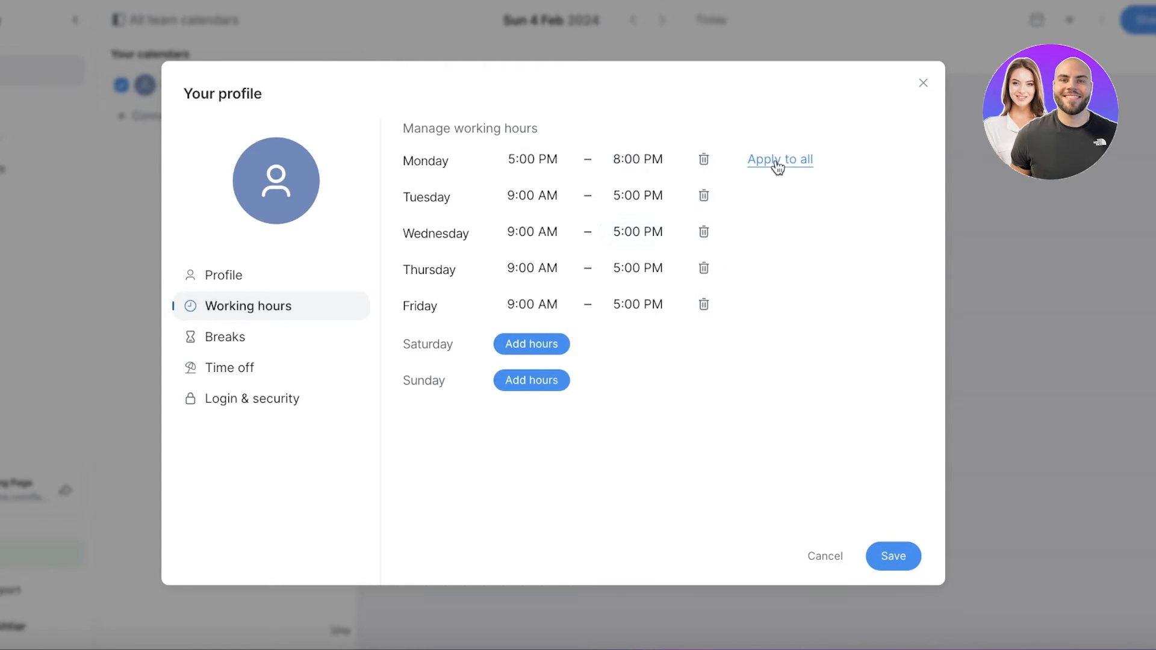
pyautogui.click(779, 159)
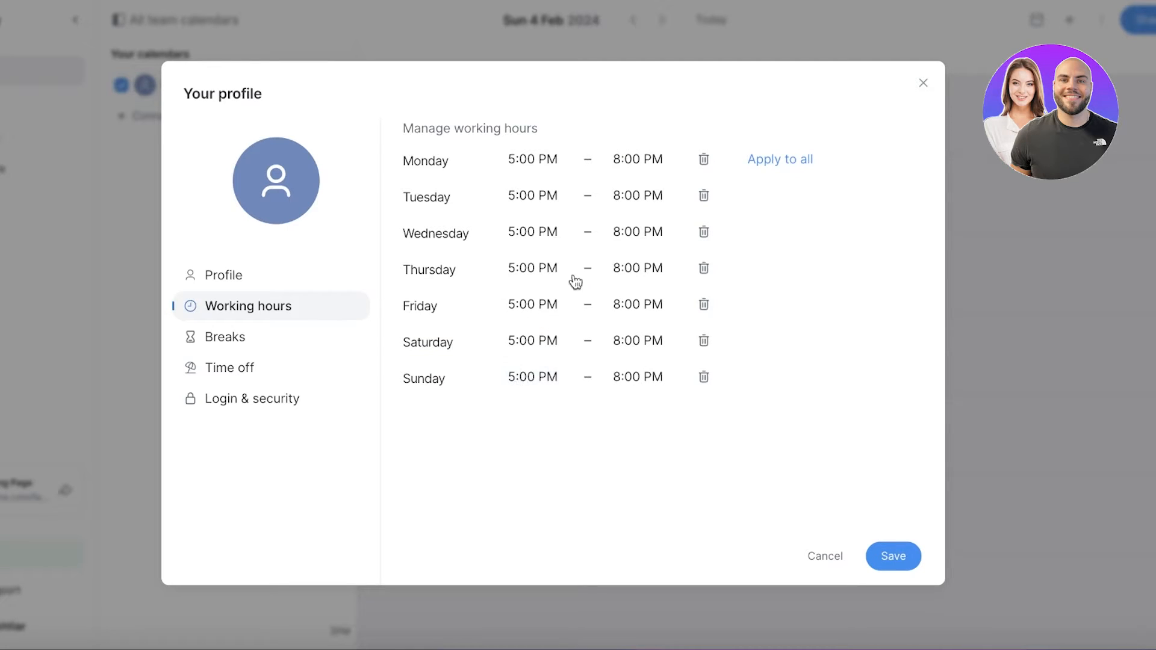
pyautogui.moveTo(686, 369)
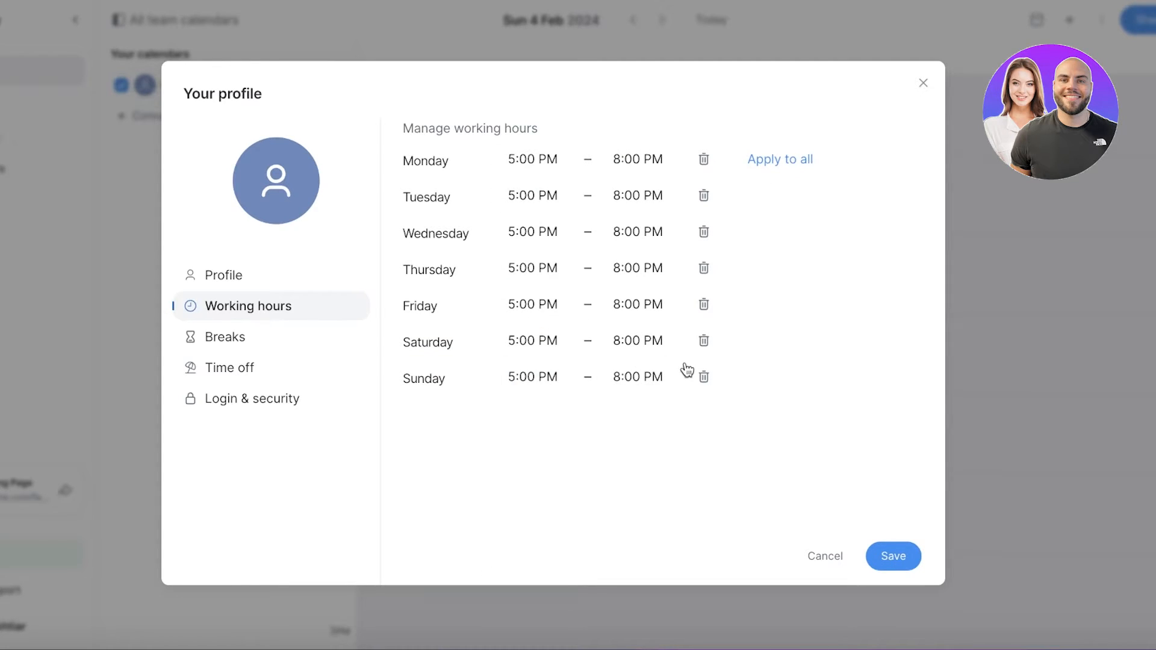
pyautogui.moveTo(694, 179)
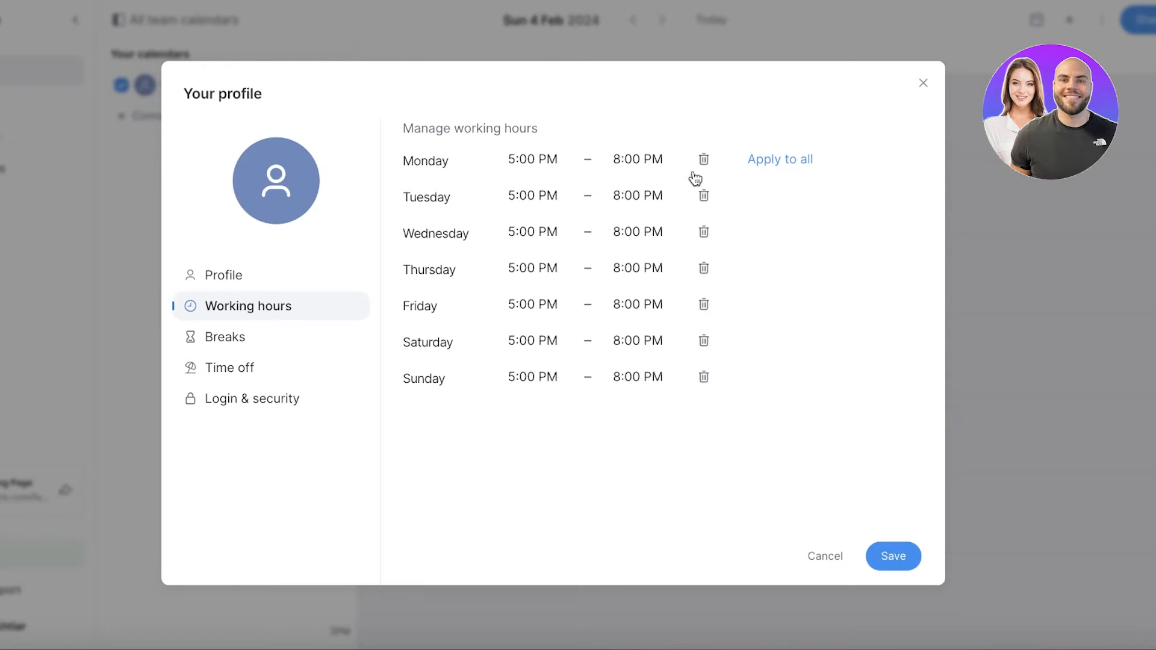
# Remove Thursday's and Friday's working hours
pyautogui.click(703, 268)
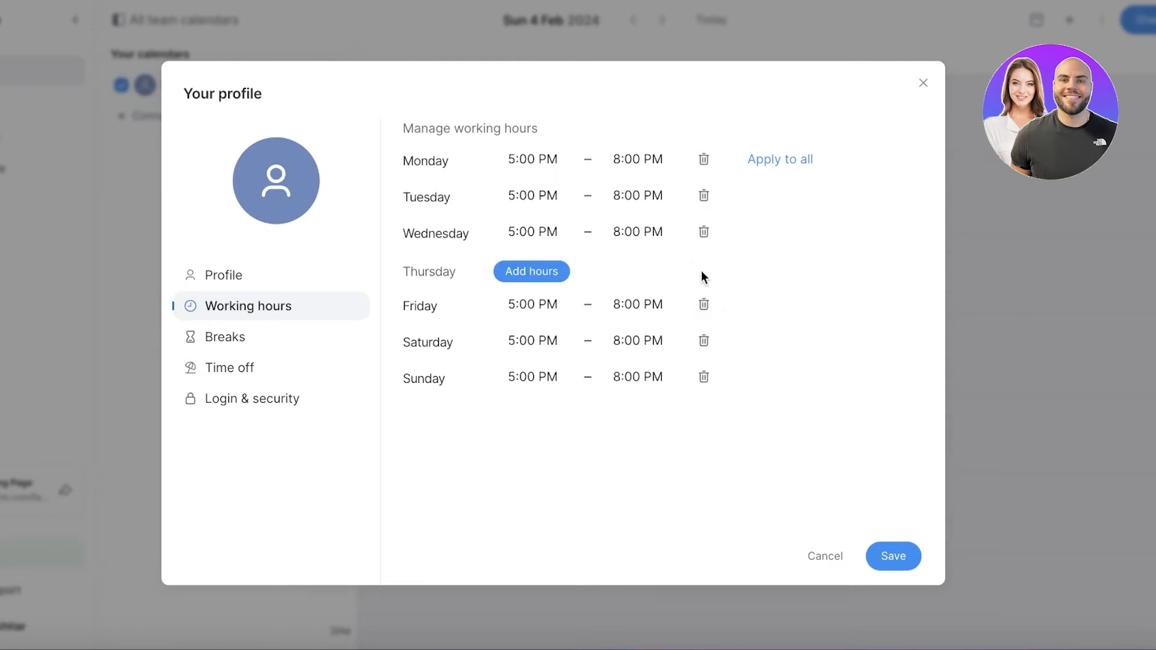
pyautogui.click(704, 305)
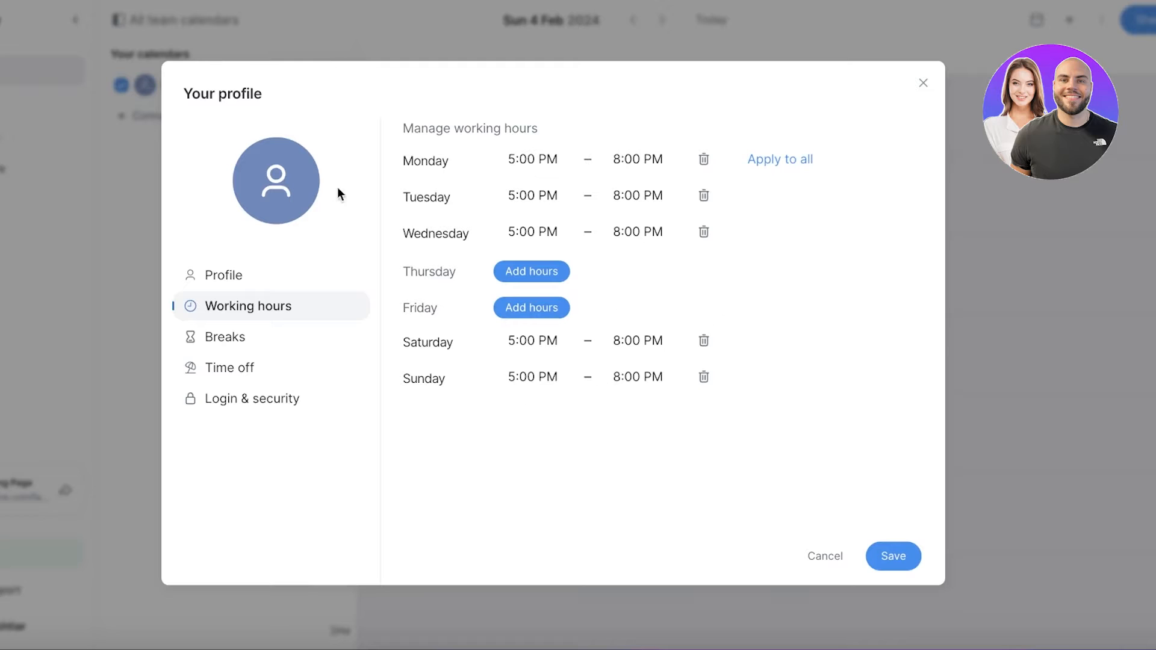
pyautogui.moveTo(934, 562)
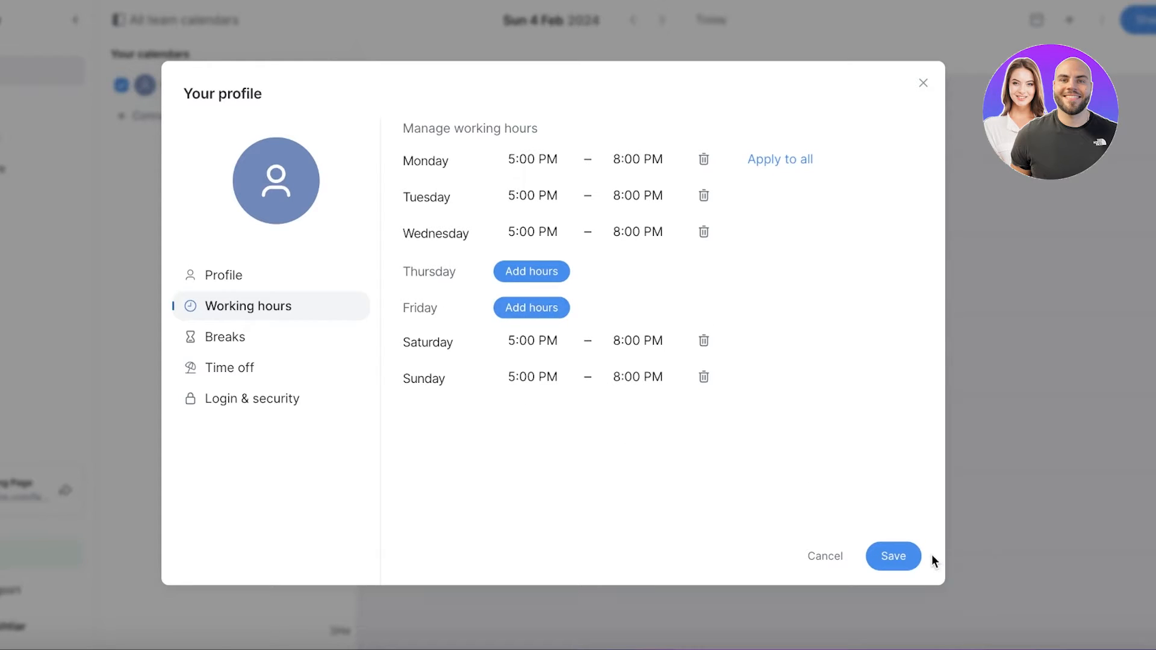
# Review the Breaks and Time off sections, then return to the main profile details
pyautogui.click(225, 337)
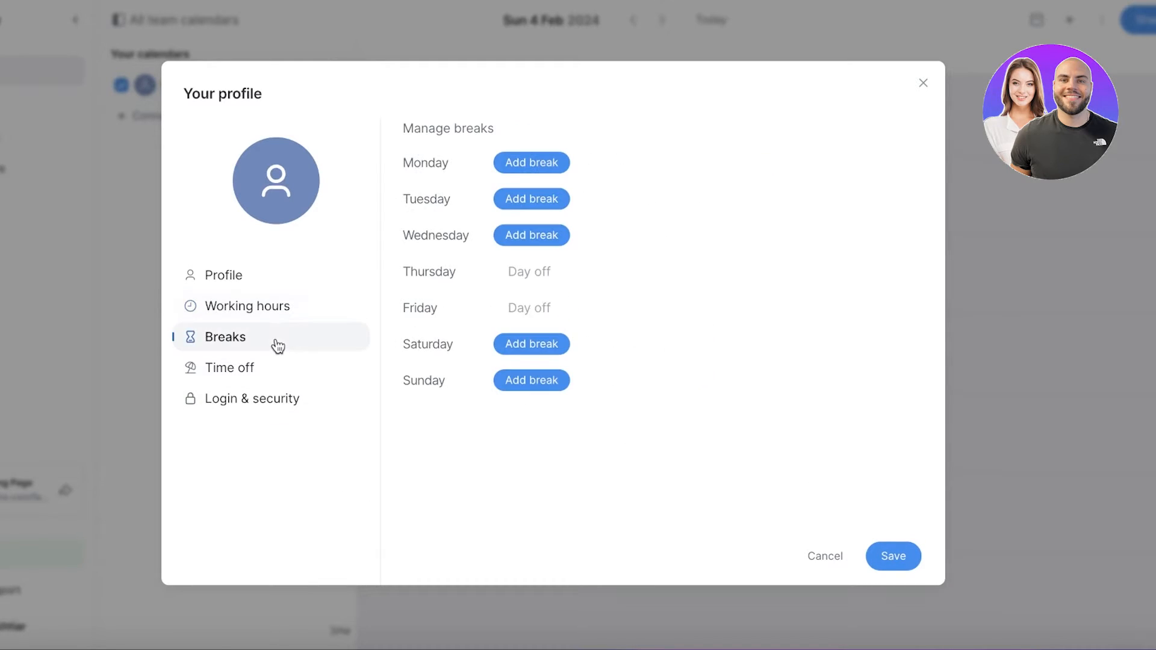
pyautogui.moveTo(531, 164)
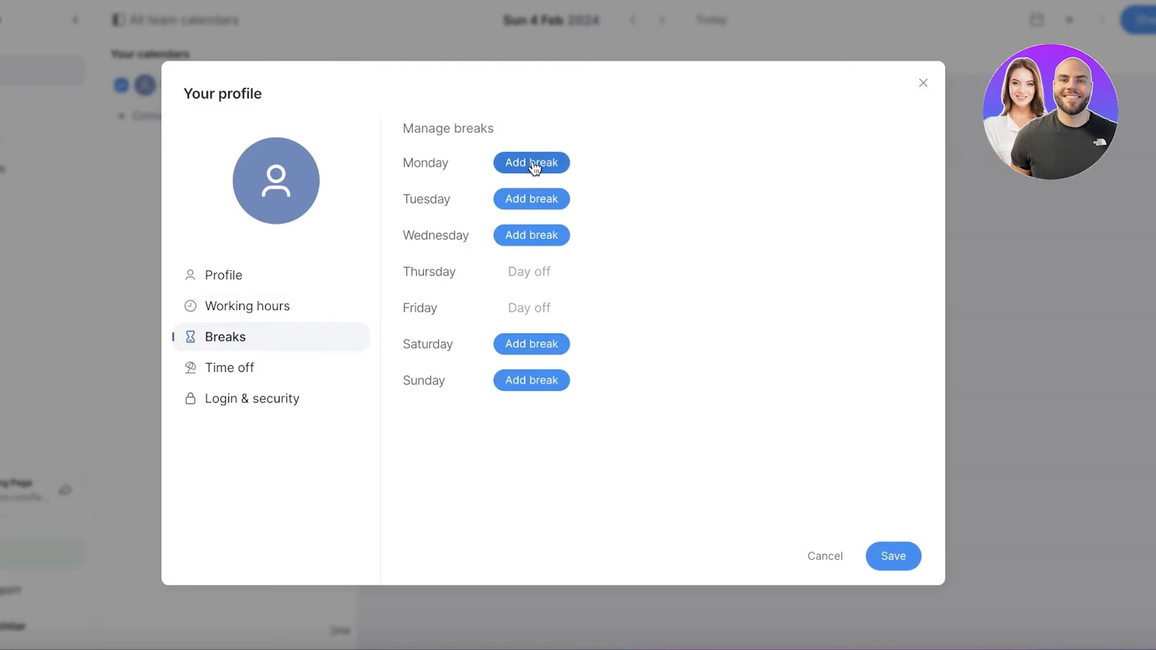
pyautogui.moveTo(531, 380)
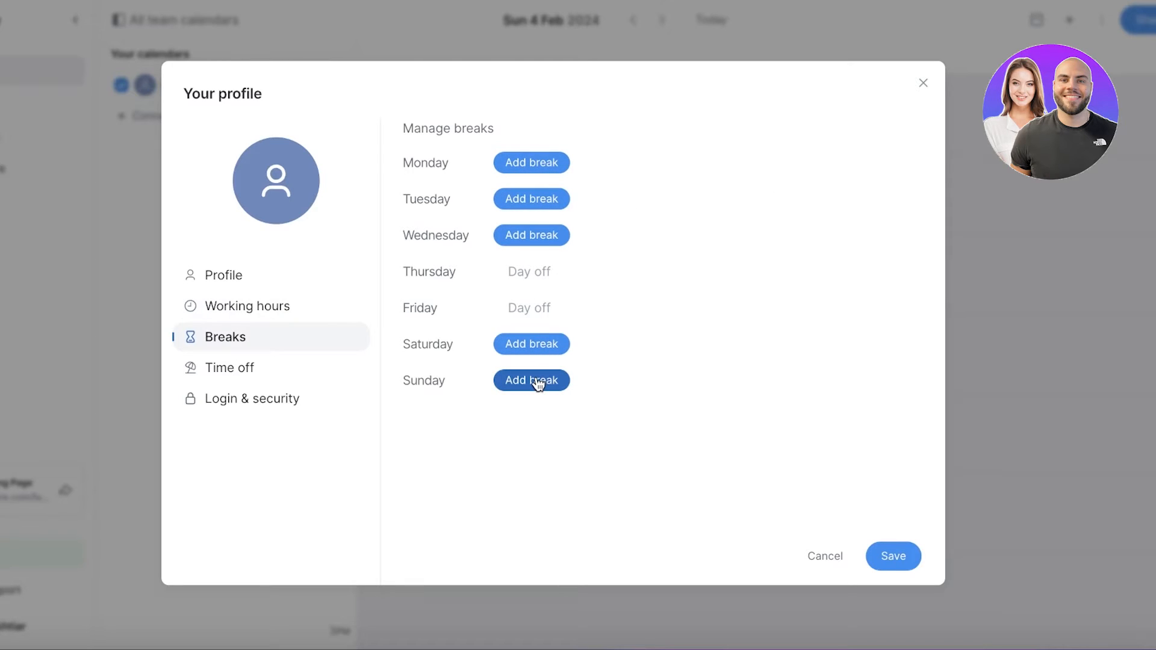
pyautogui.moveTo(293, 371)
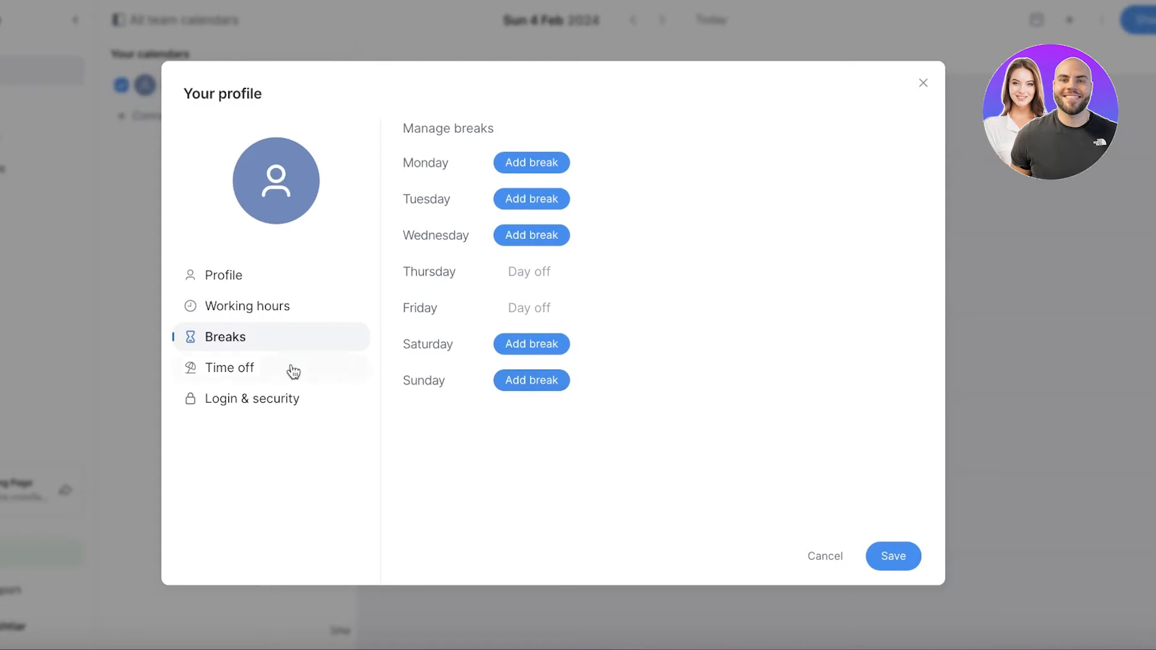
pyautogui.click(229, 367)
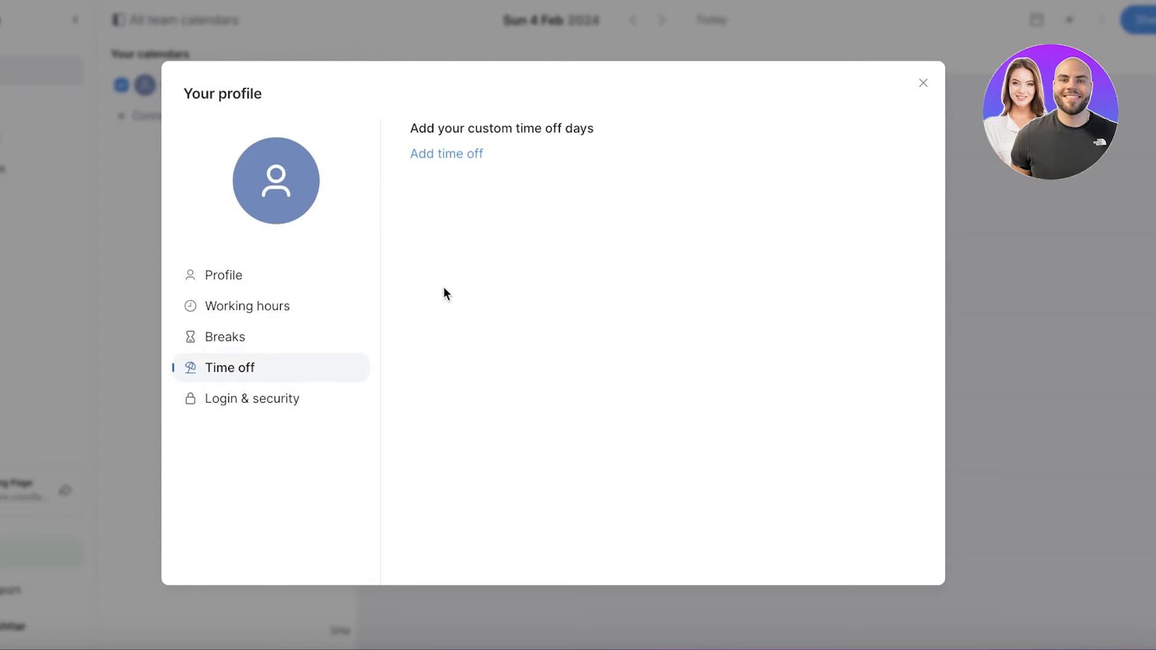
pyautogui.moveTo(439, 293)
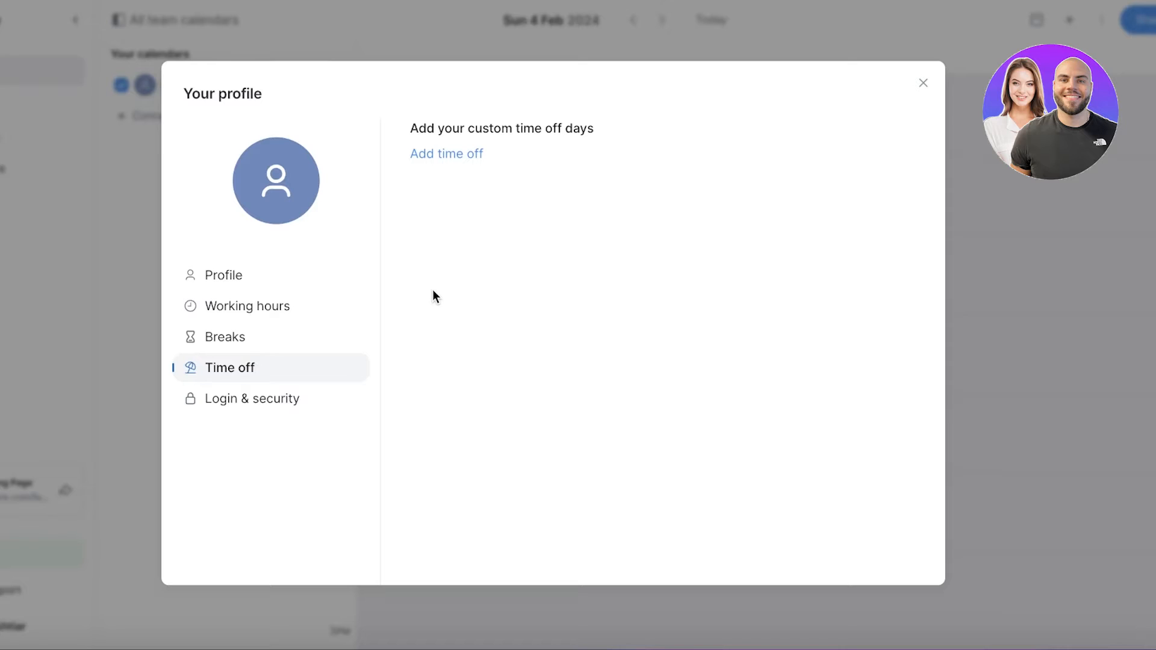
pyautogui.moveTo(414, 303)
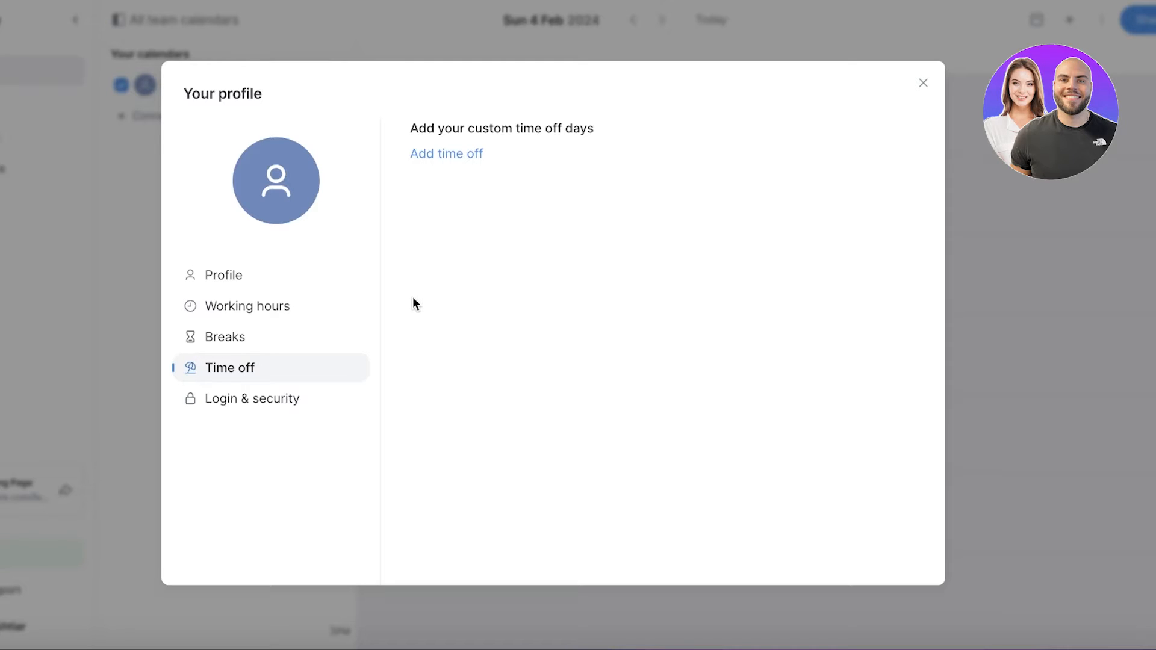
pyautogui.moveTo(473, 319)
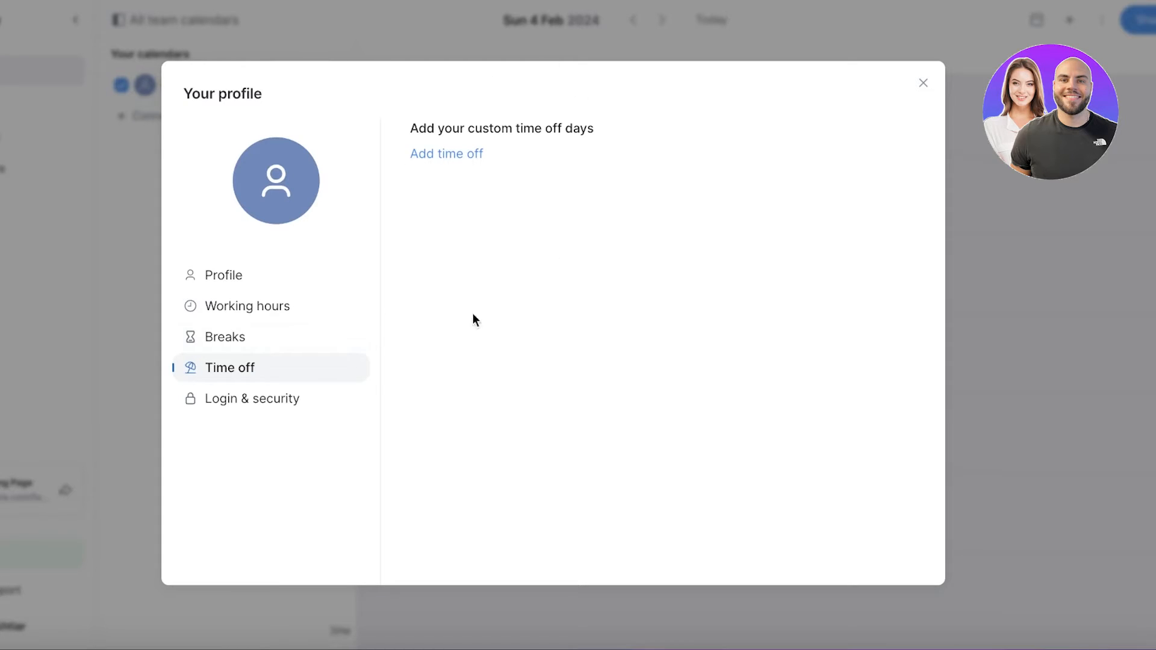
pyautogui.click(223, 275)
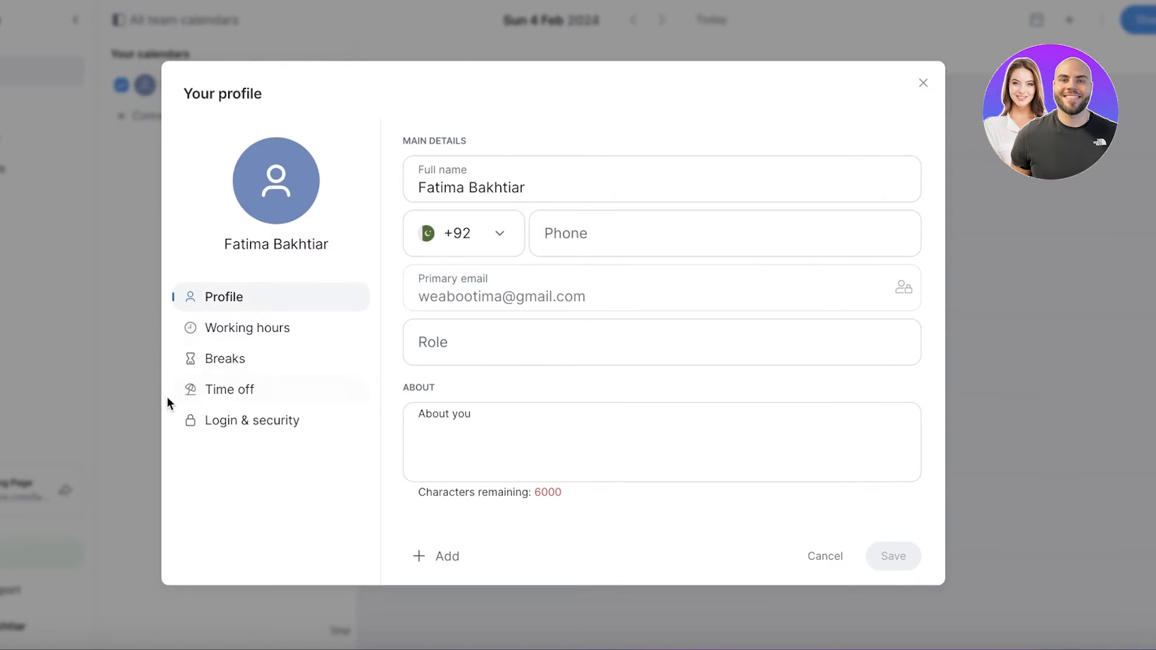
# Preview the Eyelash Extensions service and its available time slots on the public booking page
pyautogui.click(247, 327)
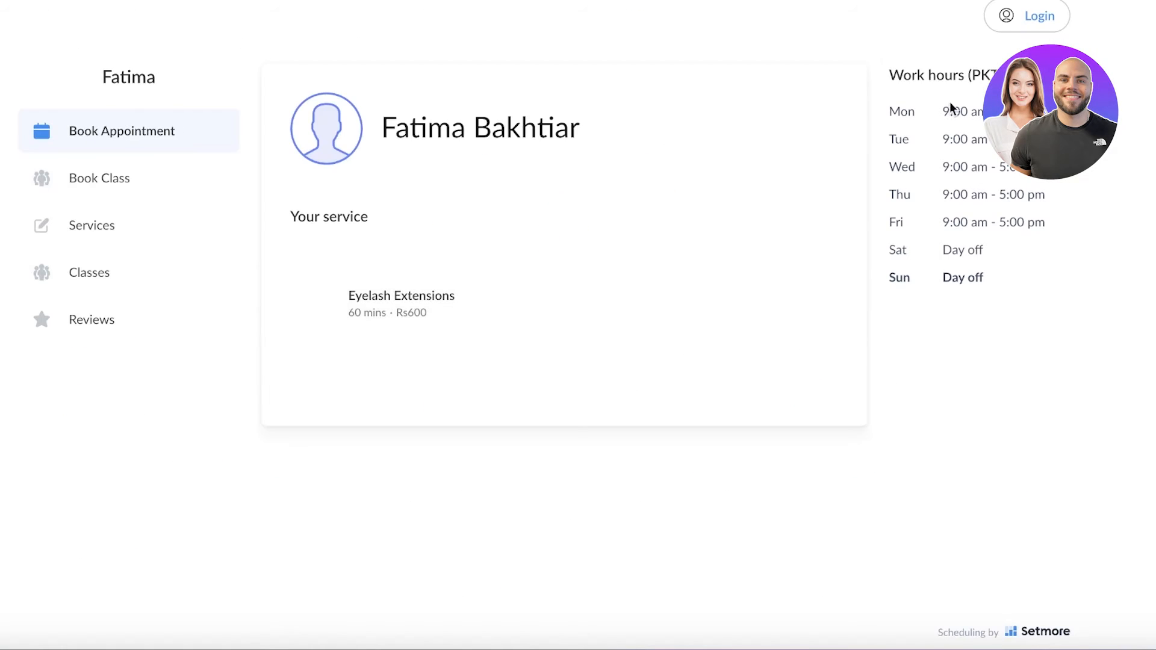
pyautogui.click(401, 303)
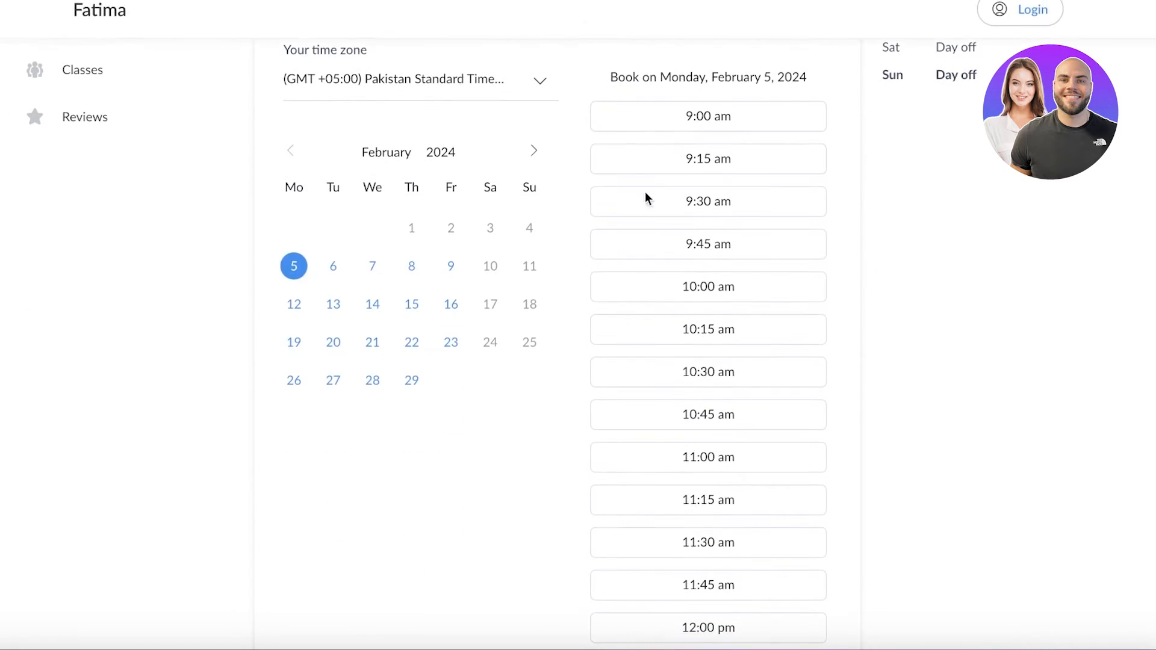
pyautogui.scroll(-3)
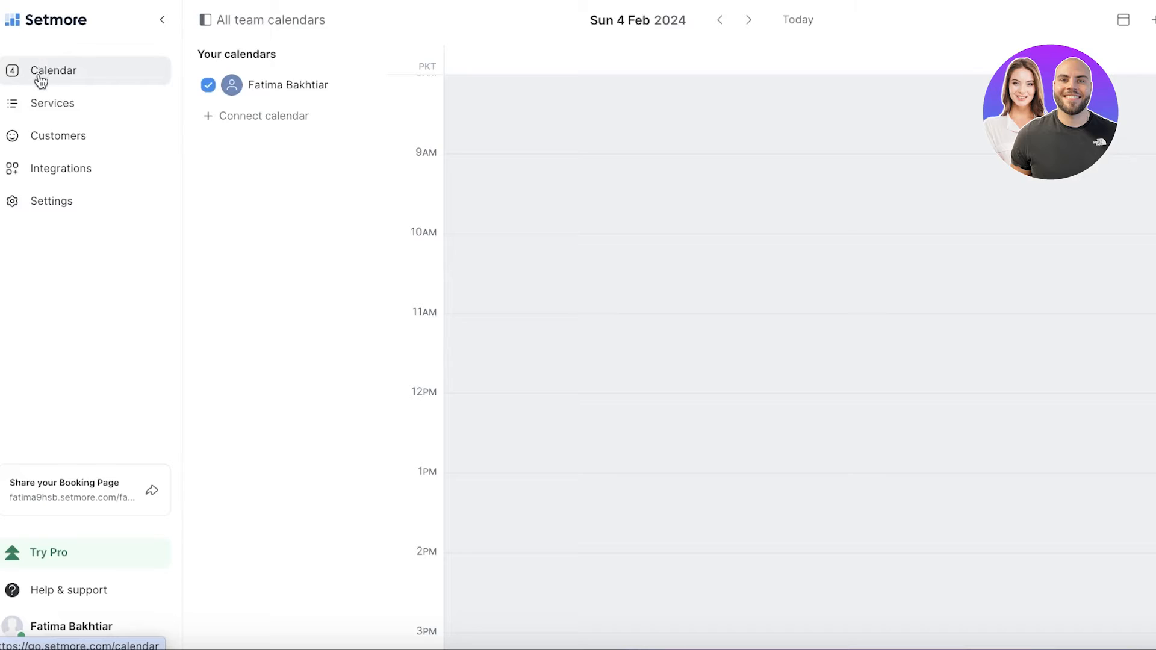
# Reach the booking page overview settings and its brand details section
pyautogui.click(51, 201)
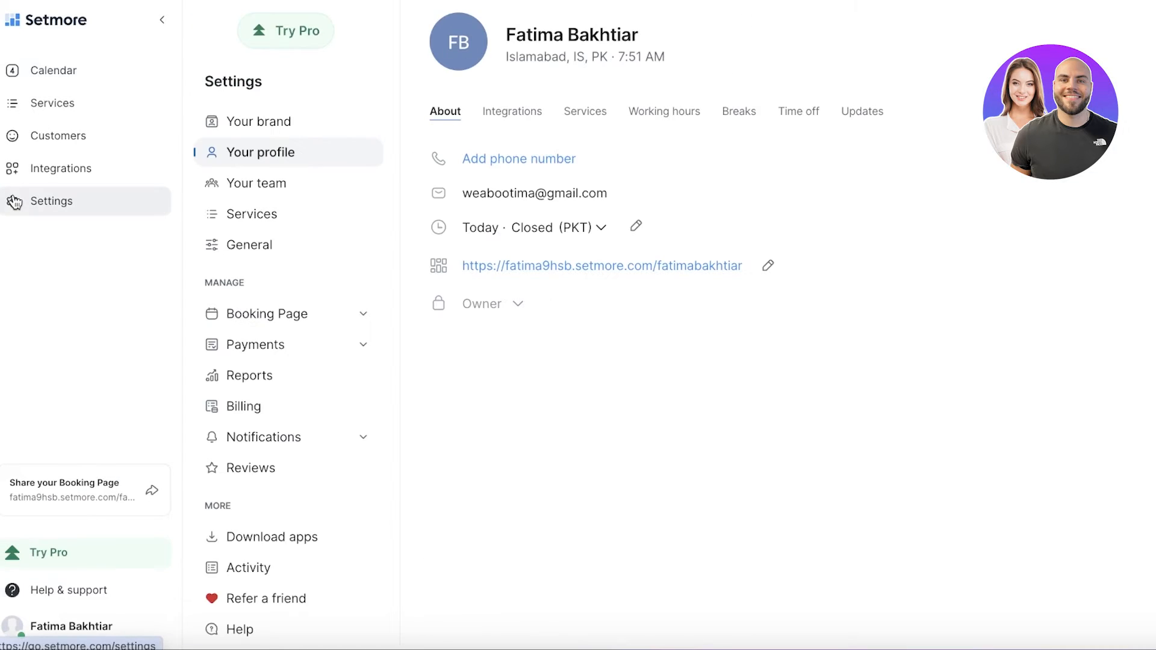
pyautogui.moveTo(261, 326)
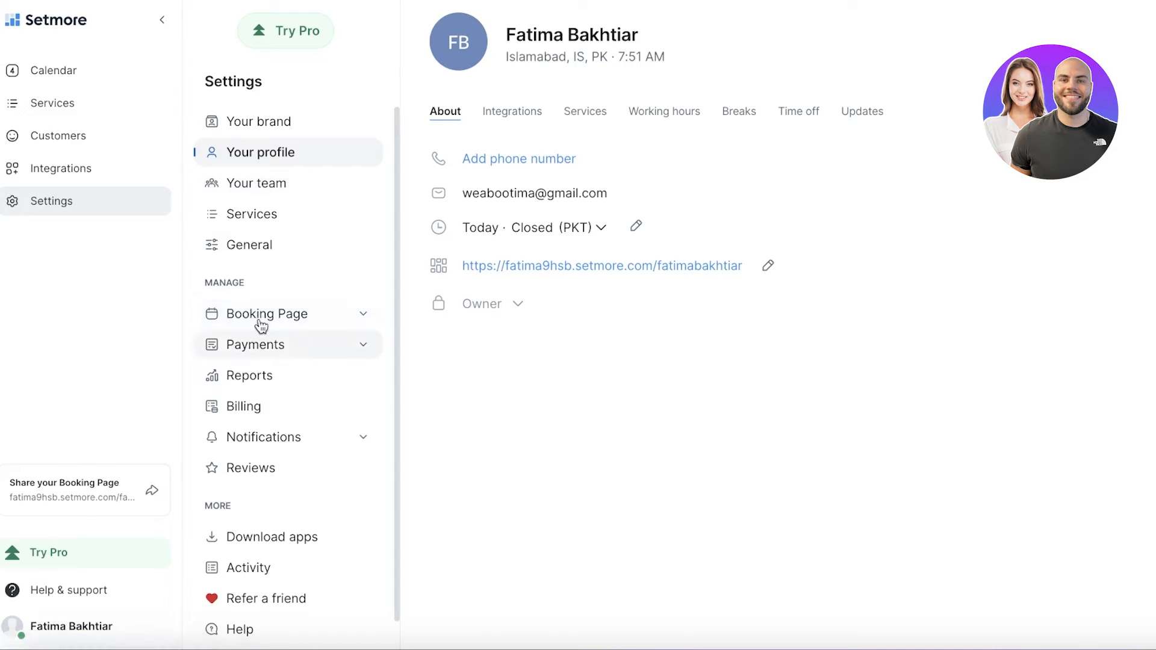
pyautogui.click(267, 313)
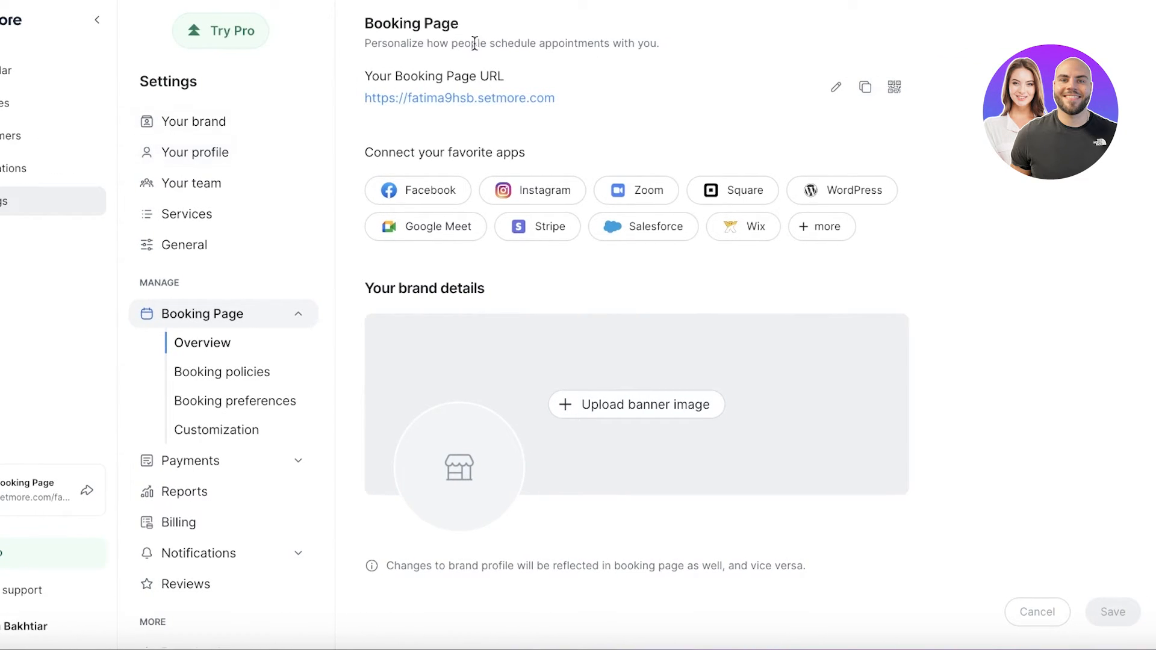
pyautogui.click(836, 86)
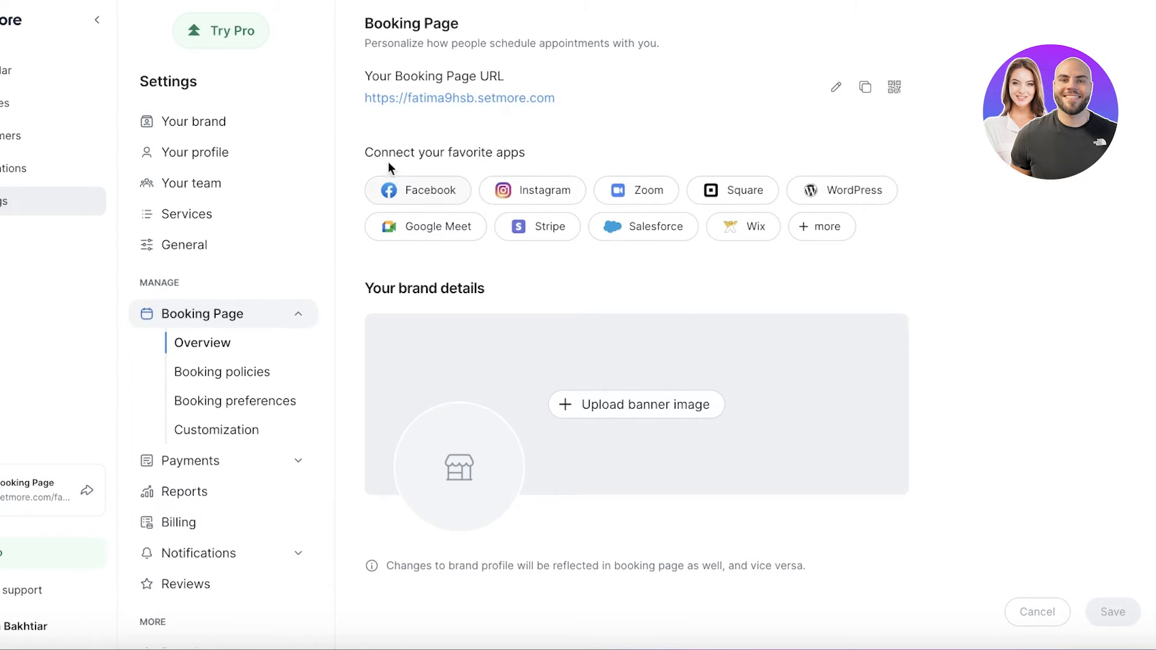
pyautogui.moveTo(431, 213)
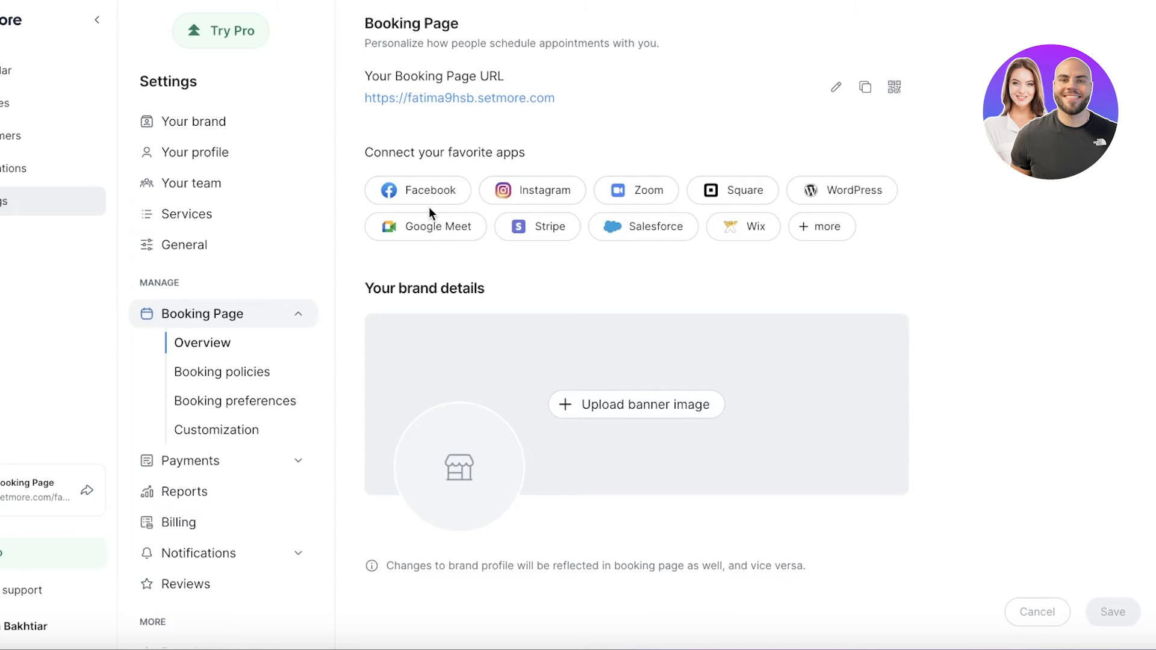
pyautogui.moveTo(533, 190)
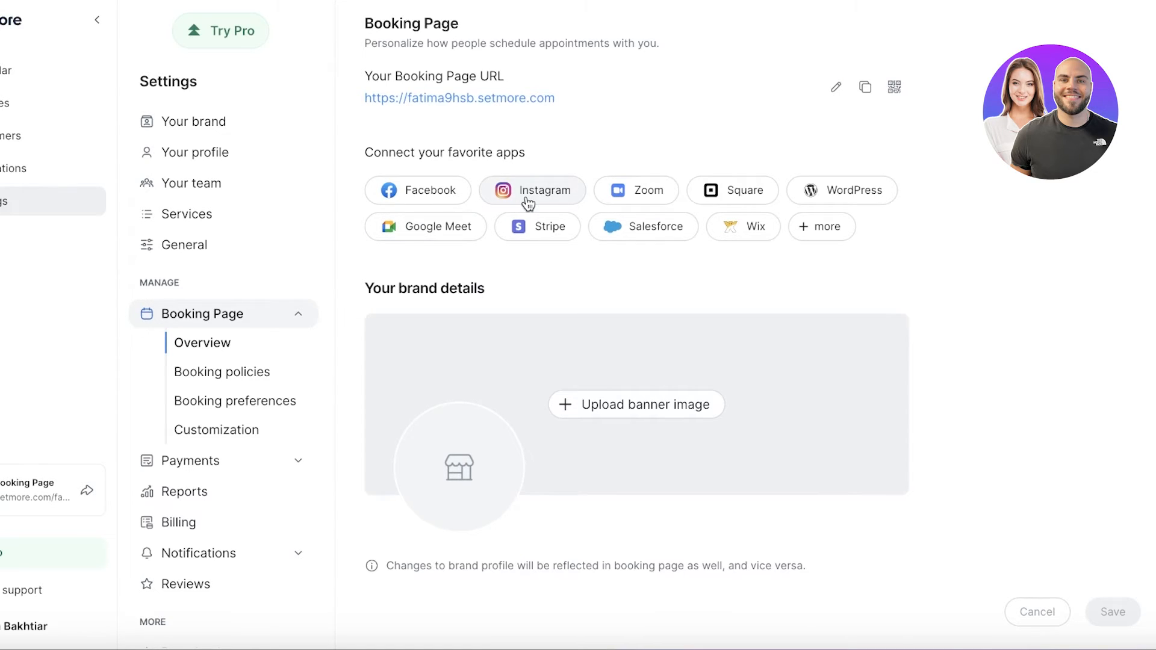
pyautogui.moveTo(434, 190)
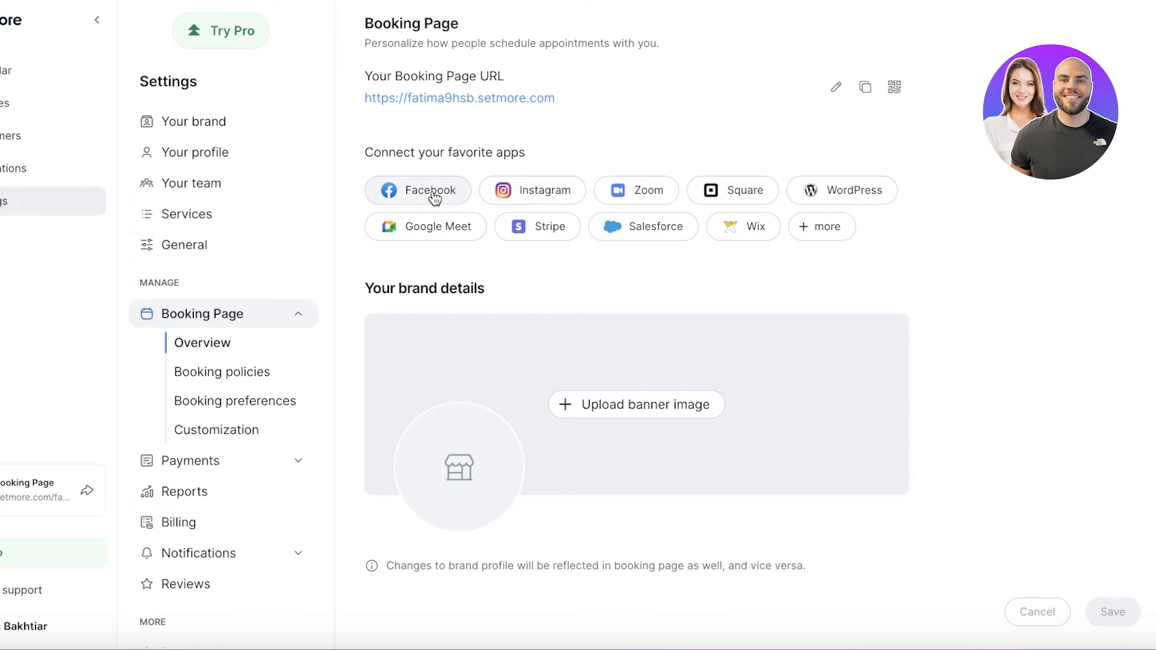
pyautogui.moveTo(402, 215)
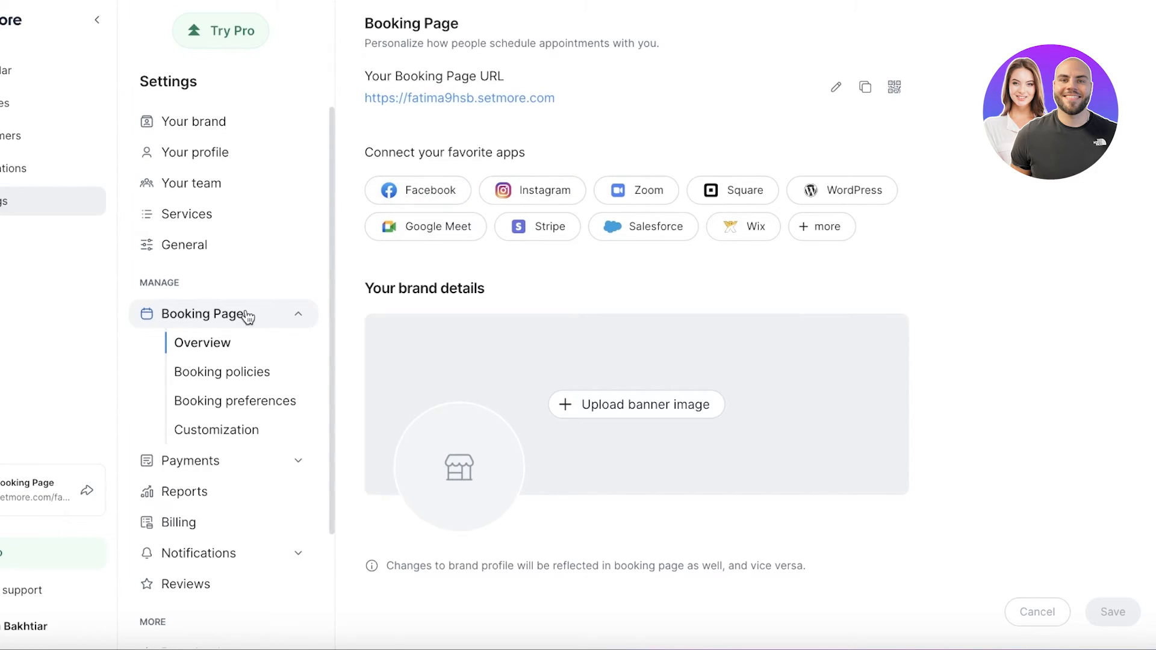
pyautogui.moveTo(246, 302)
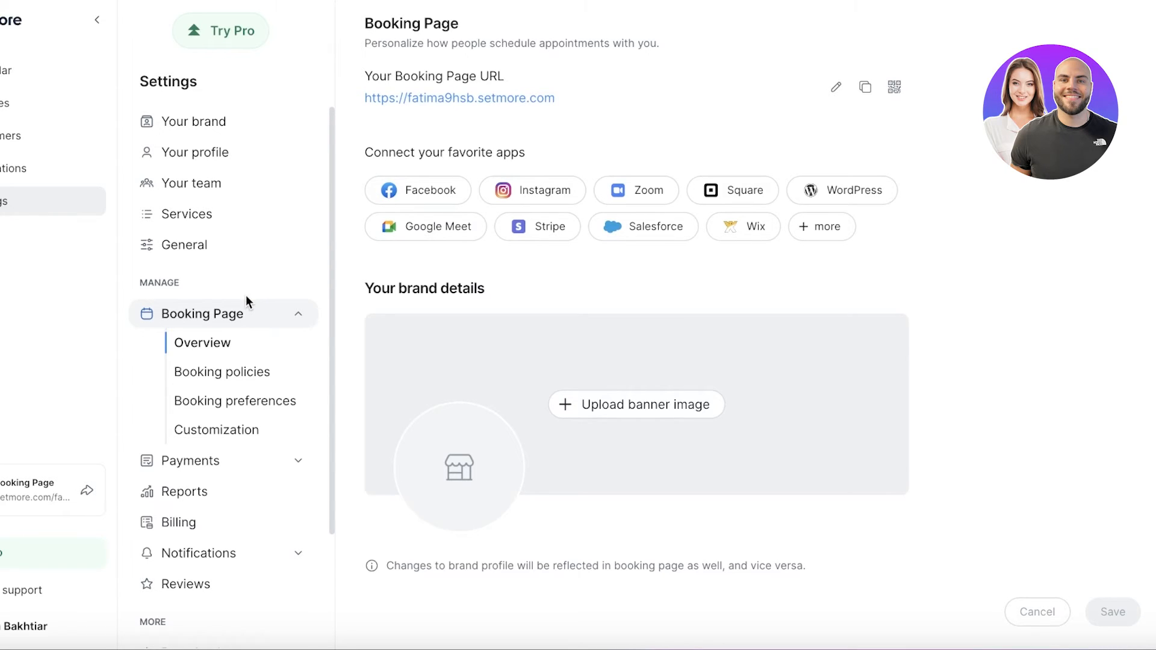
pyautogui.moveTo(244, 288)
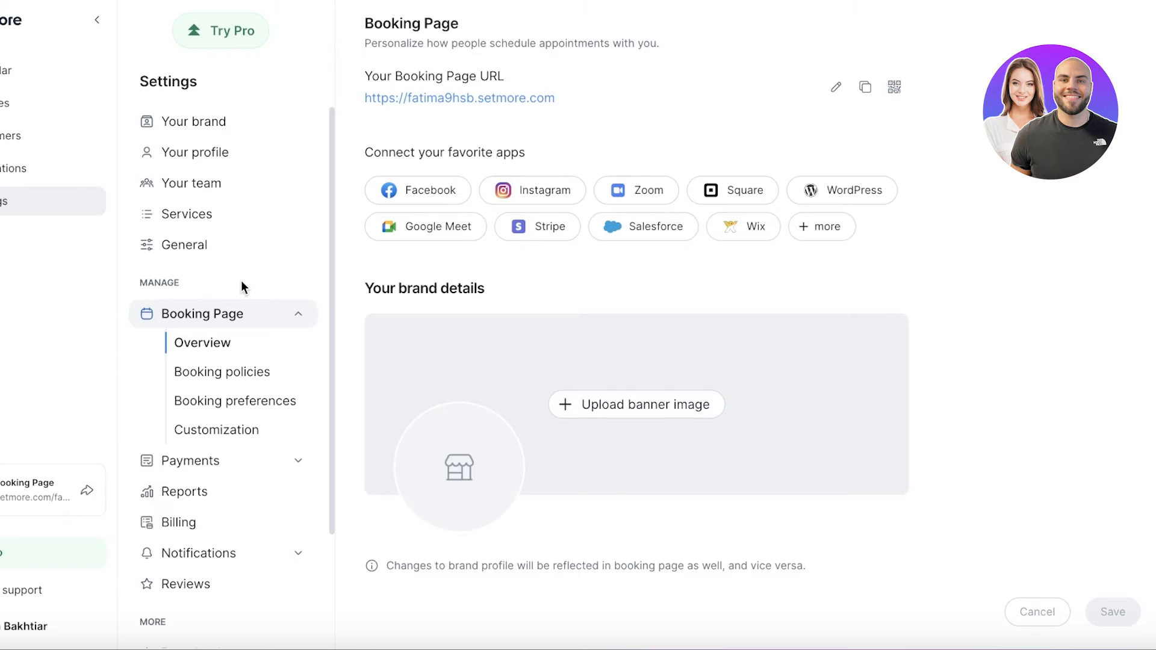
pyautogui.moveTo(557, 99)
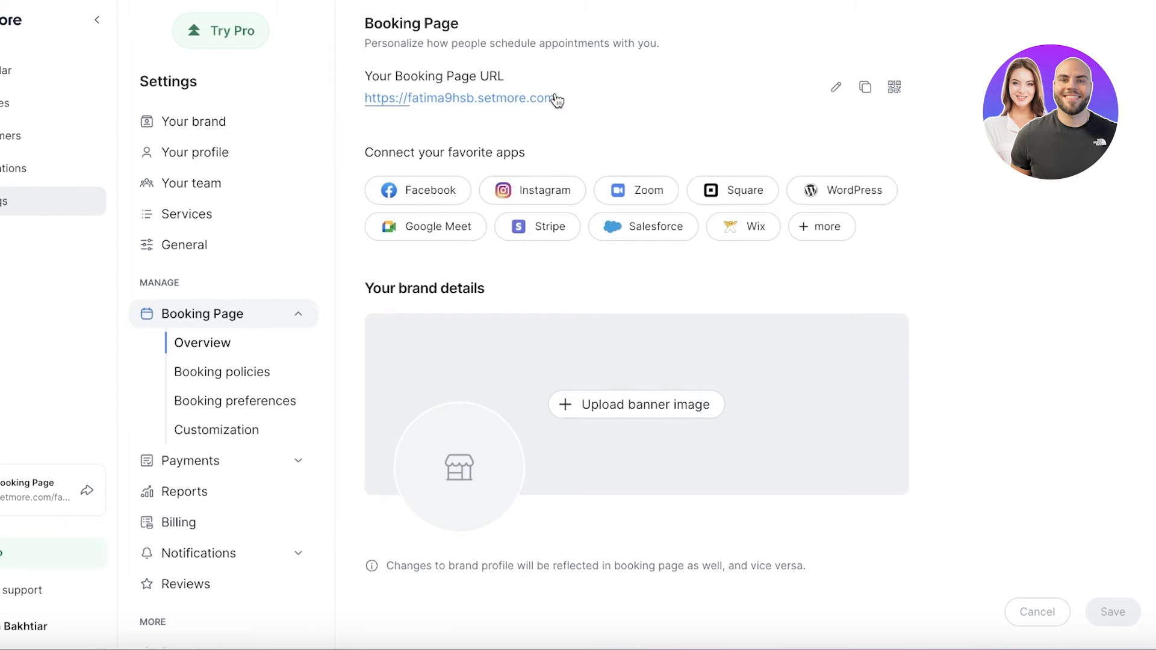
pyautogui.moveTo(506, 224)
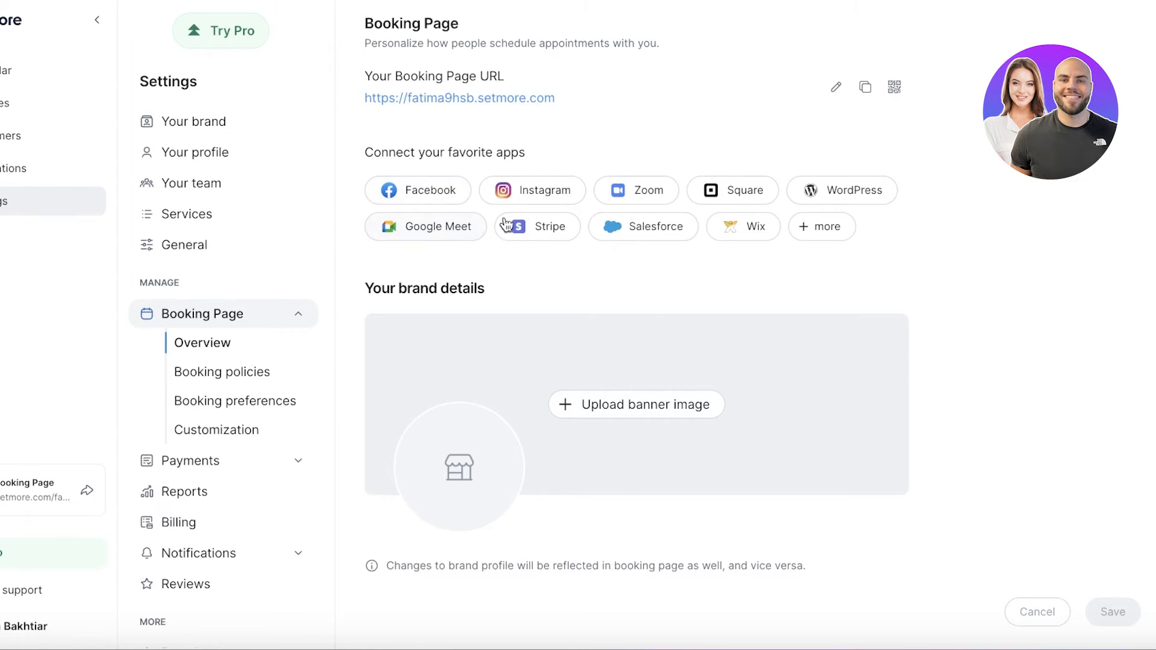
pyautogui.scroll(-3)
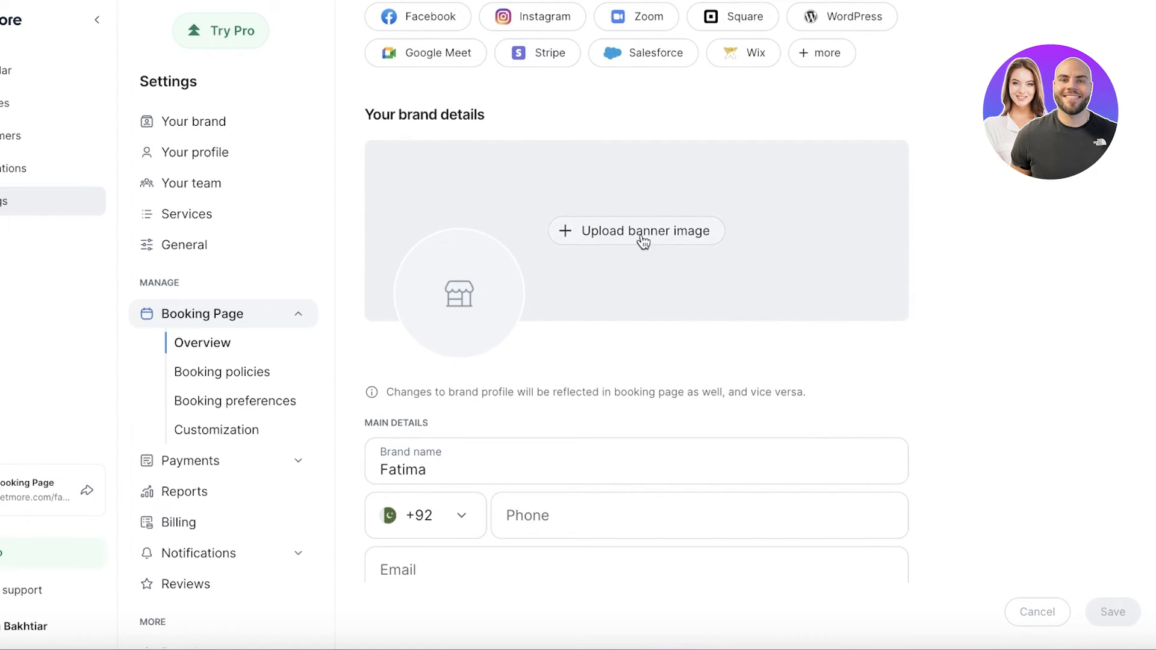
# Upload the four-handbags photo as the booking page banner and save it
pyautogui.click(636, 230)
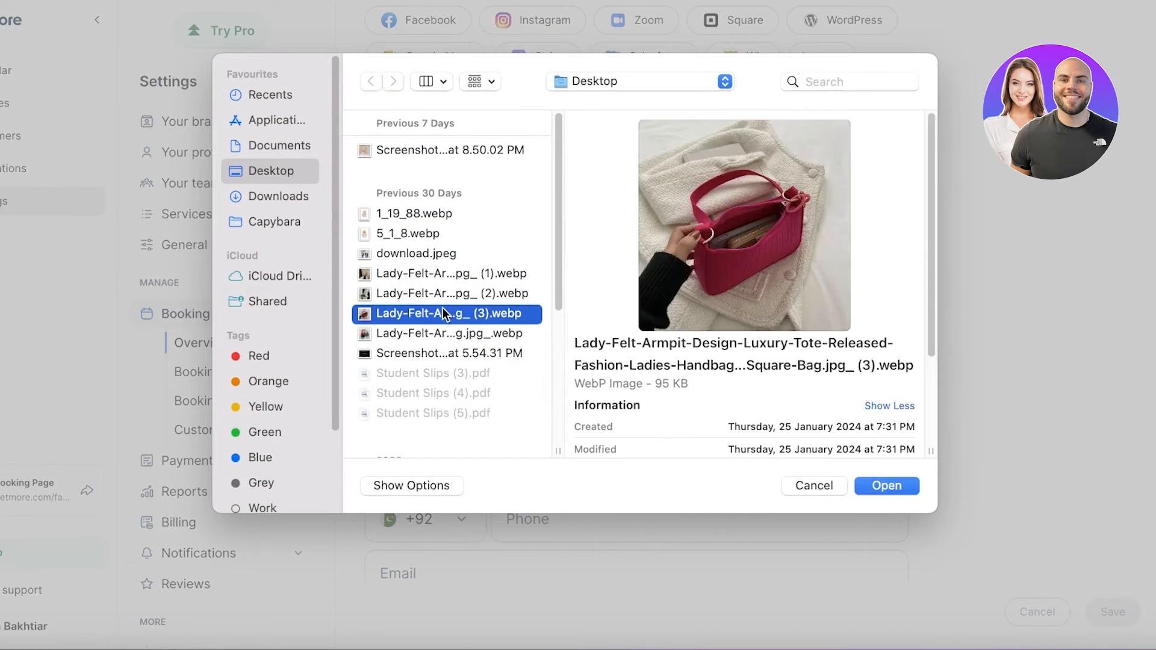
pyautogui.click(448, 333)
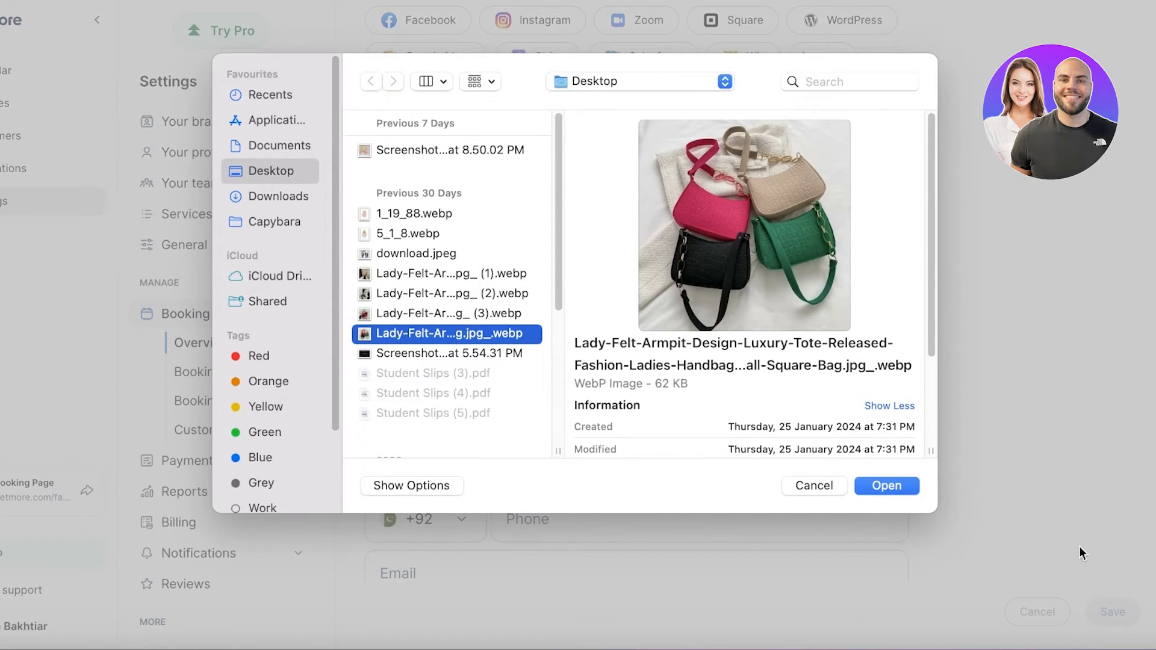
pyautogui.click(886, 485)
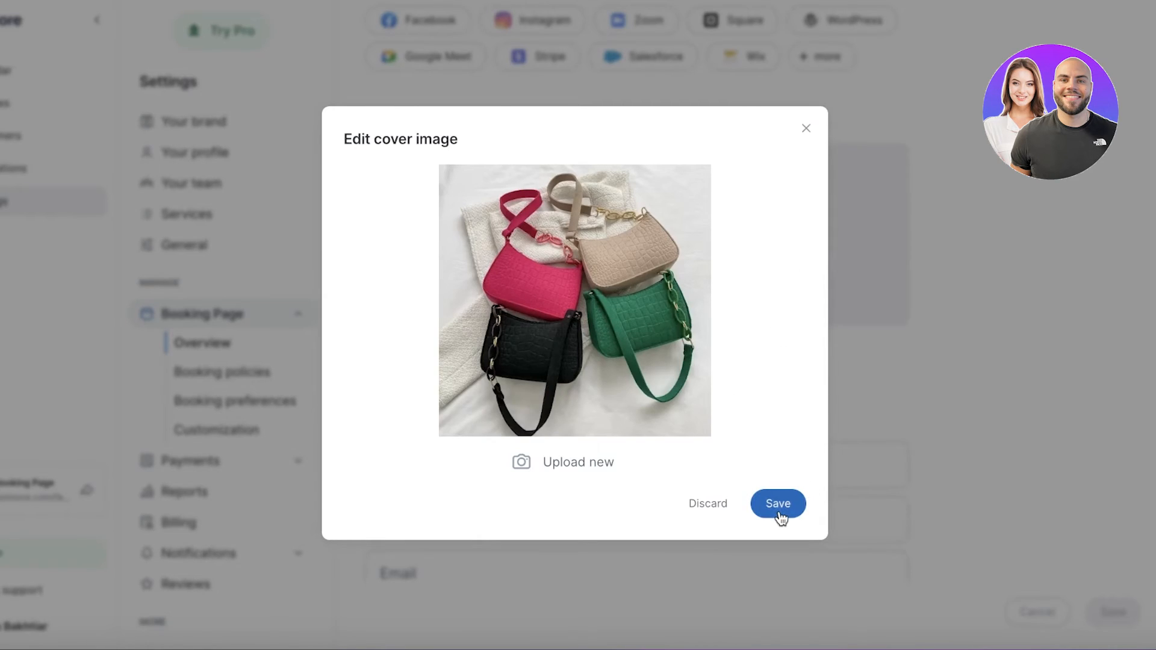
pyautogui.click(777, 504)
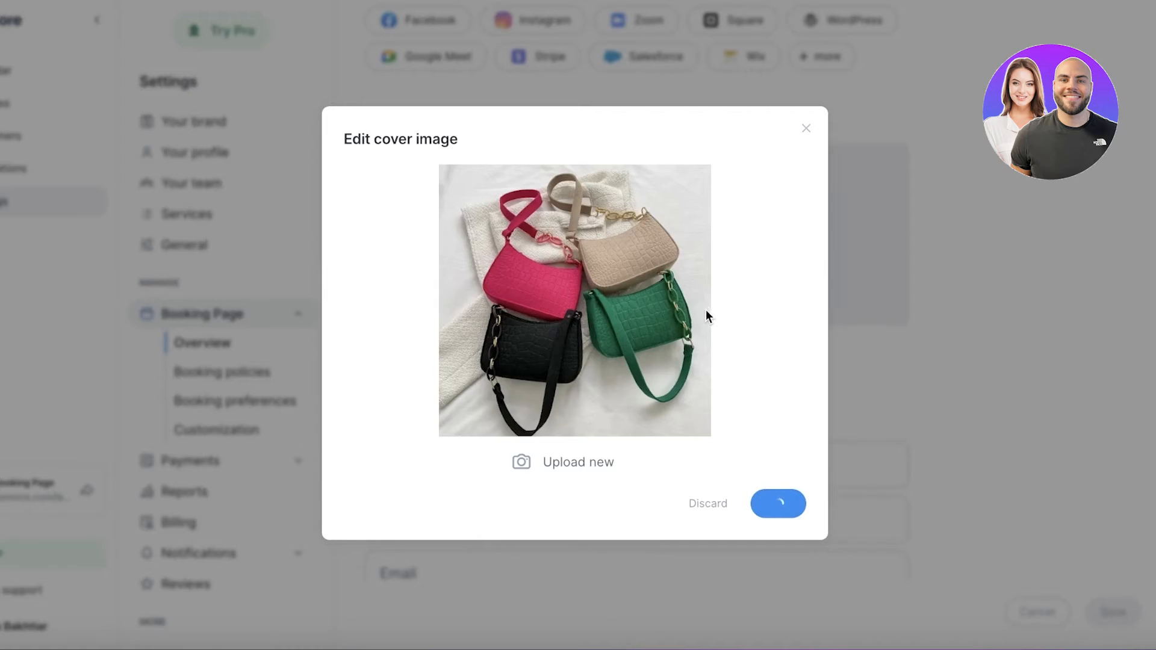
pyautogui.moveTo(713, 291)
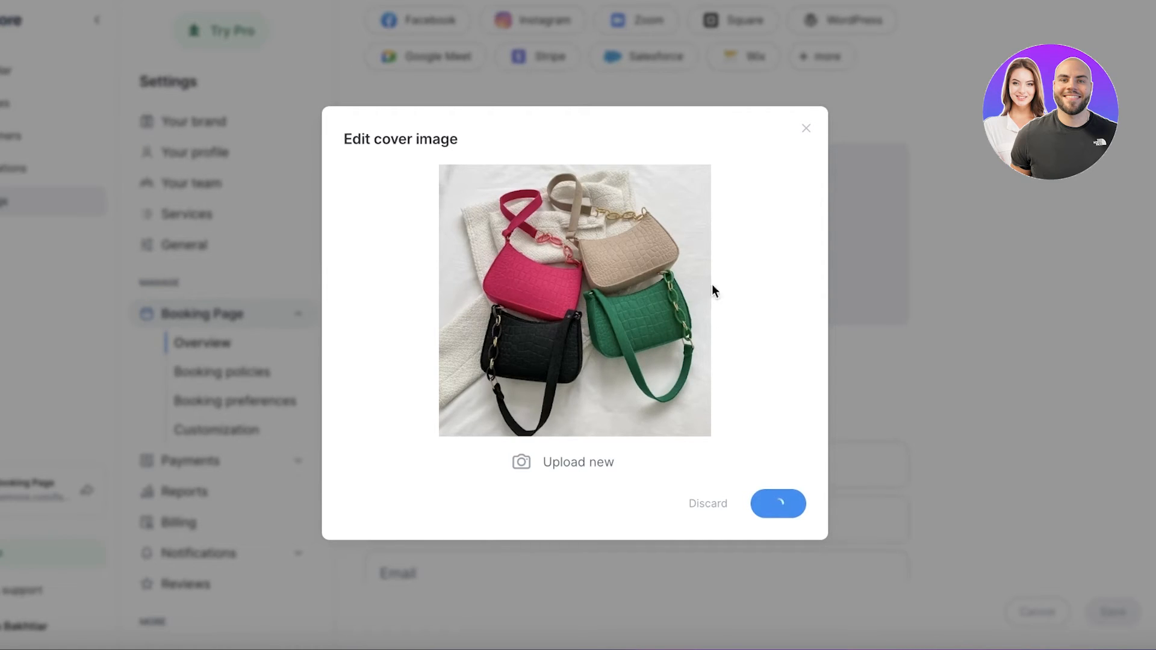
pyautogui.click(776, 504)
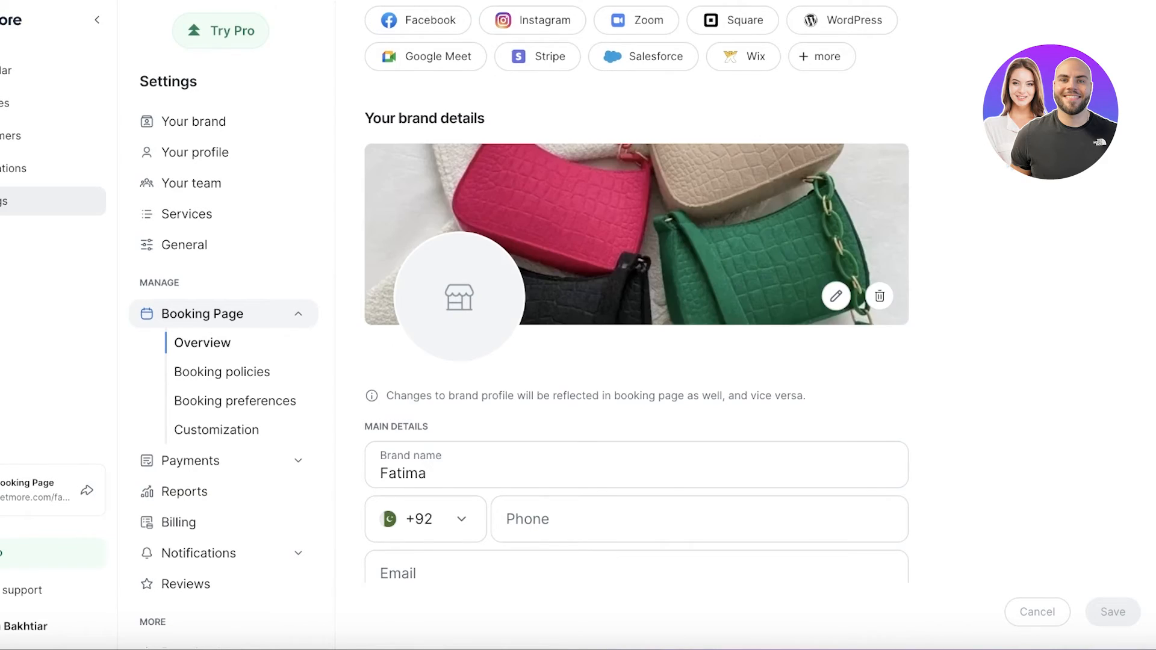
pyautogui.moveTo(458, 296)
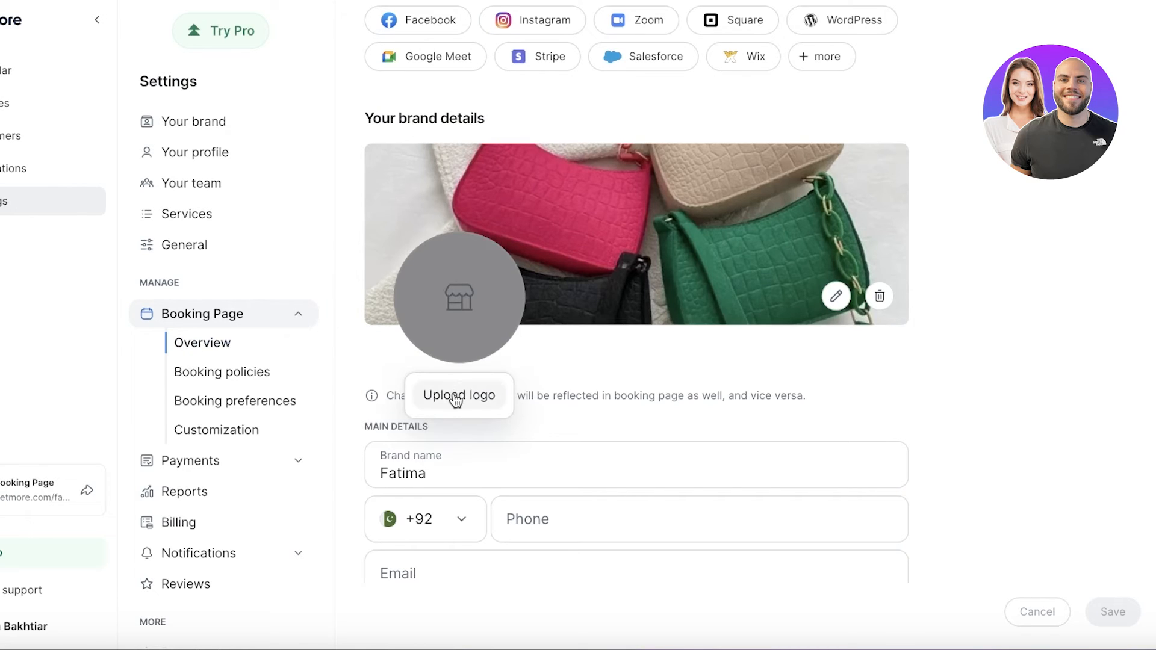
# Upload a person-silhouette image as the brand logo and save it
pyautogui.click(459, 395)
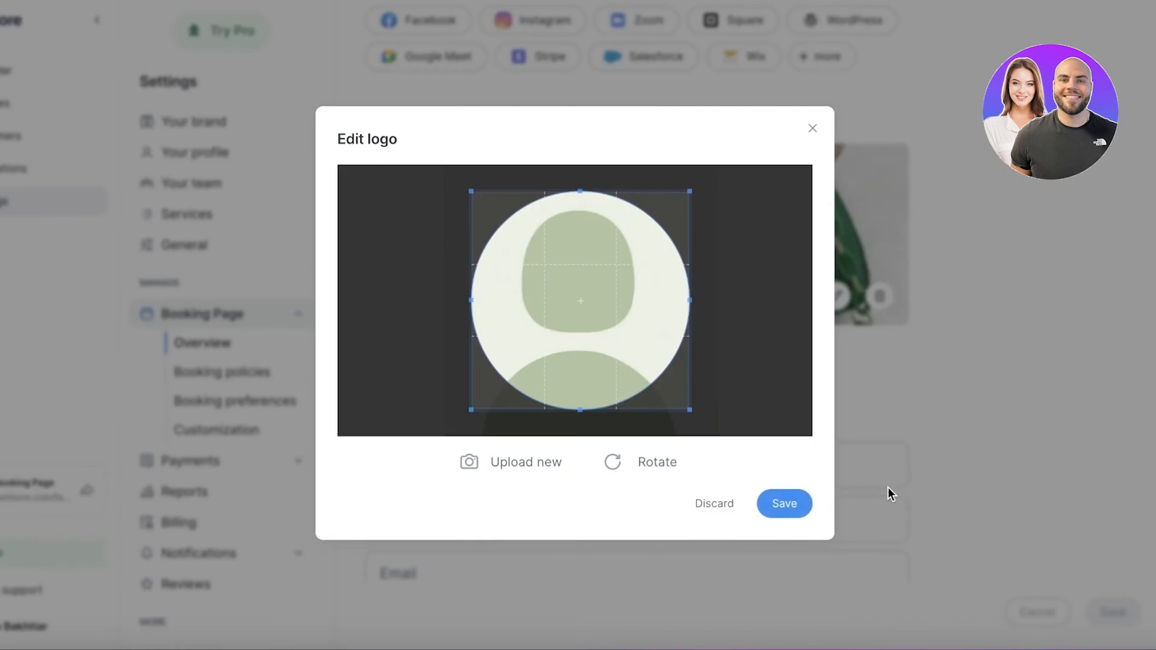
pyautogui.click(784, 504)
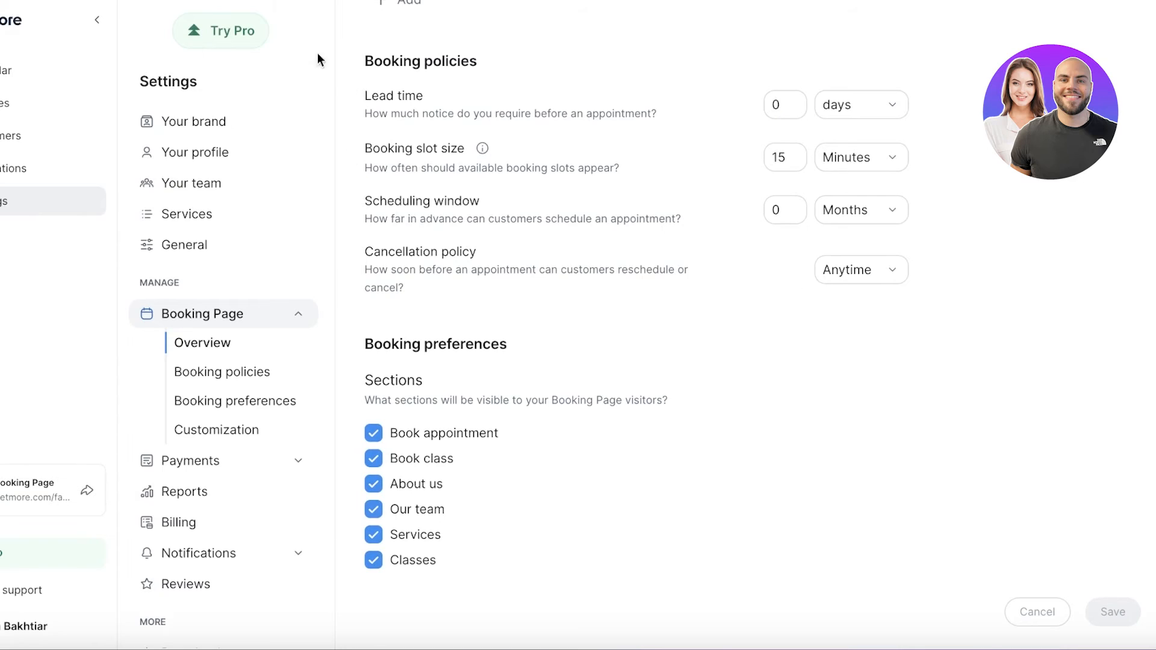
pyautogui.moveTo(352, 129)
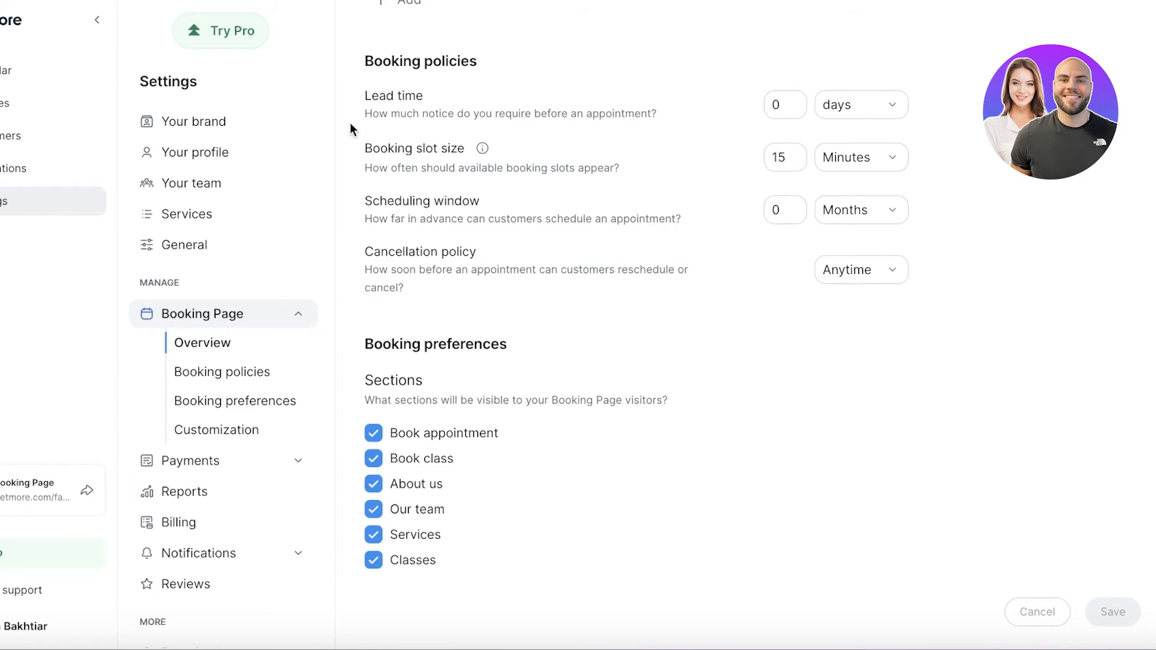
pyautogui.moveTo(811, 107)
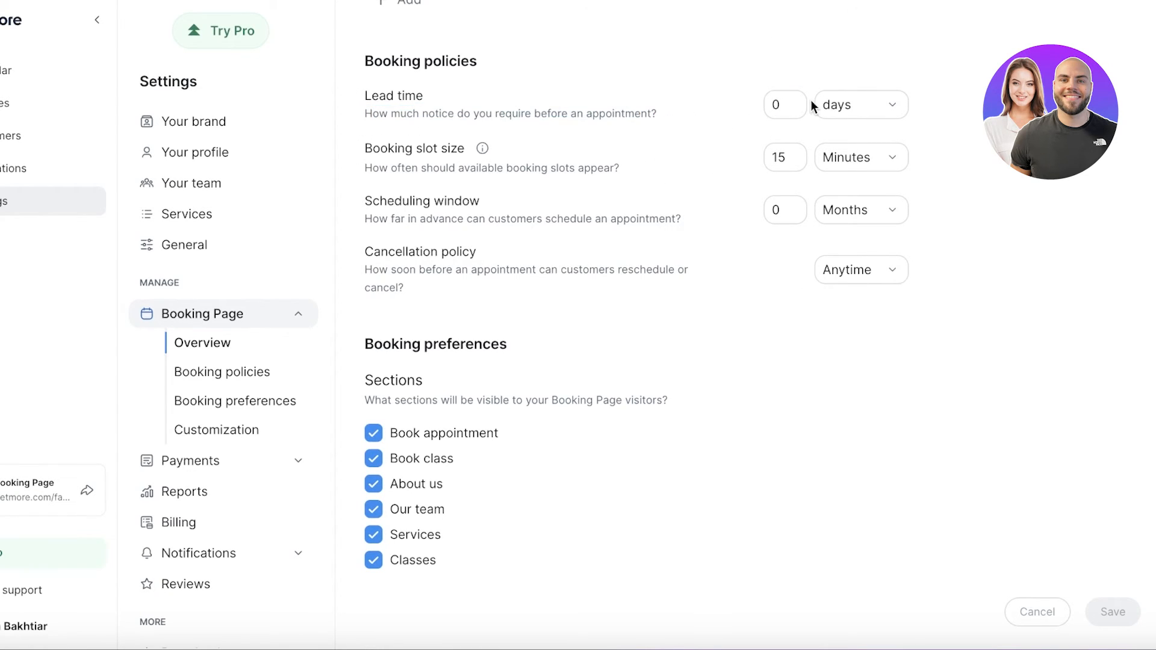
# Set booking lead time to 1 hour and scheduling window to 1 month
pyautogui.click(860, 104)
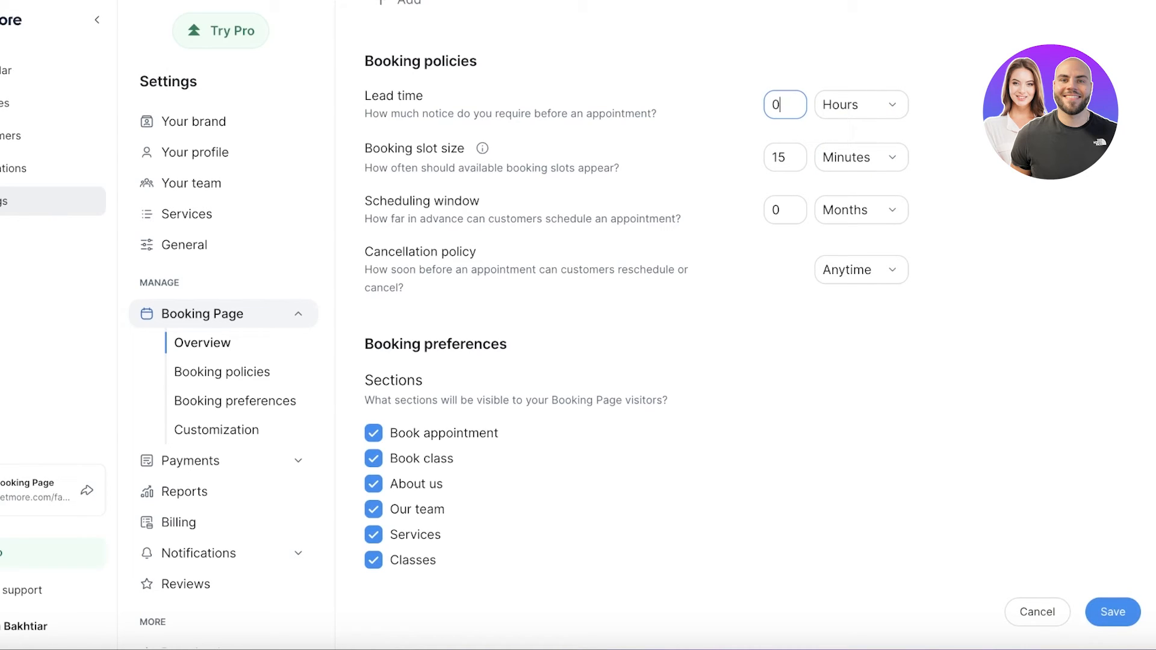
pyautogui.write('1')
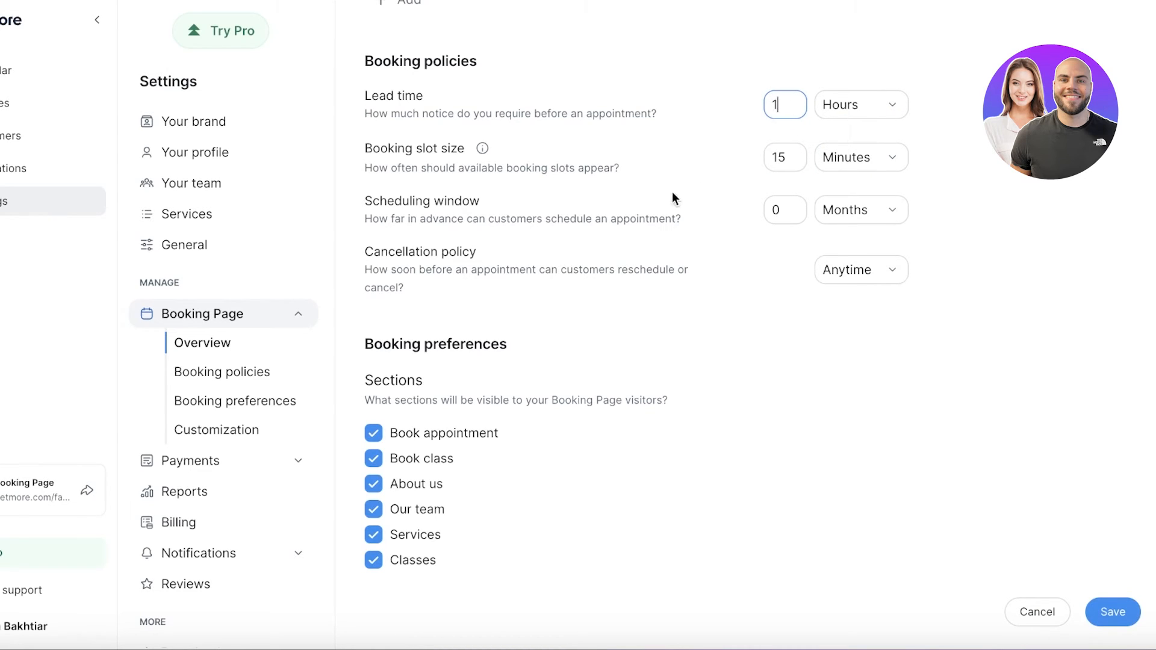
pyautogui.moveTo(436, 188)
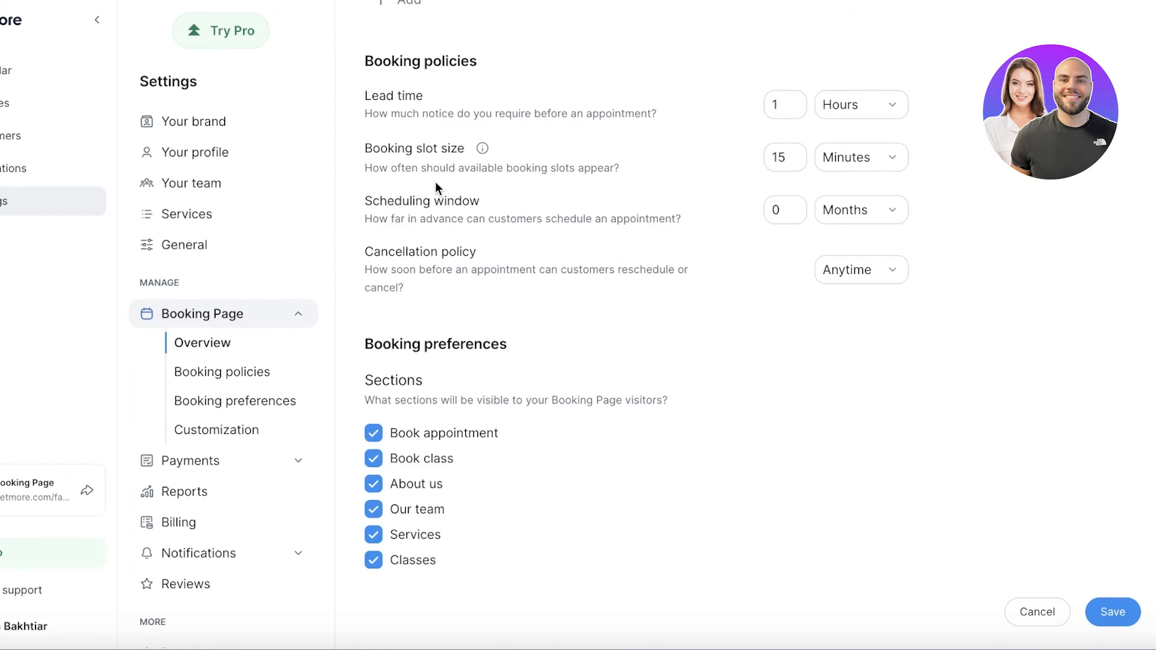
pyautogui.click(861, 157)
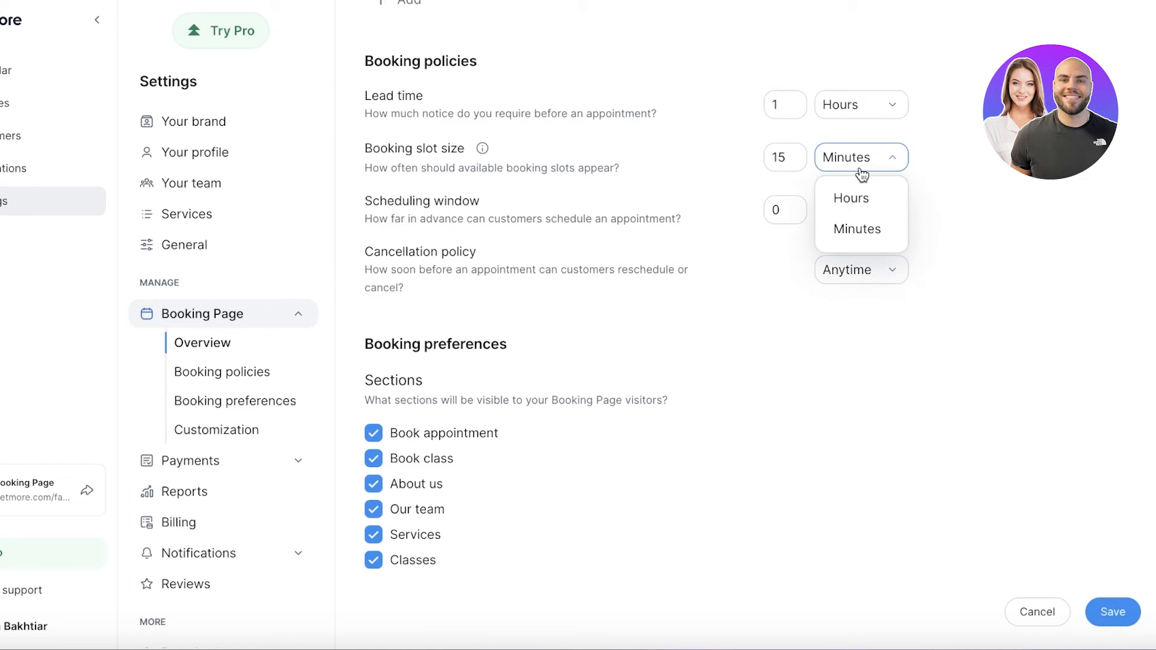
pyautogui.moveTo(861, 230)
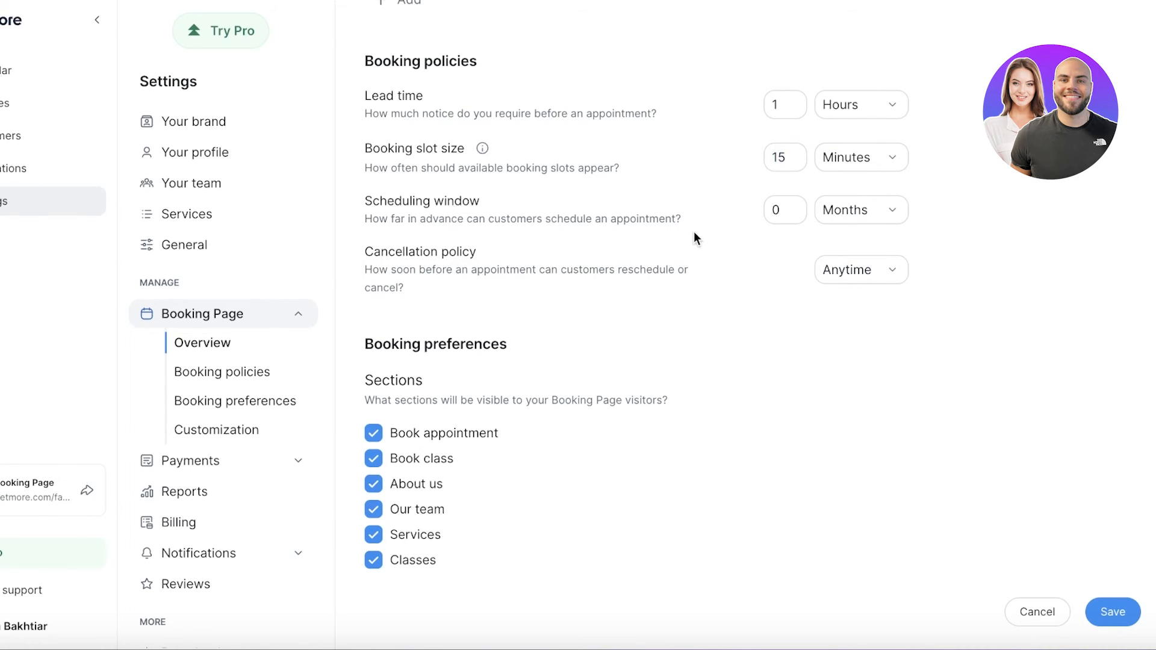
pyautogui.click(785, 209)
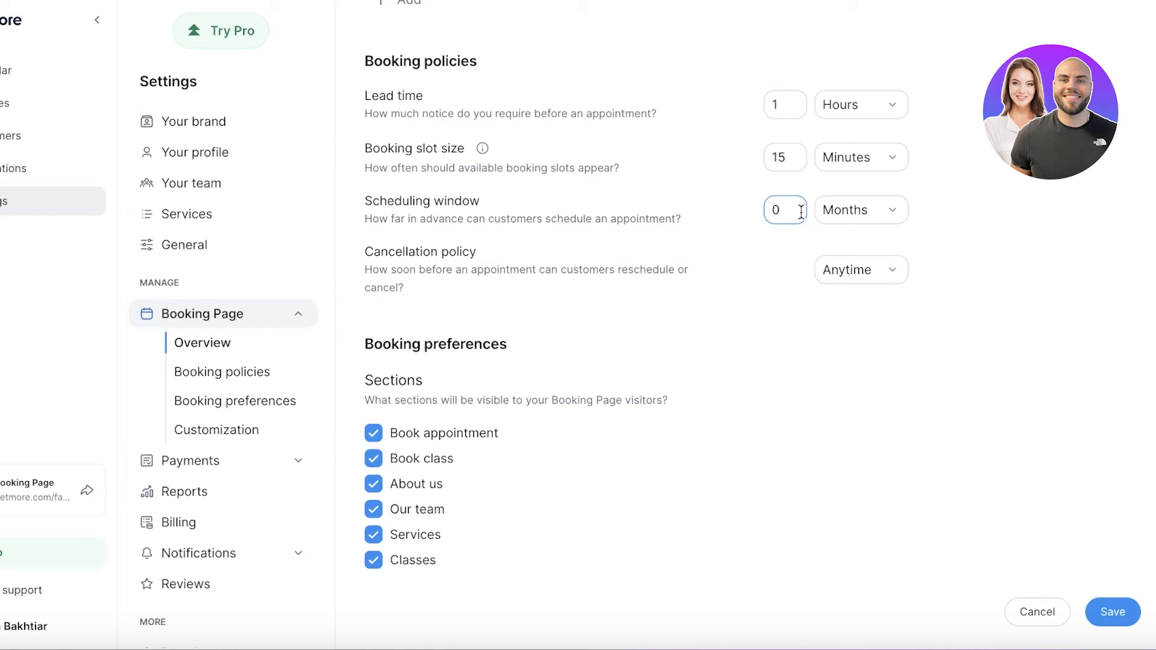
pyautogui.write('1')
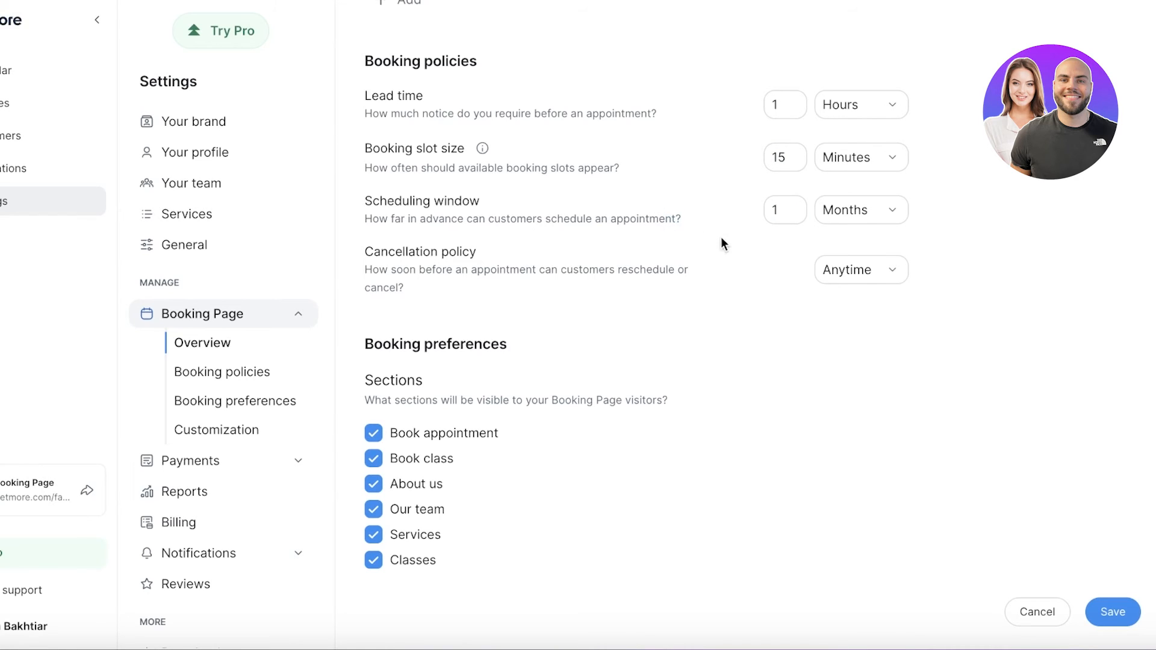
pyautogui.moveTo(821, 192)
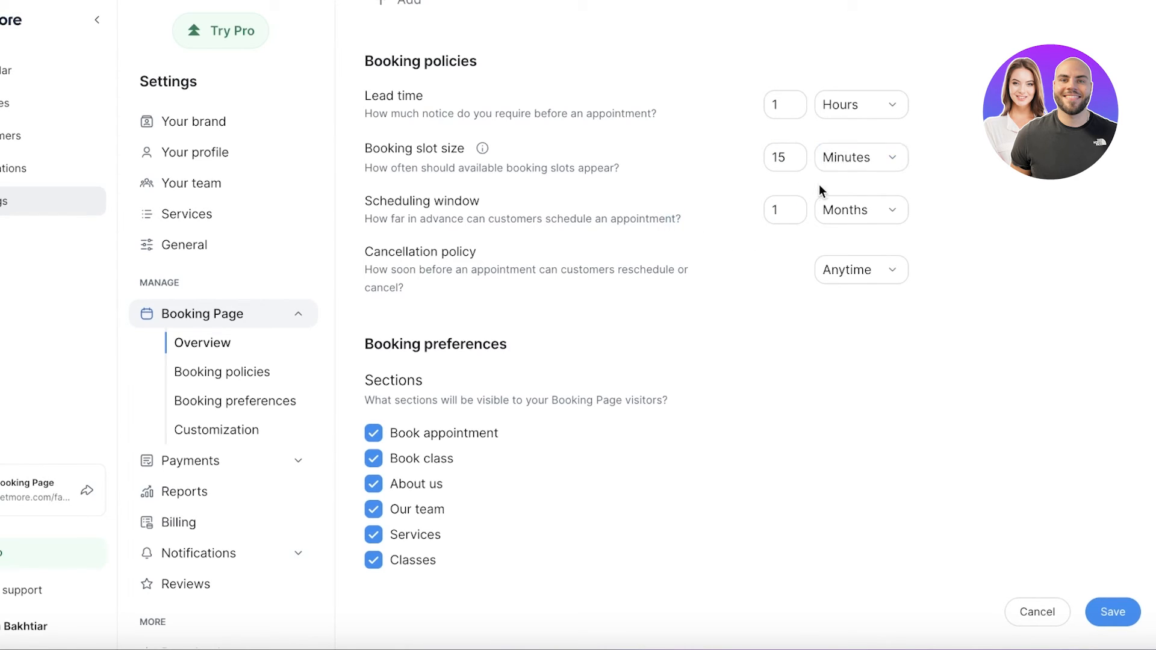
pyautogui.scroll(-3)
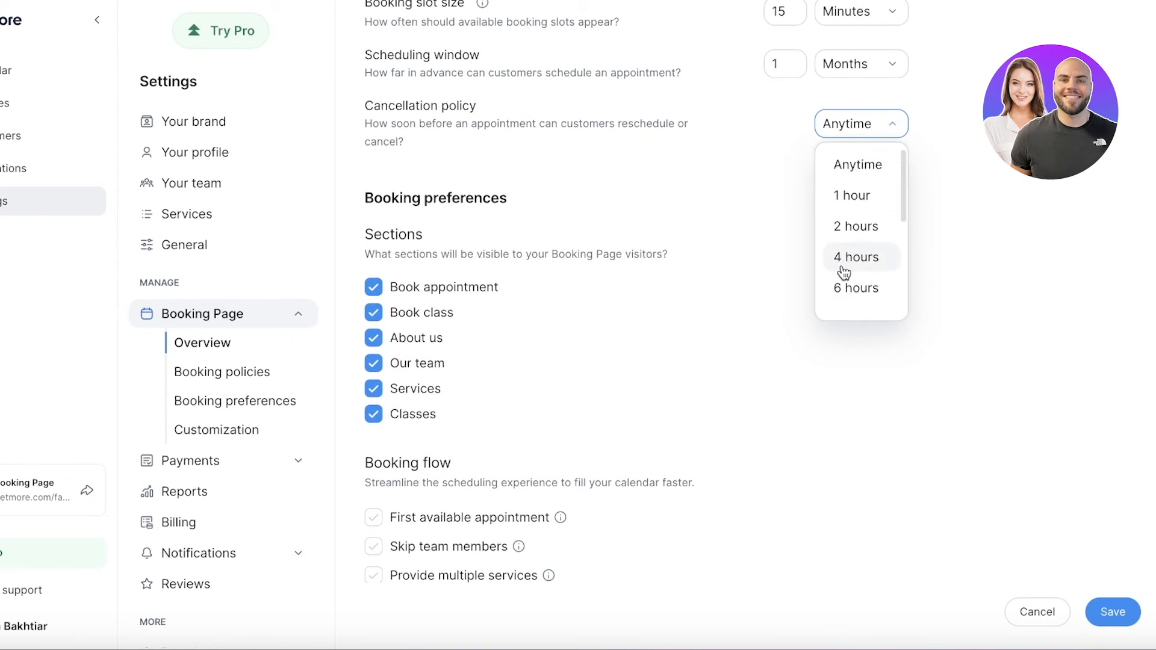
# Set the cancellation policy to 6 hours and remove Address from the contact fields
pyautogui.click(855, 288)
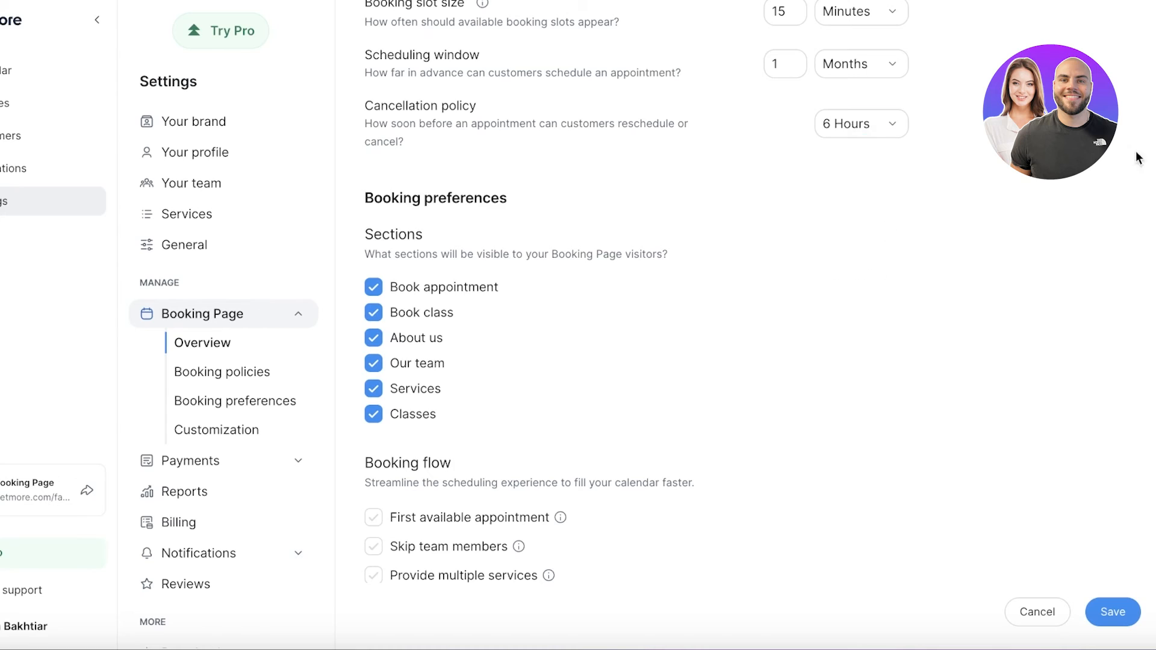
pyautogui.scroll(-3)
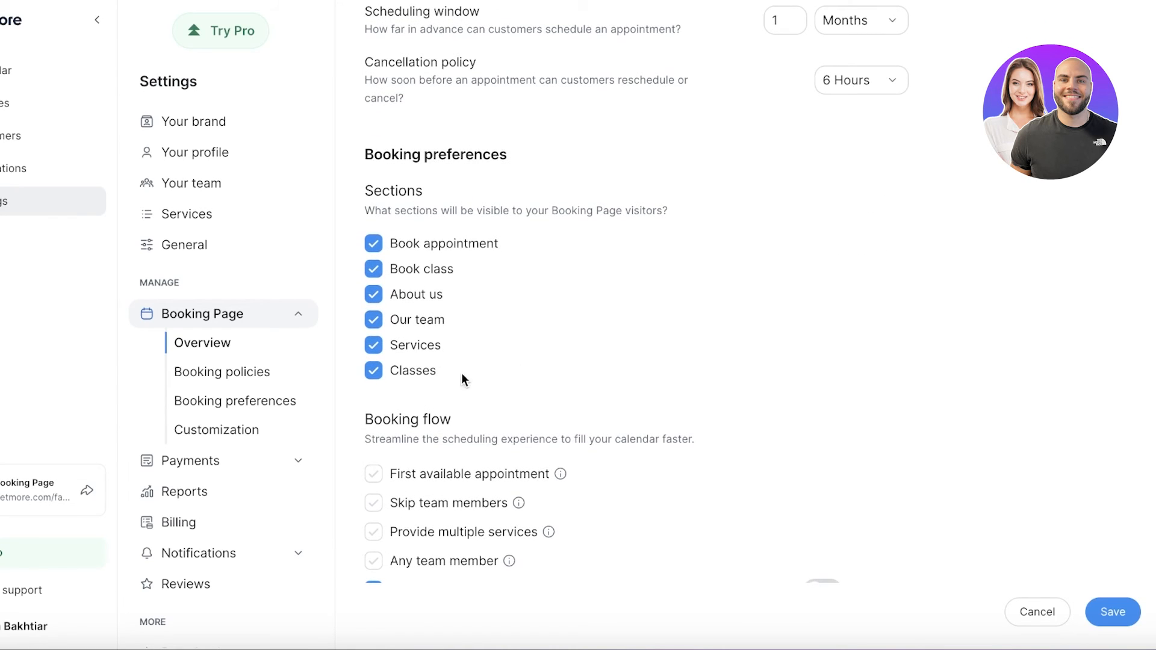
pyautogui.scroll(-3)
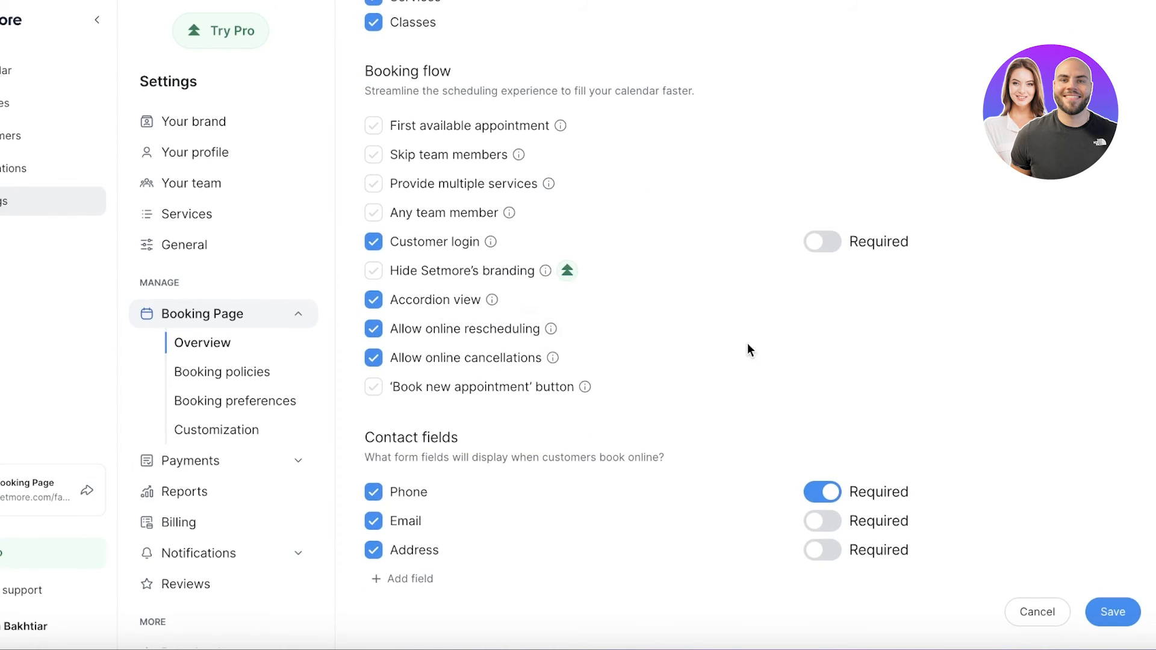
pyautogui.scroll(3)
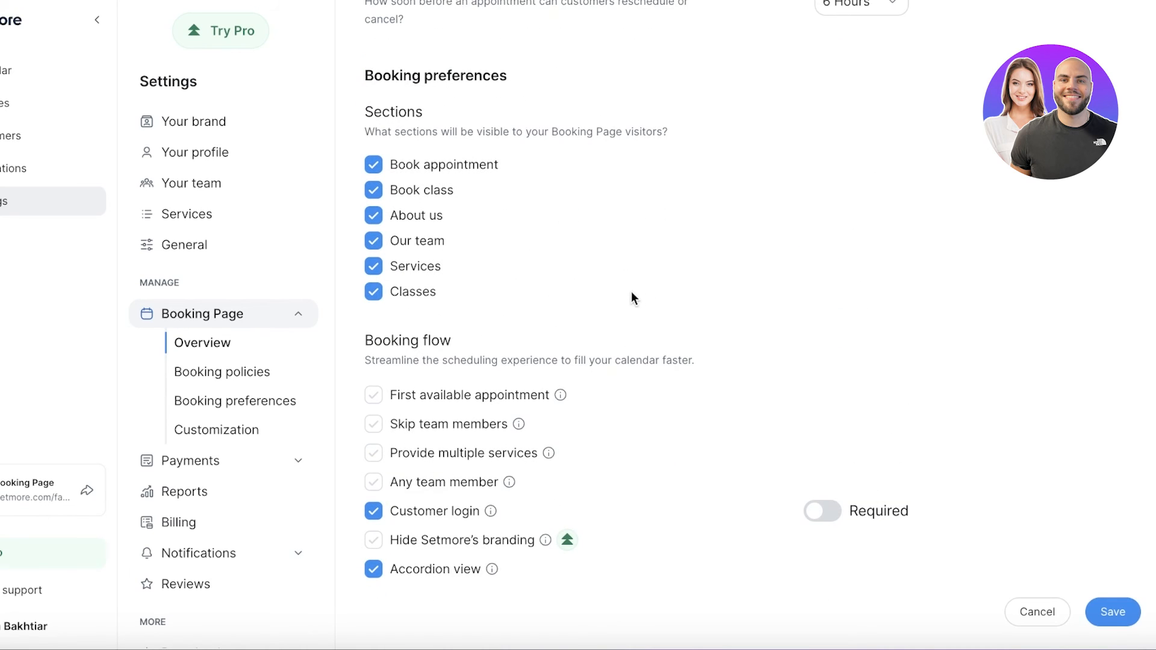
pyautogui.scroll(-3)
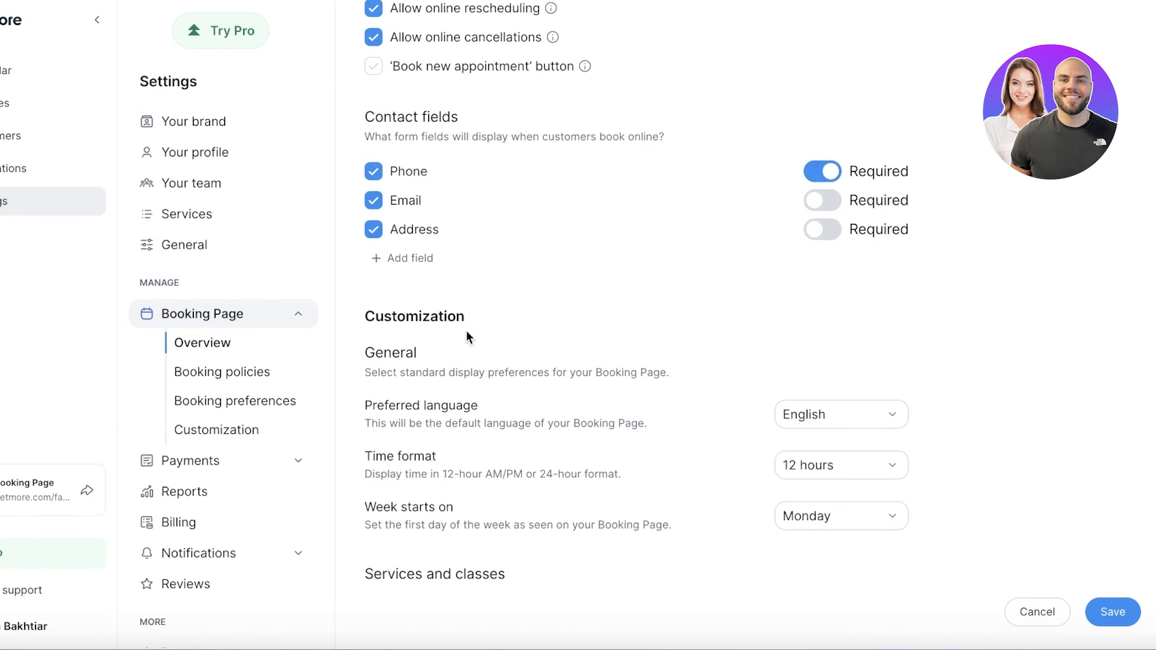
pyautogui.click(374, 229)
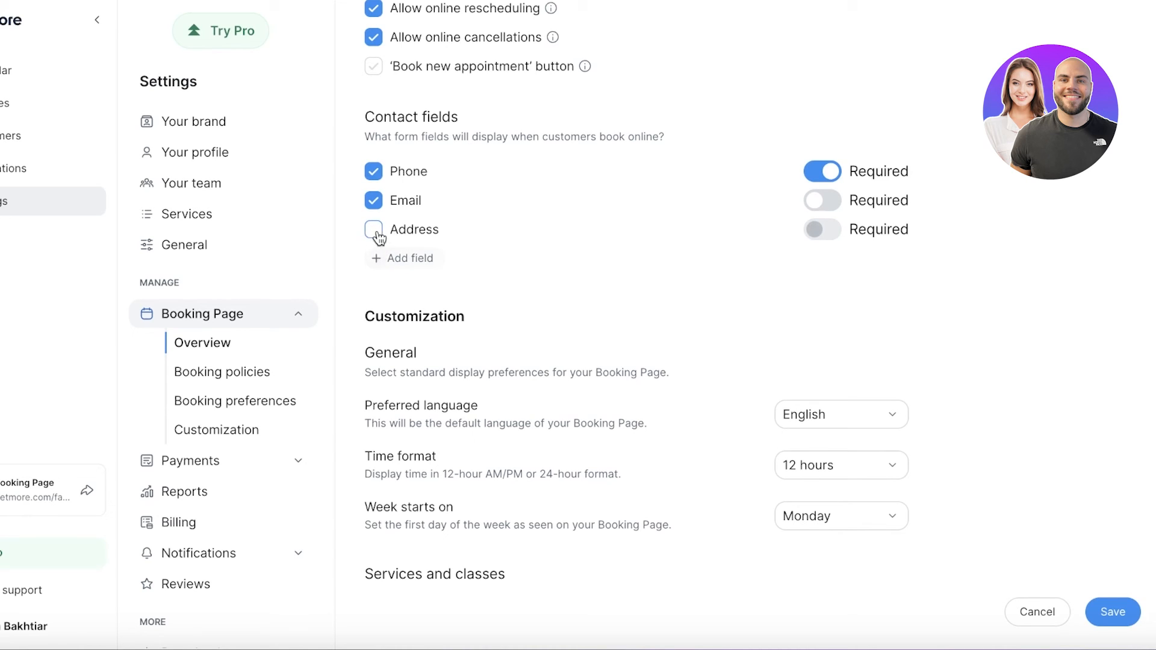
pyautogui.scroll(-3)
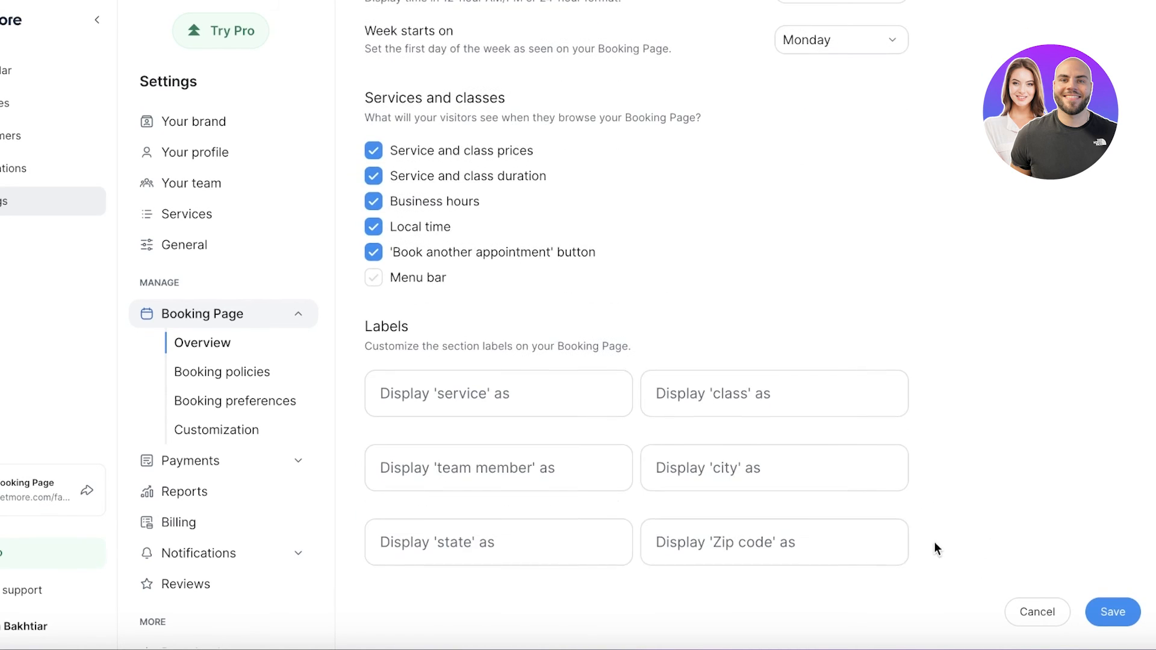
pyautogui.scroll(3)
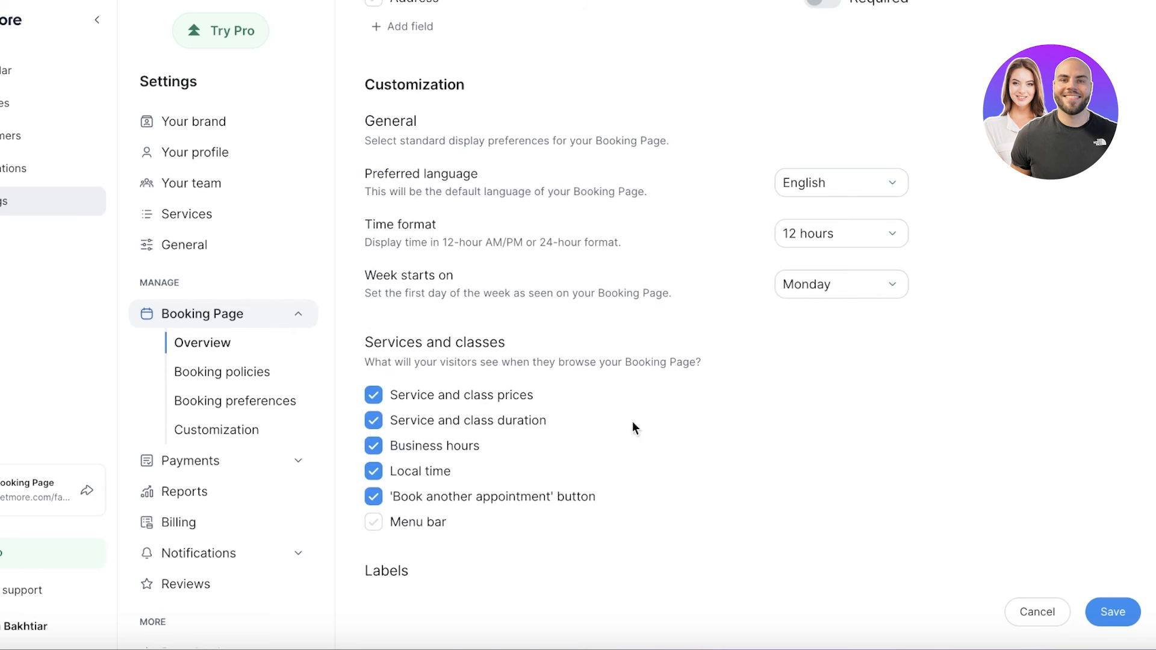
pyautogui.scroll(-3)
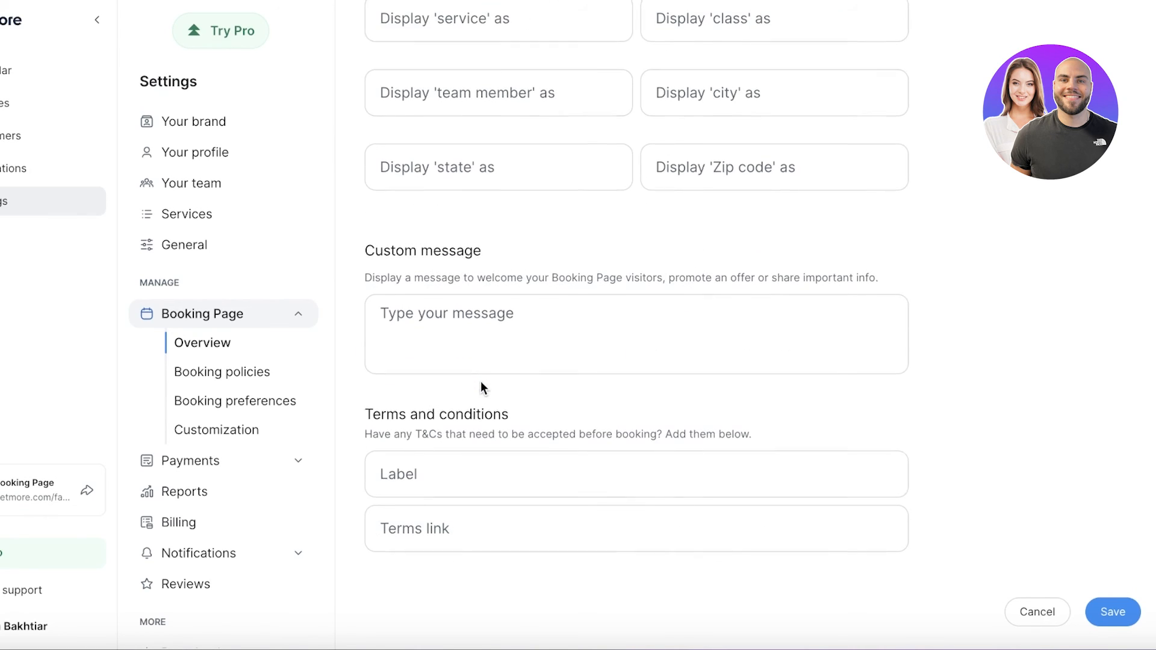
pyautogui.scroll(-3)
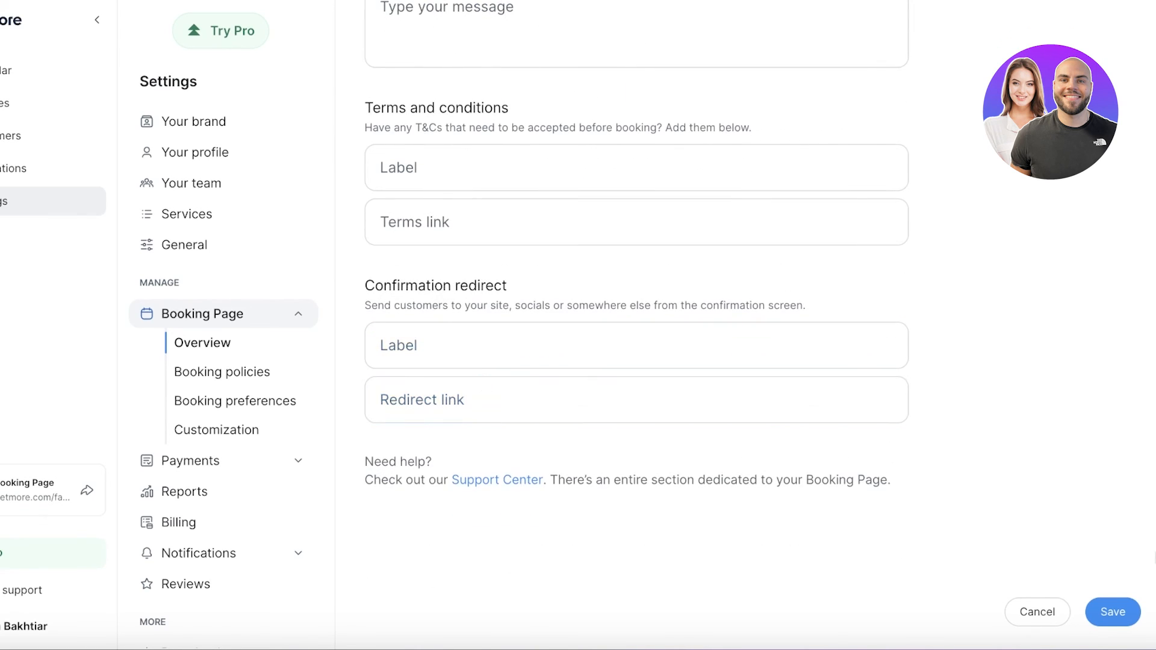
pyautogui.click(1114, 612)
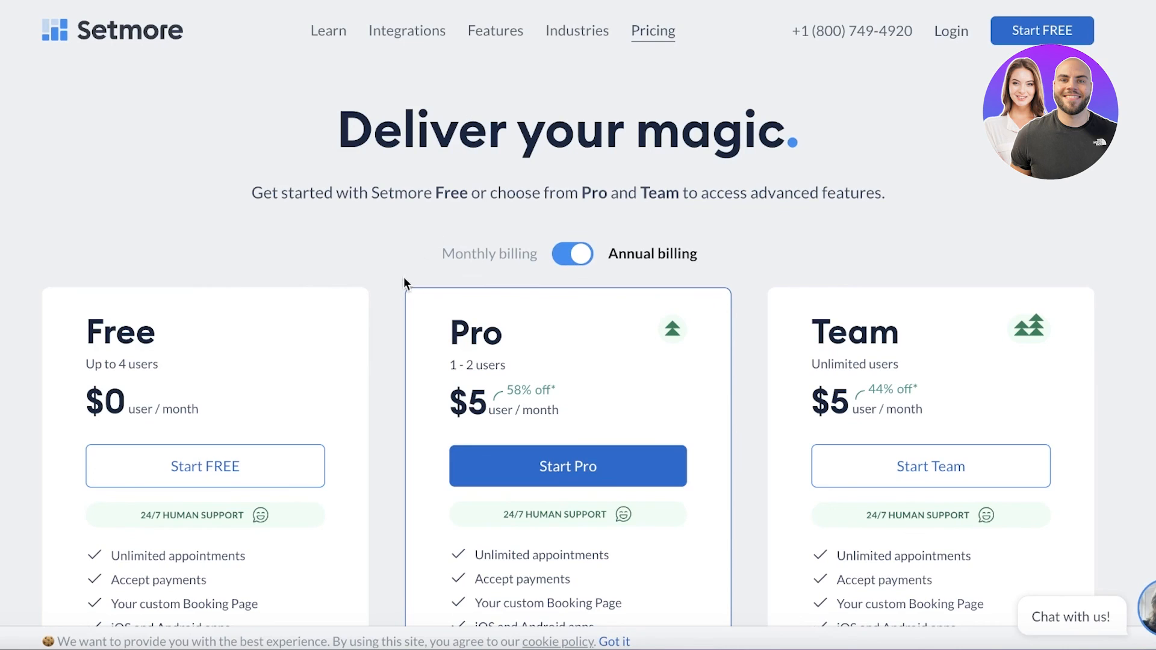
# Scroll the pricing page to compare the Free, Pro and Team plan feature lists
pyautogui.scroll(-3)
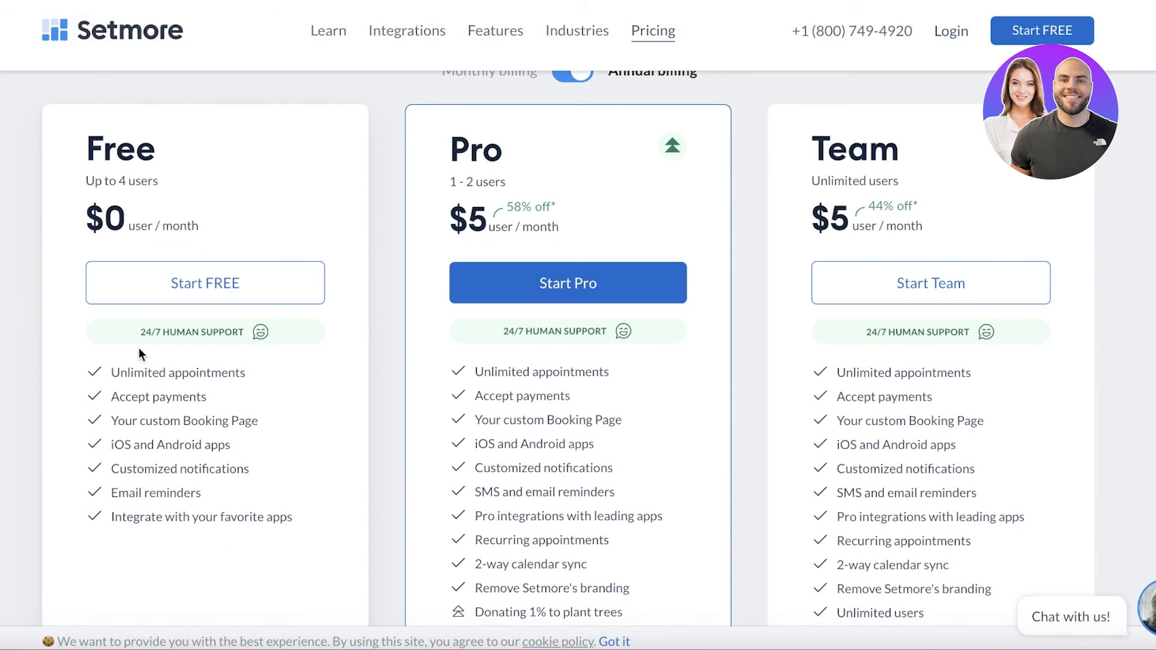
pyautogui.moveTo(164, 426)
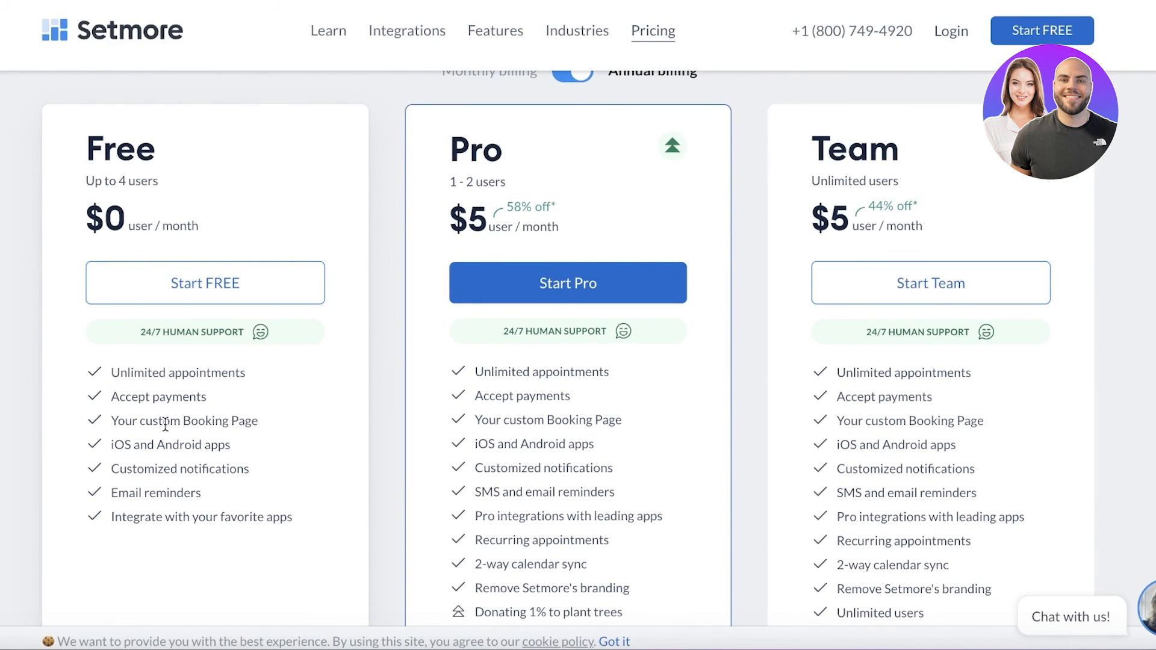
pyautogui.scroll(-3)
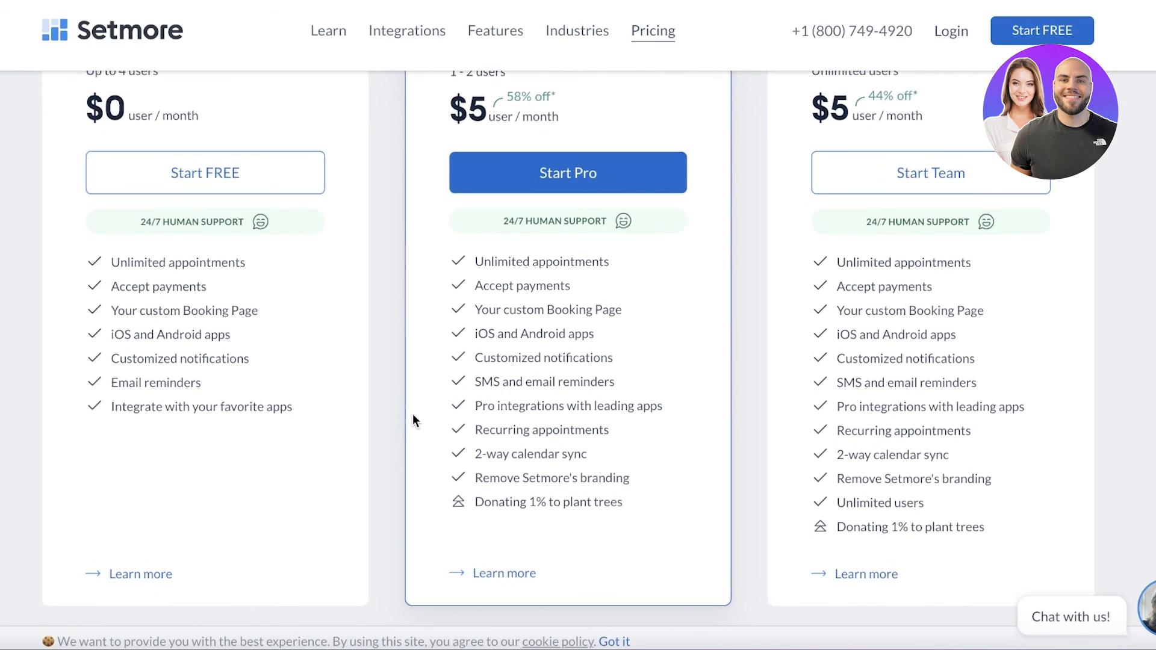
pyautogui.moveTo(525, 493)
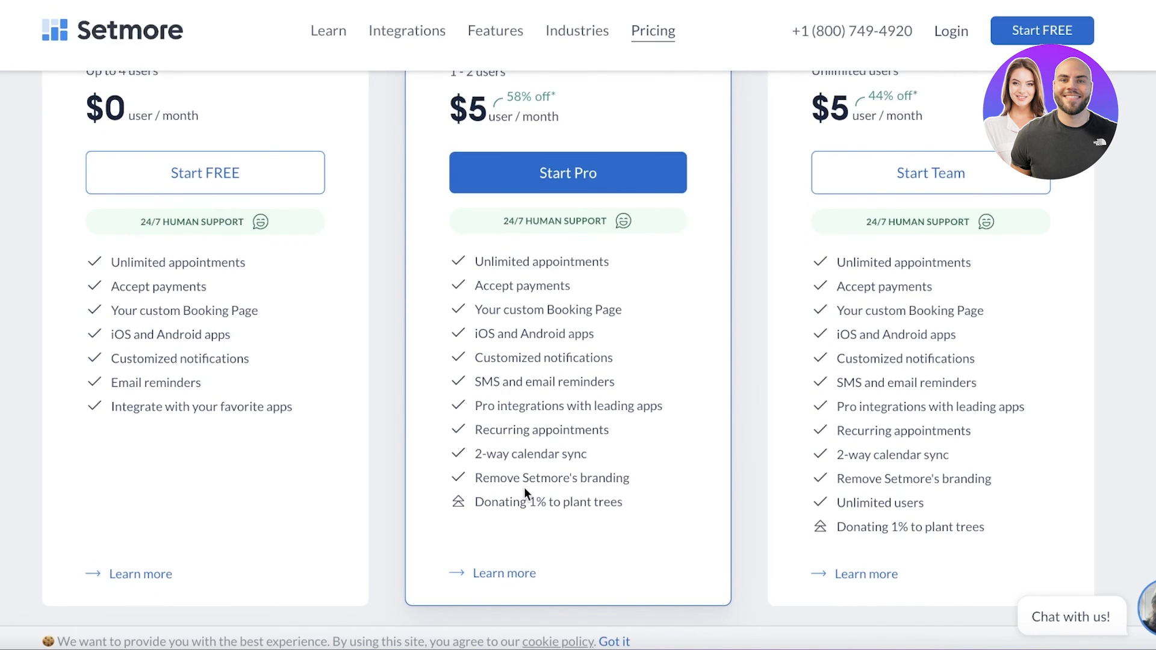
pyautogui.moveTo(521, 480)
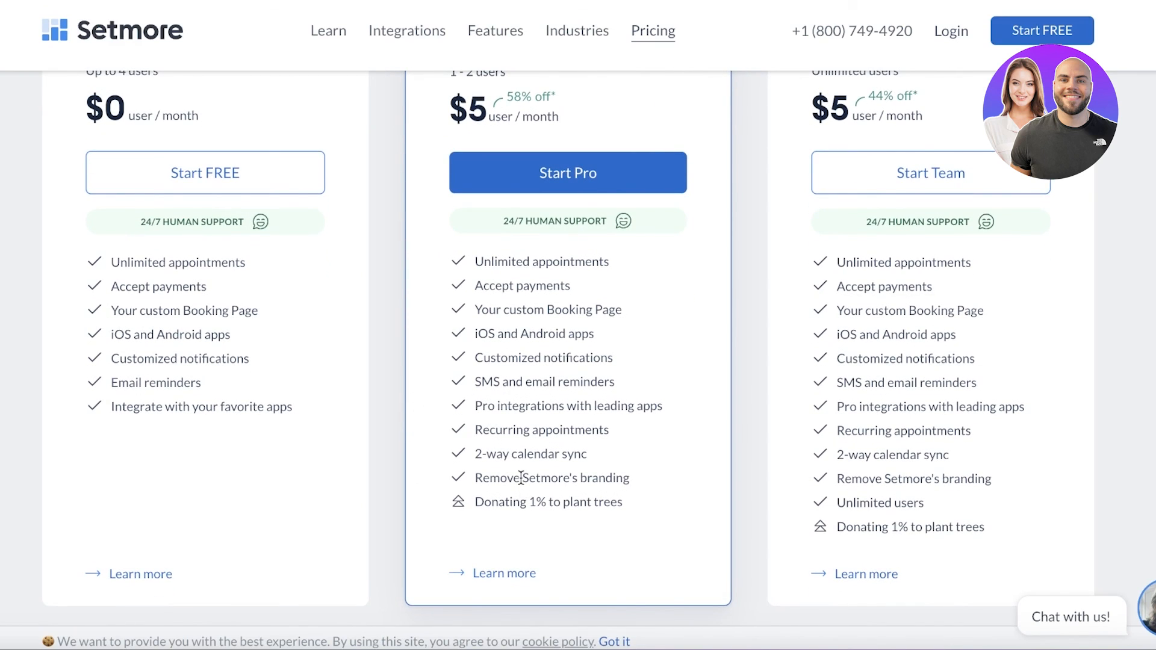
pyautogui.moveTo(605, 471)
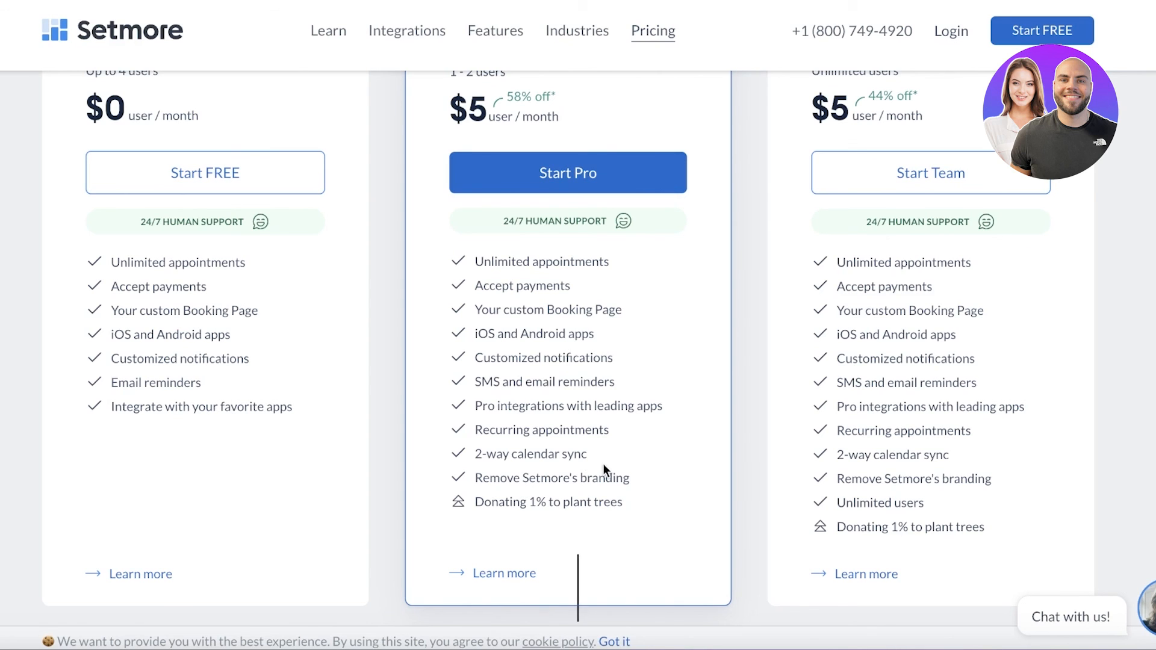